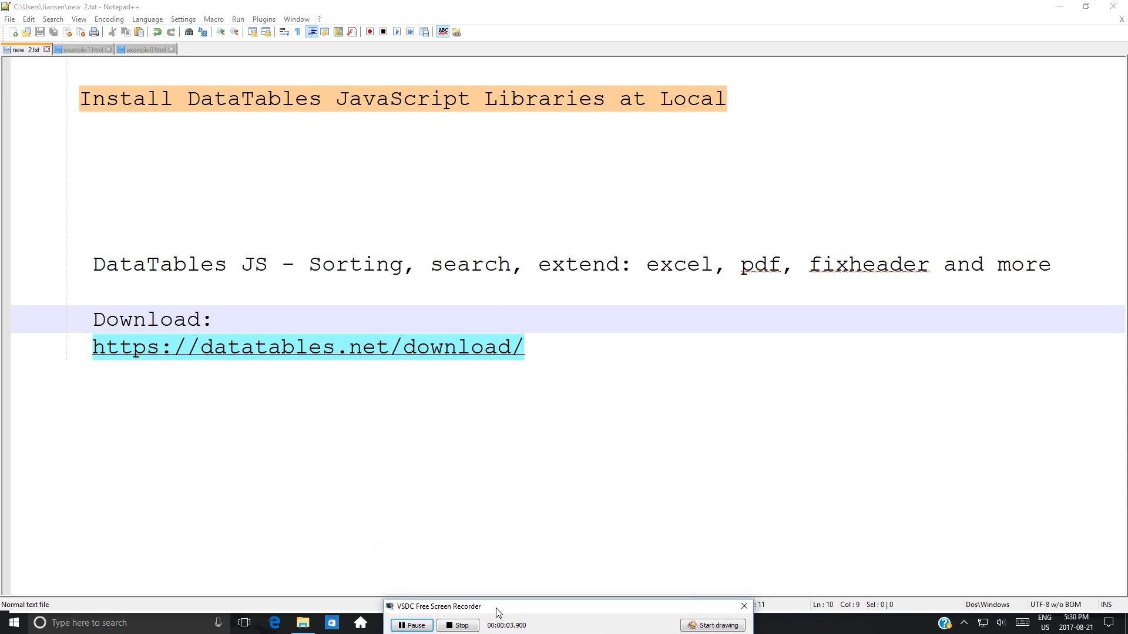
# - Review the DataTables page title and description, highlighting the words DataTables and Sorting
pyautogui.click(98, 98)
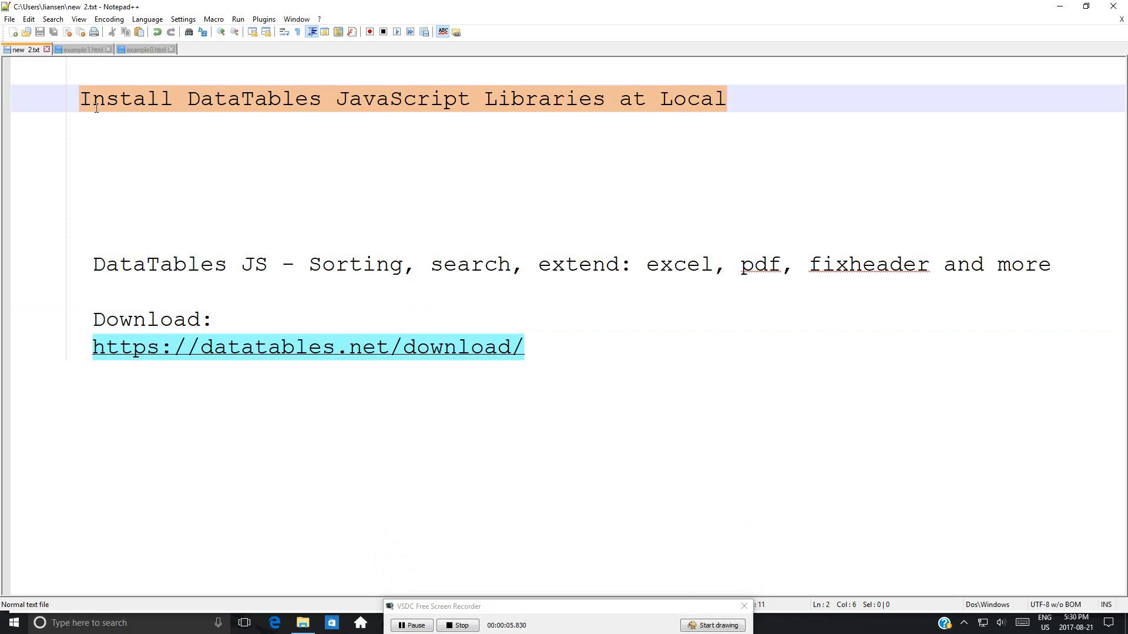
pyautogui.doubleClick(254, 98)
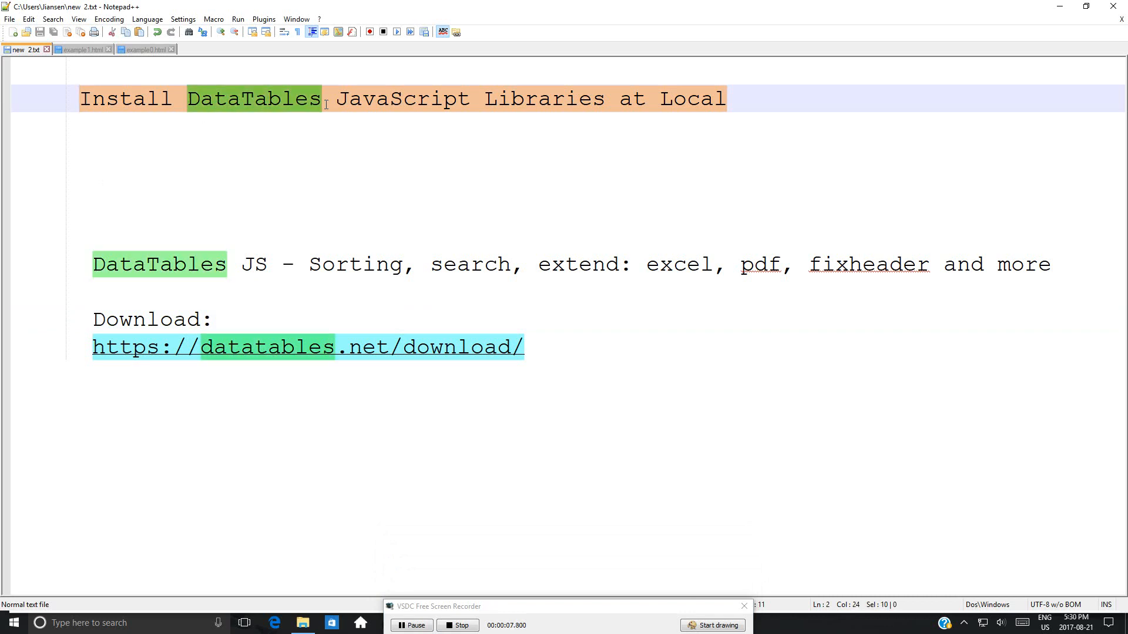
pyautogui.moveTo(200, 174)
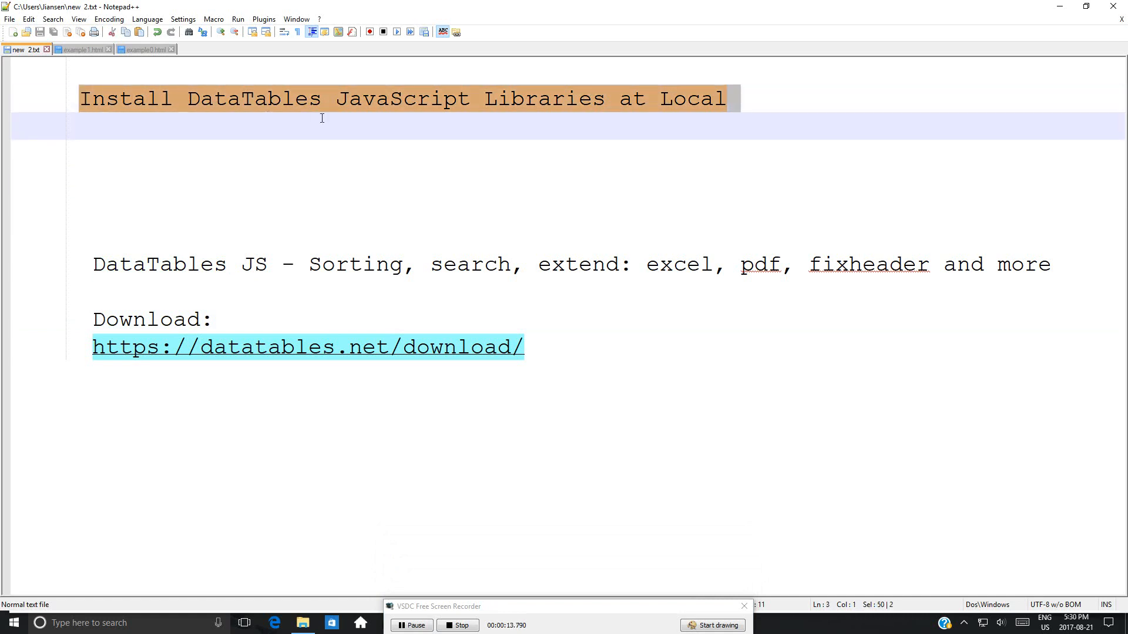
pyautogui.click(729, 99)
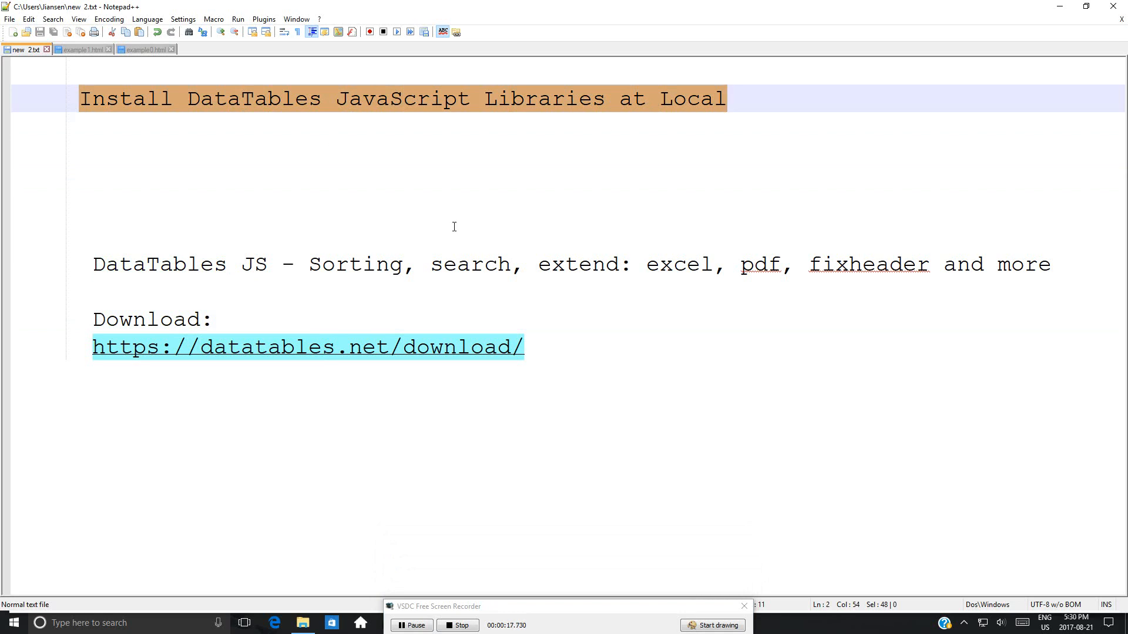
pyautogui.click(156, 365)
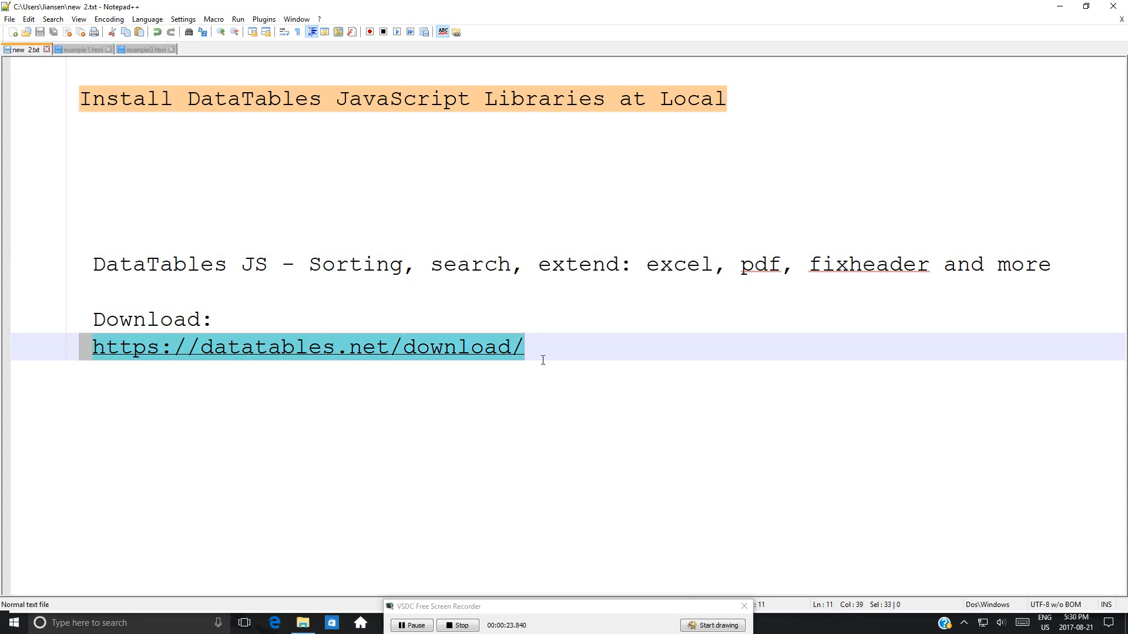
pyautogui.moveTo(88, 285)
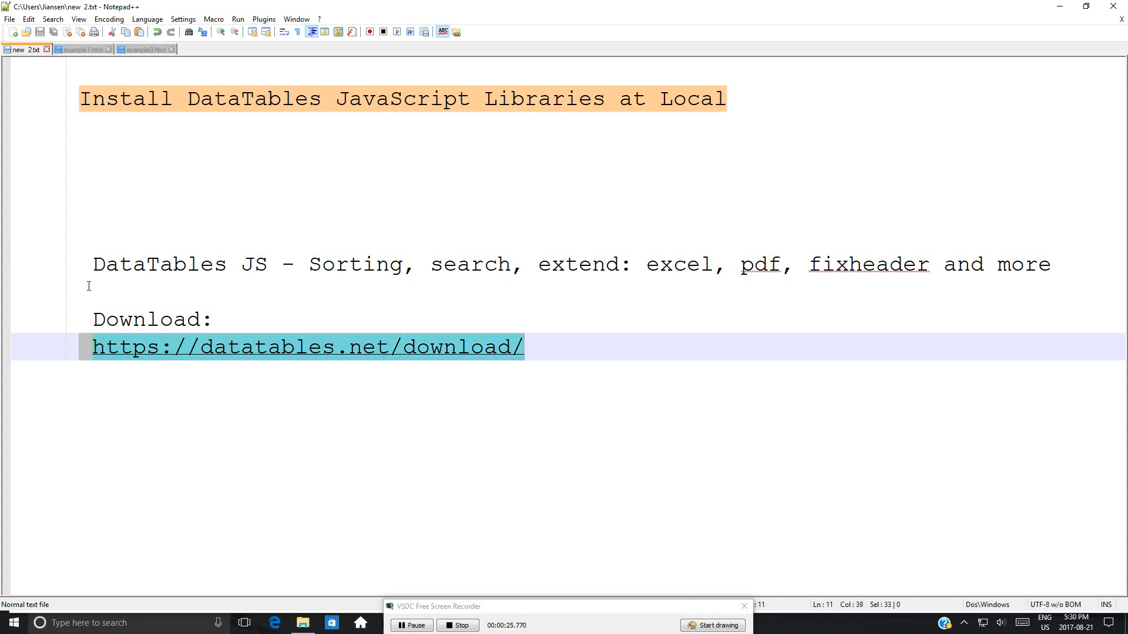
pyautogui.doubleClick(158, 265)
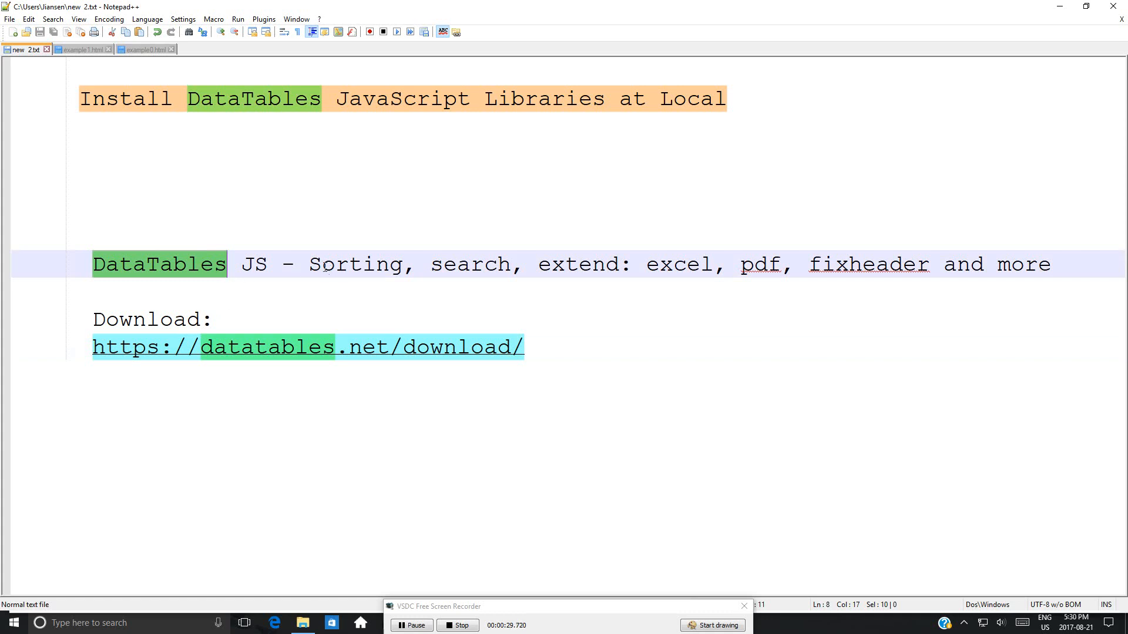
pyautogui.doubleClick(354, 264)
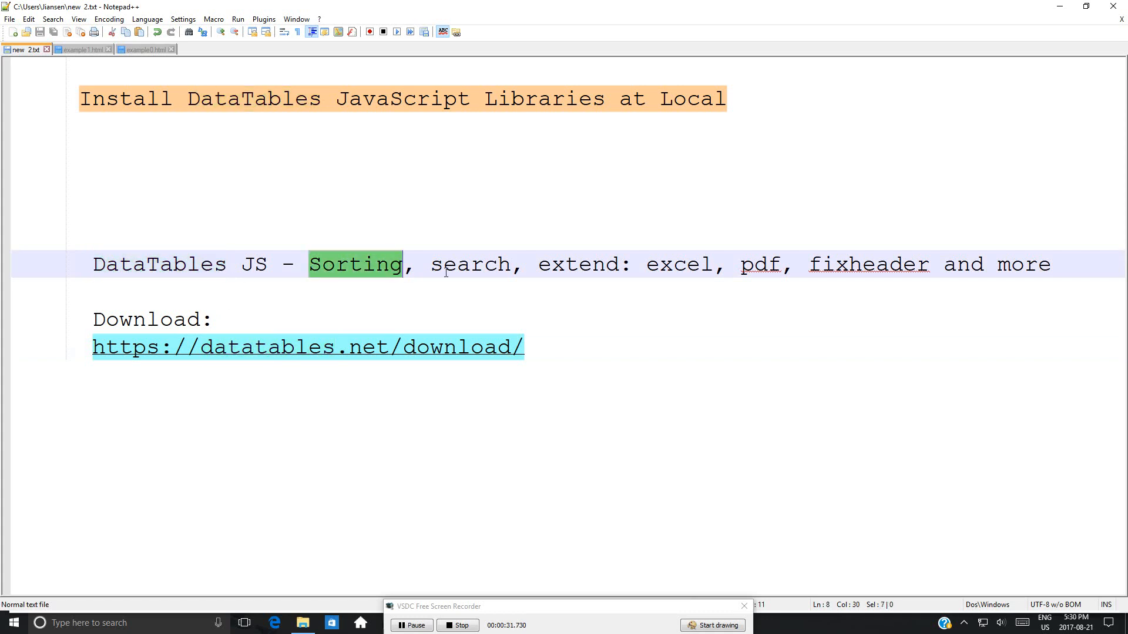
pyautogui.doubleClick(470, 264)
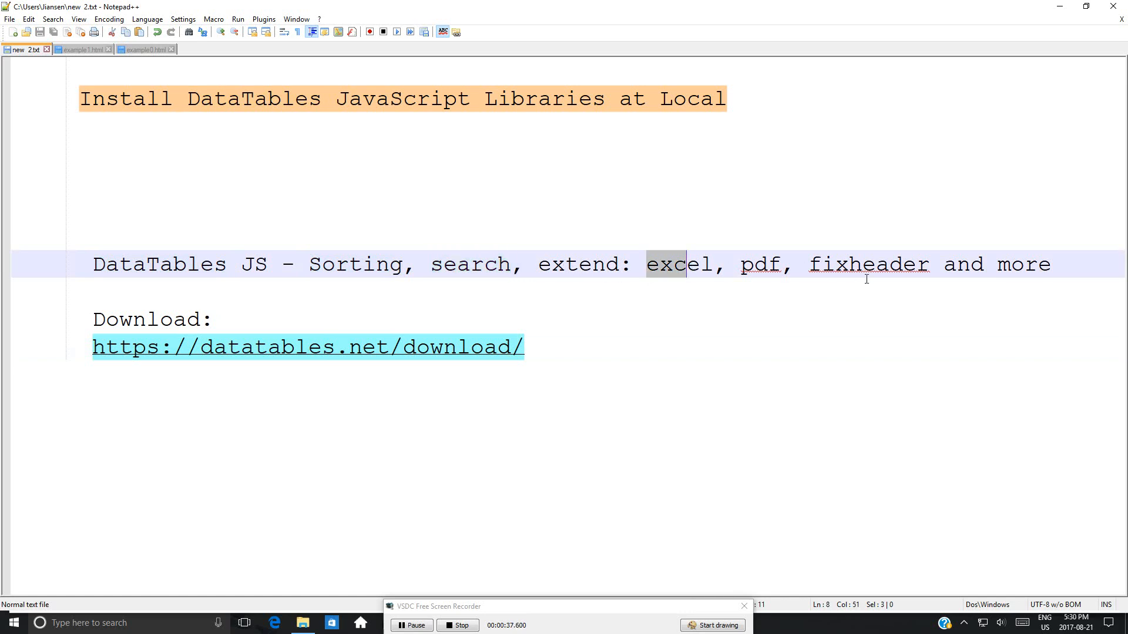
pyautogui.moveTo(993, 274)
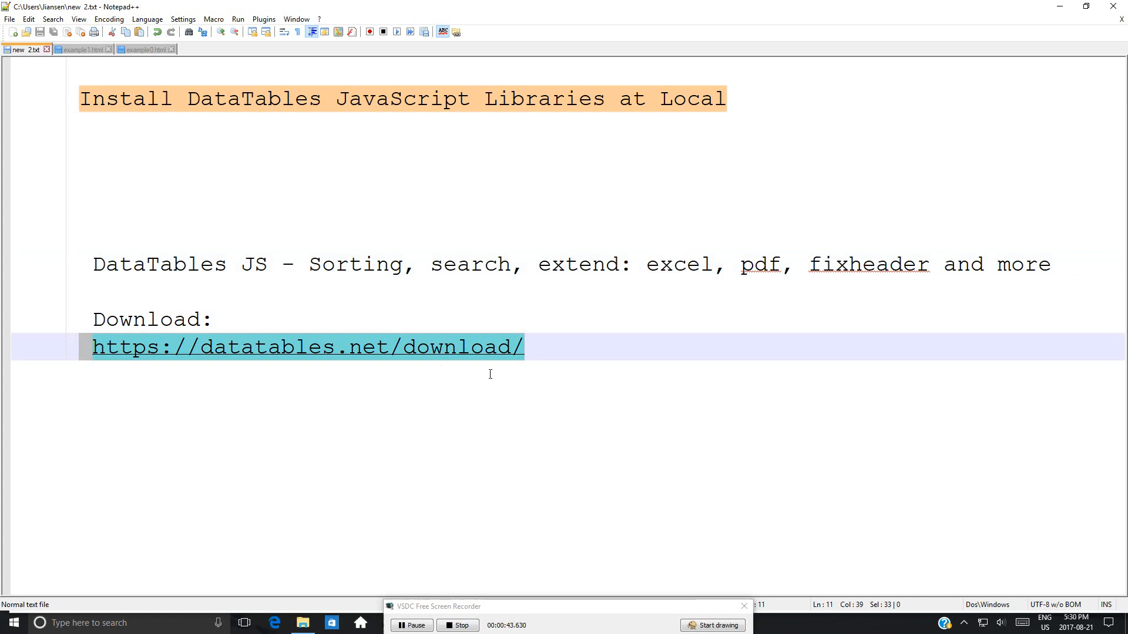
pyautogui.moveTo(237, 357)
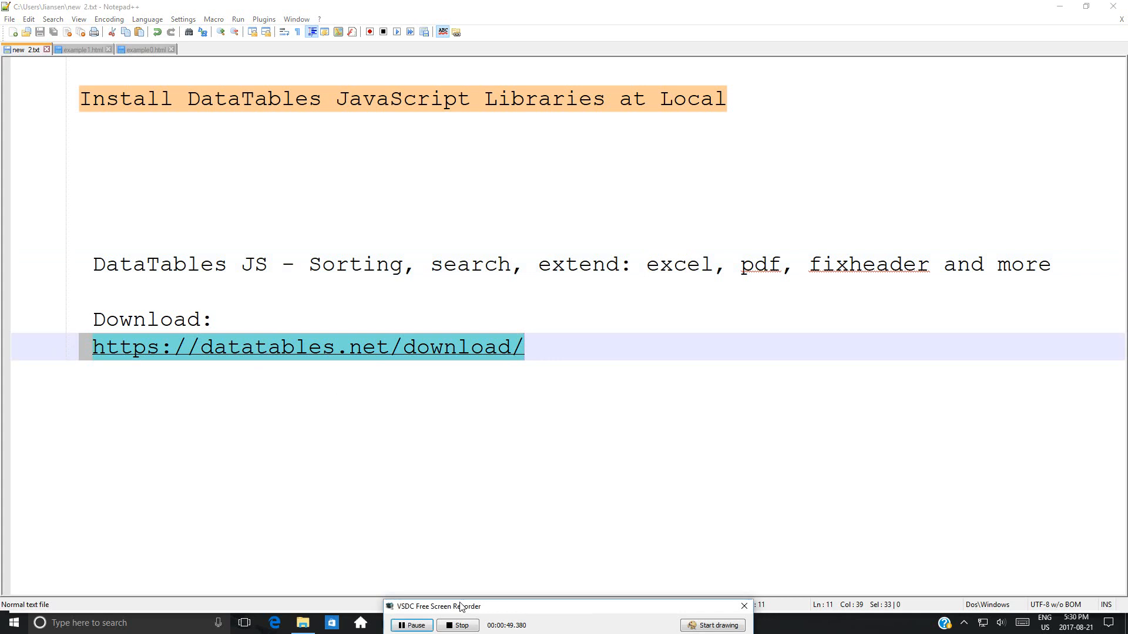
# - Bring up the DataTables download page in Firefox and move to the Download builder options
pyautogui.click(713, 625)
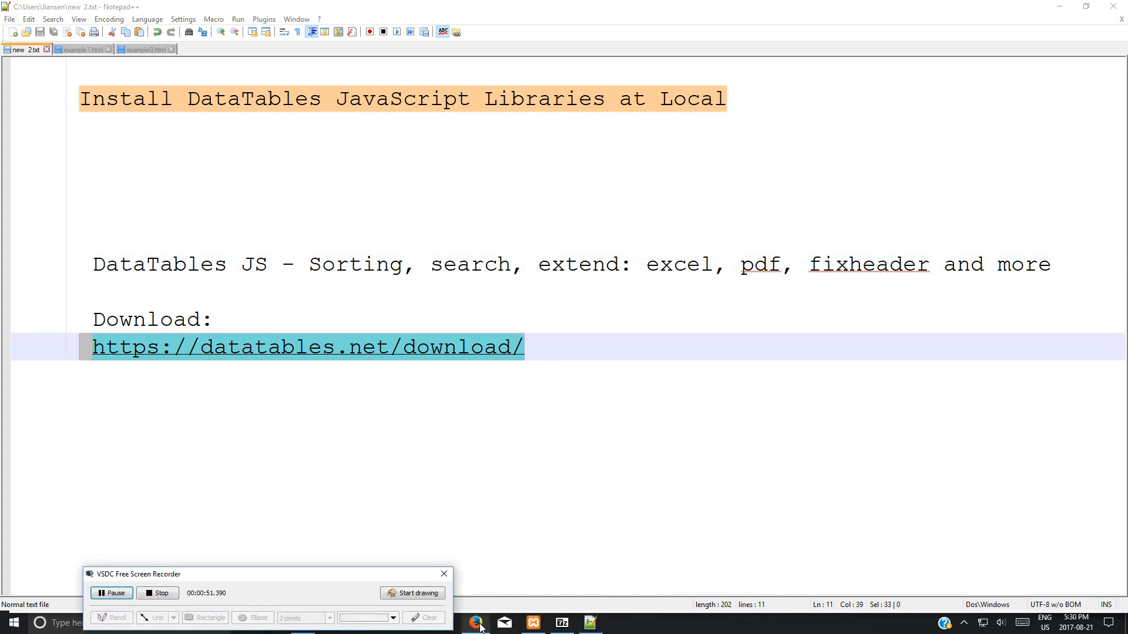
pyautogui.click(477, 623)
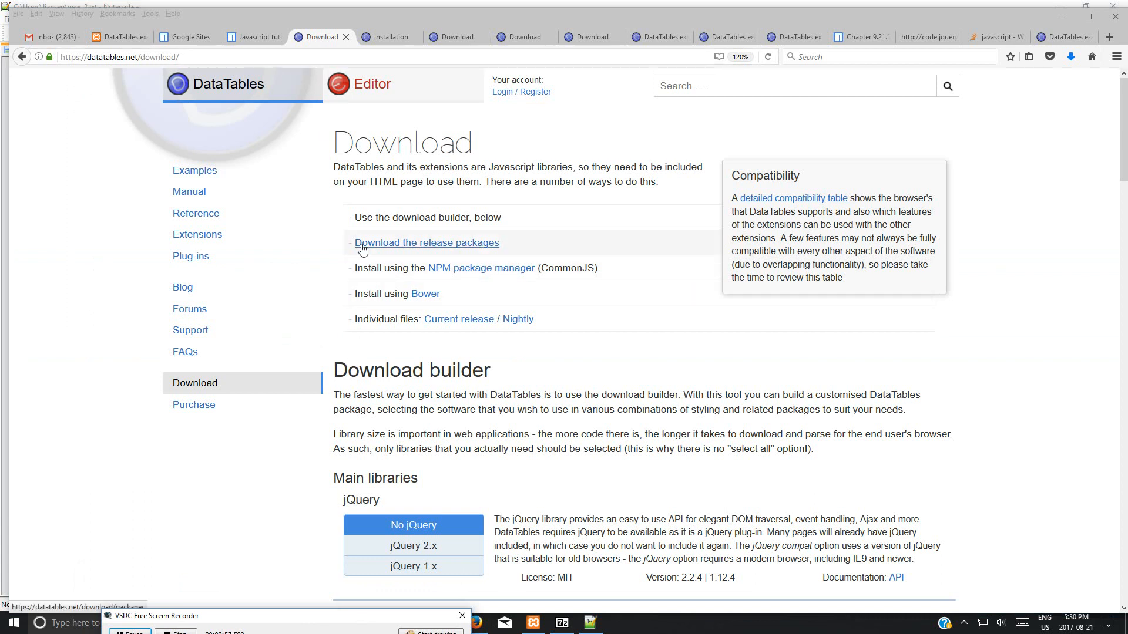
pyautogui.moveTo(332, 380)
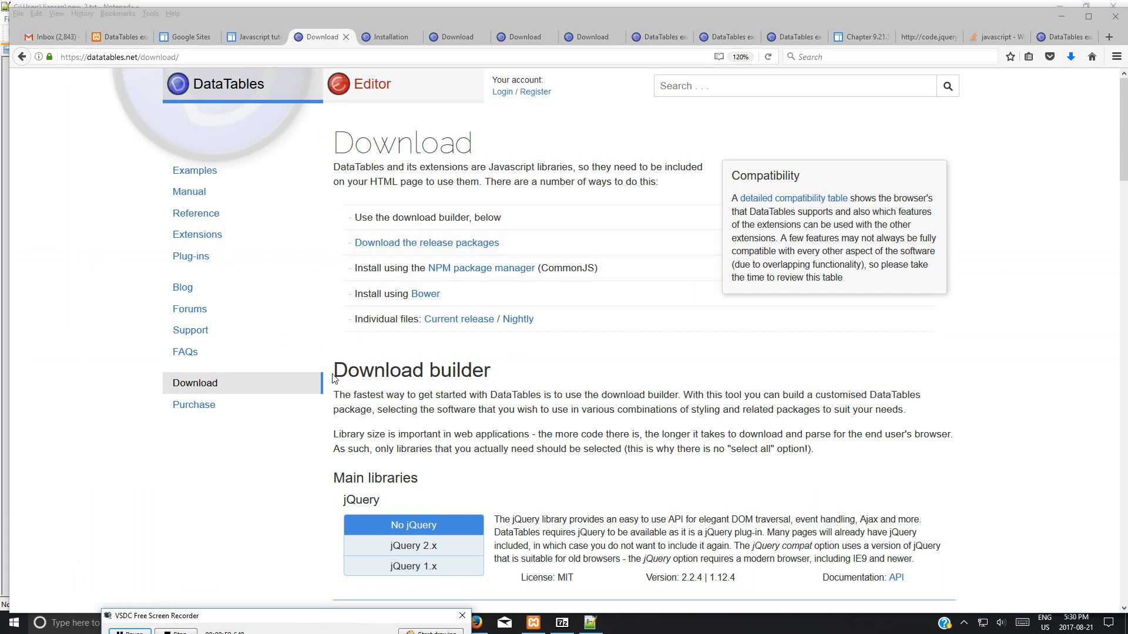
pyautogui.doubleClick(412, 370)
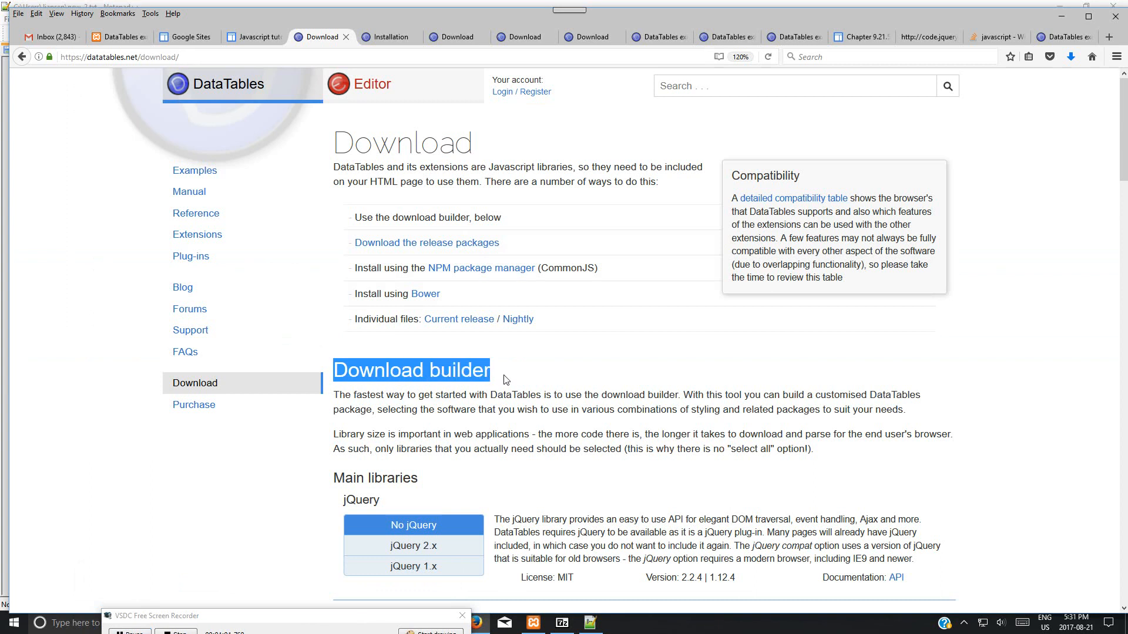
pyautogui.moveTo(502, 373)
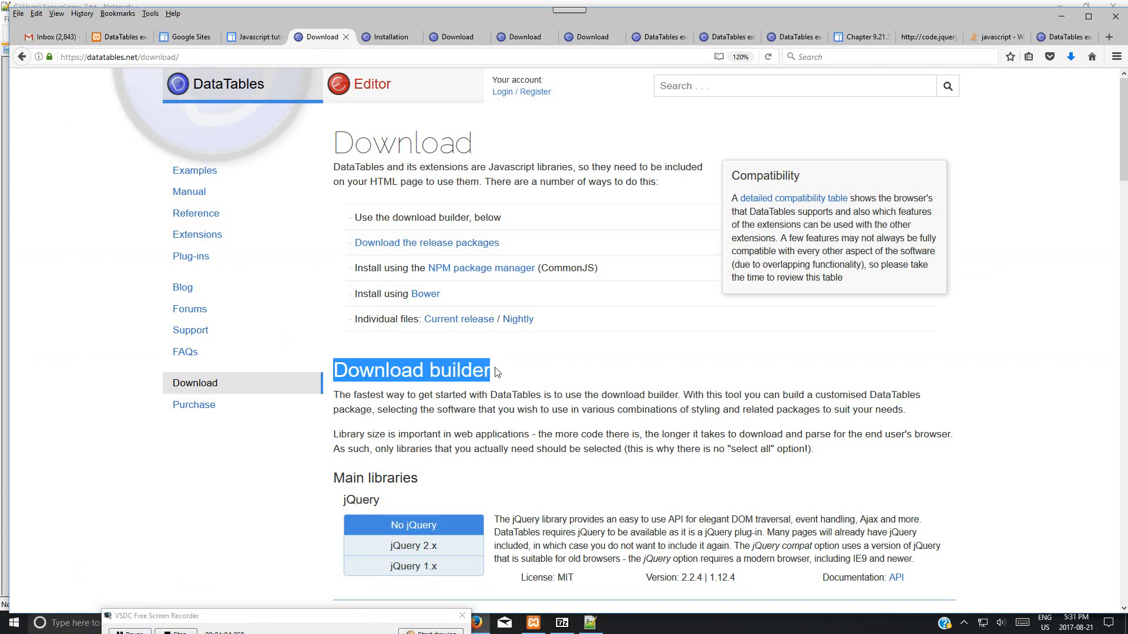
pyautogui.moveTo(1114, 189)
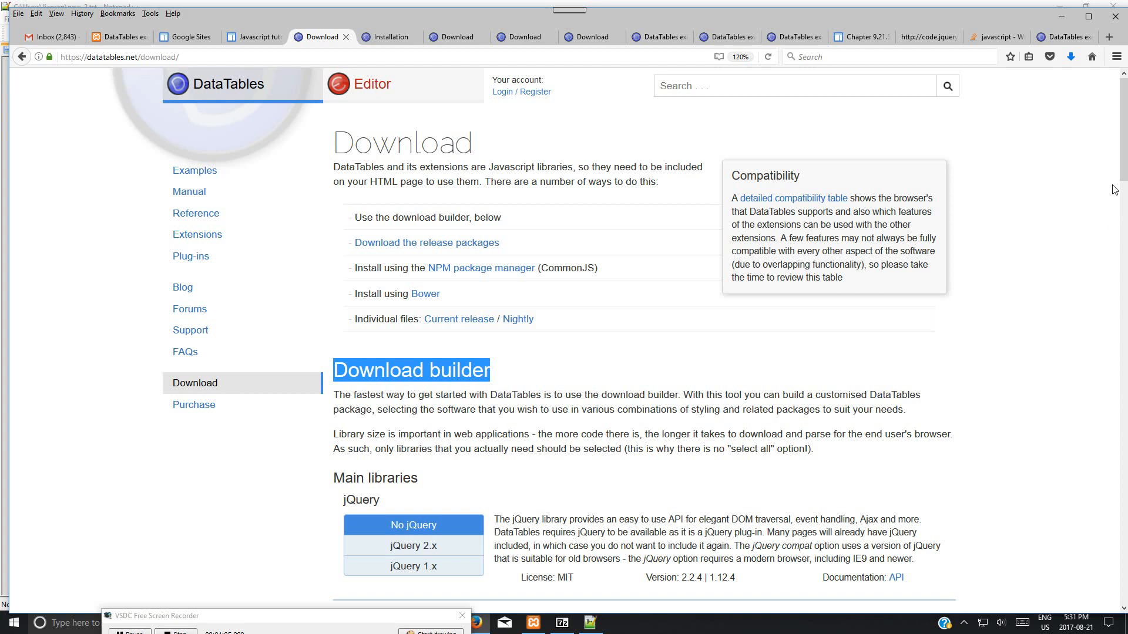
pyautogui.scroll(-3)
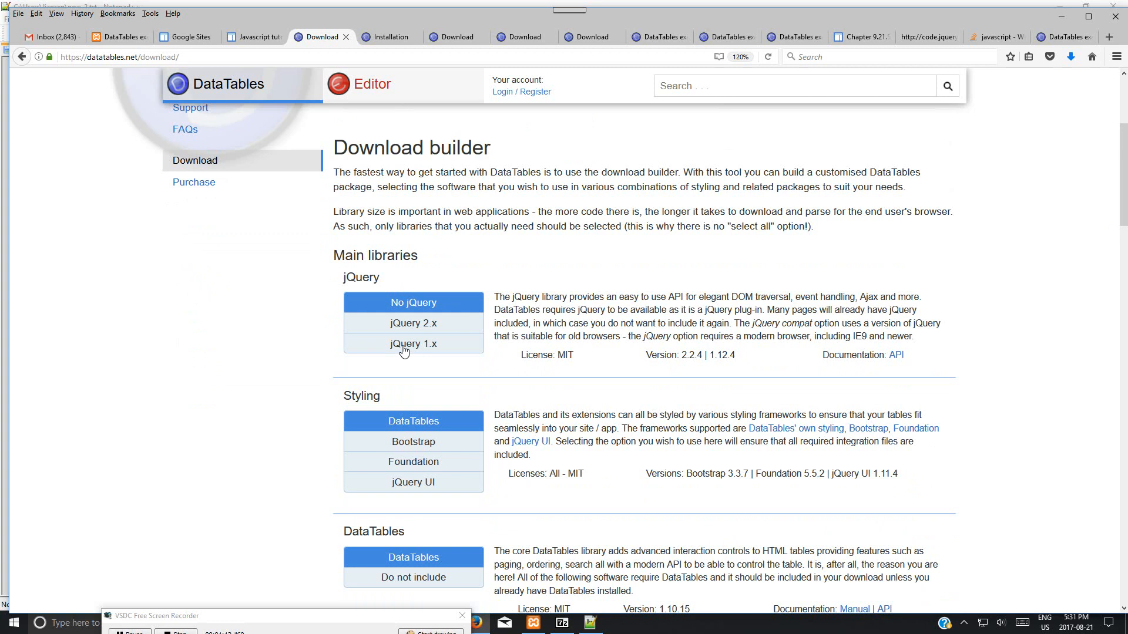
# - Choose jQuery 1.x as the jQuery library and move down to the Extensions section
pyautogui.click(413, 343)
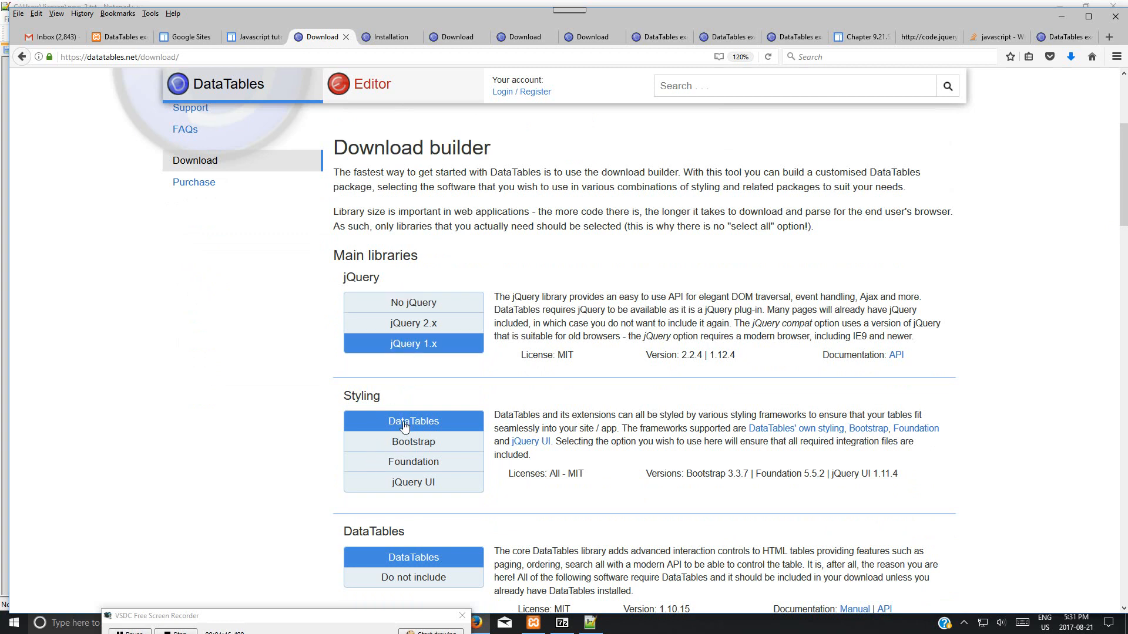
pyautogui.scroll(-3)
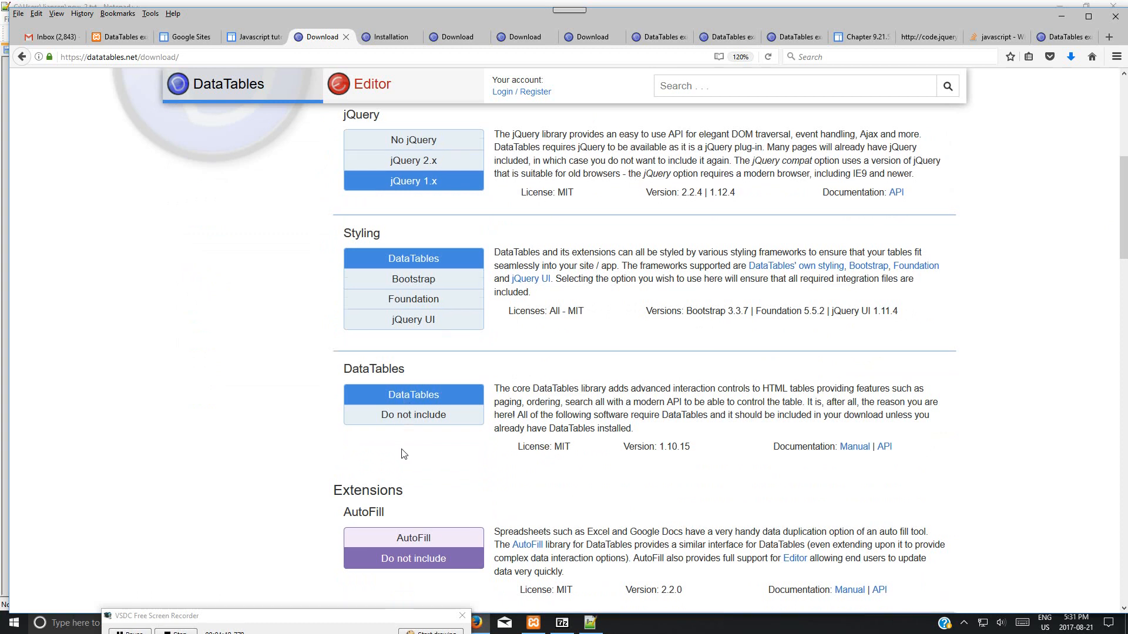
pyautogui.scroll(-3)
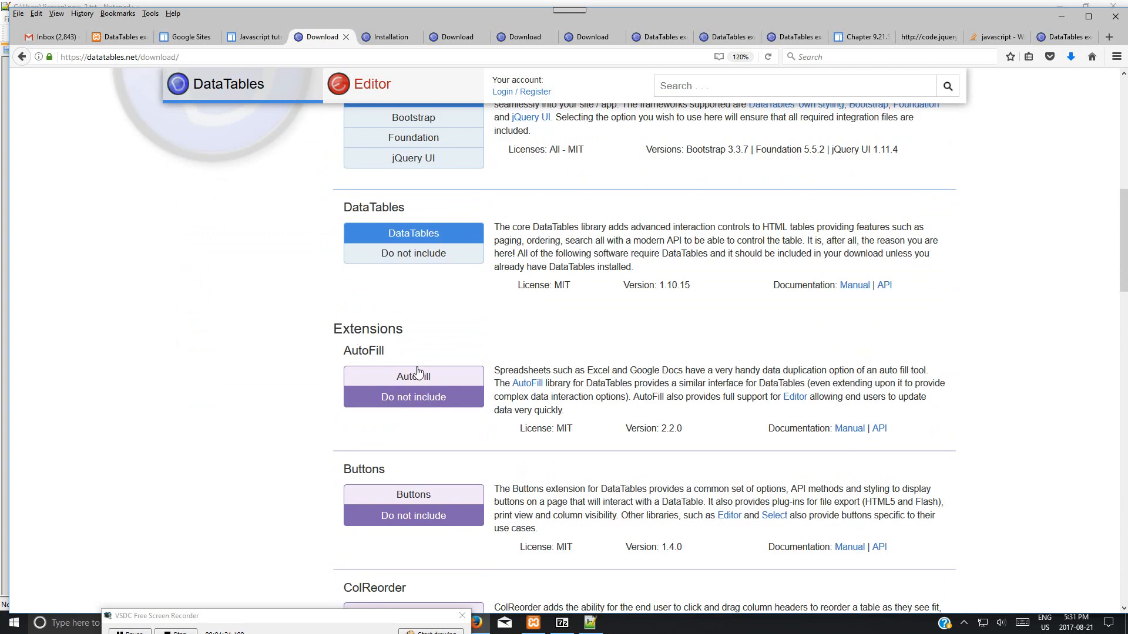
pyautogui.moveTo(414, 376)
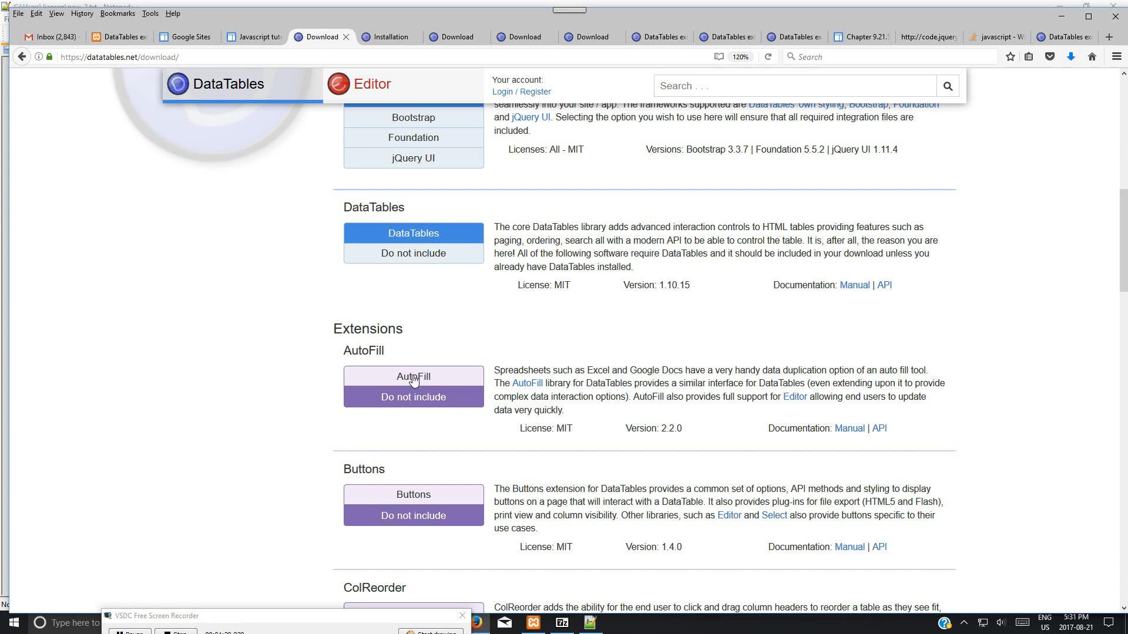
pyautogui.moveTo(511, 374)
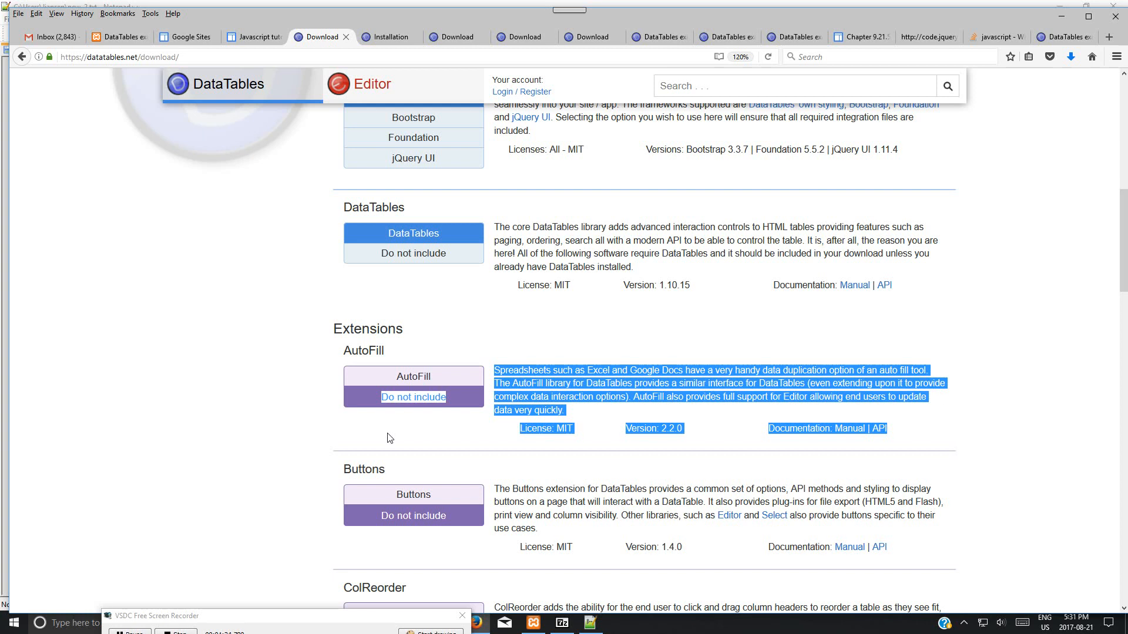
# - Include the AutoFill extension and work down through the extension list from ColReorder onward
pyautogui.click(413, 376)
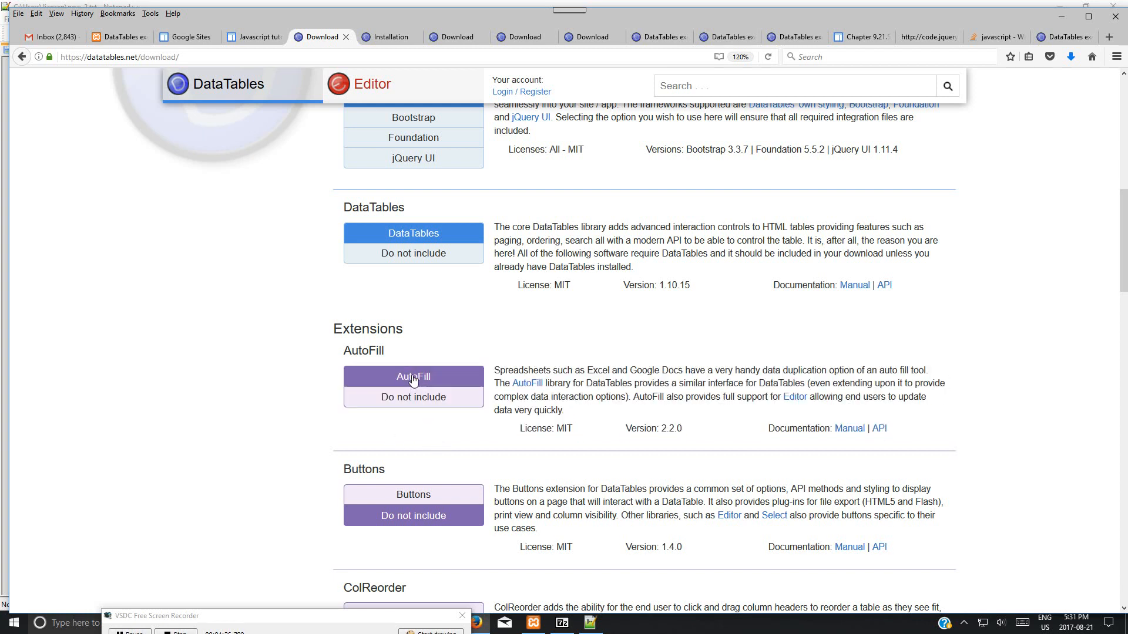
pyautogui.scroll(-3)
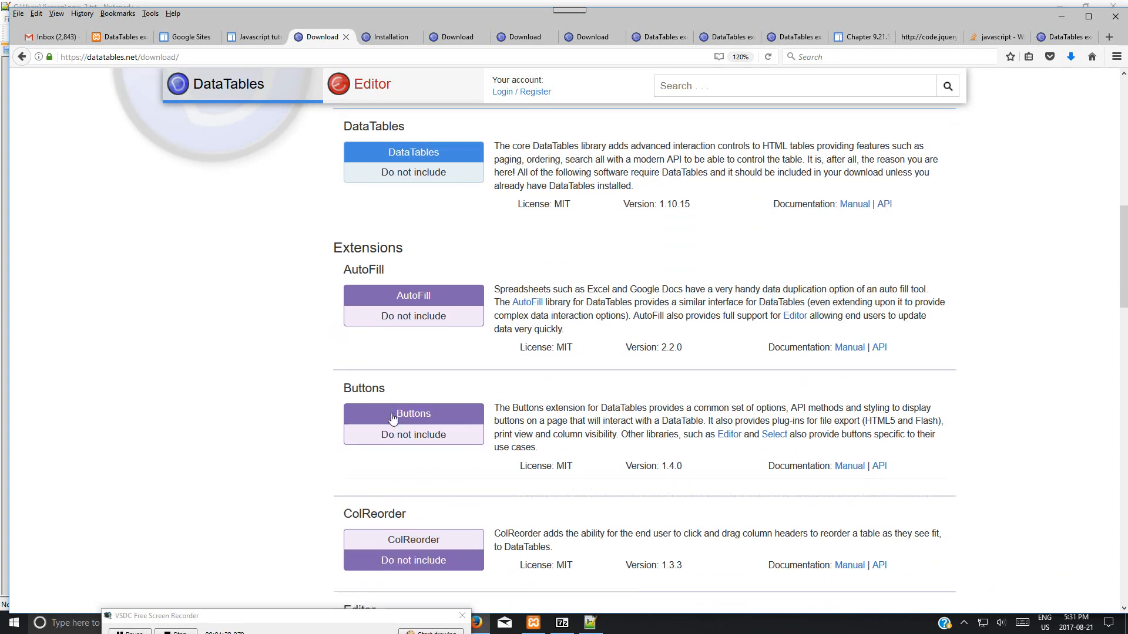
pyautogui.scroll(-3)
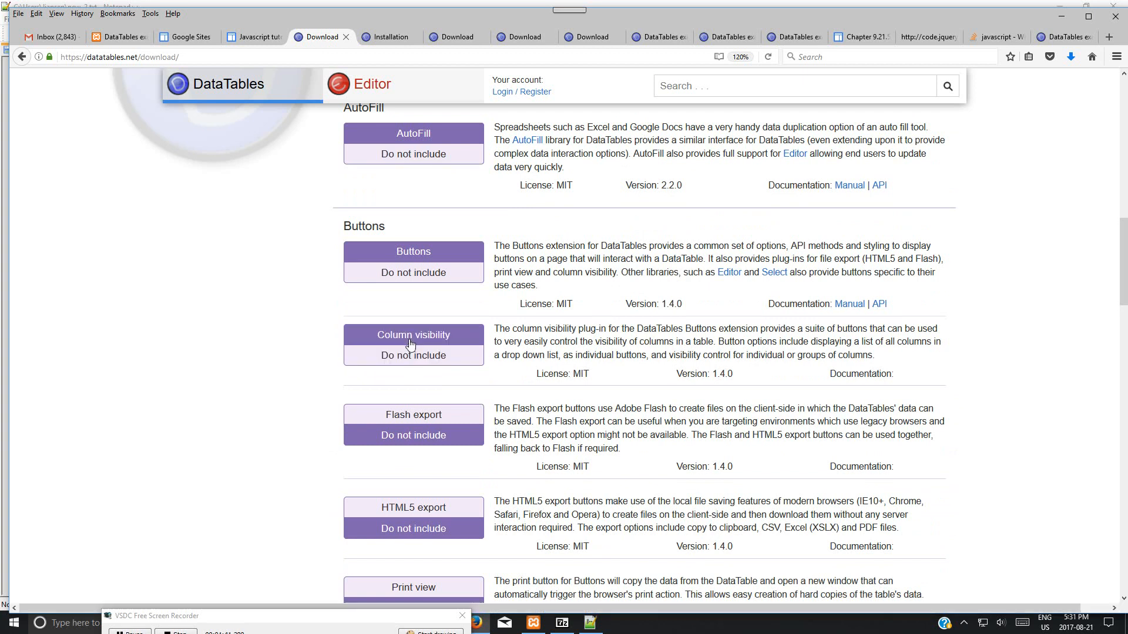
pyautogui.scroll(-3)
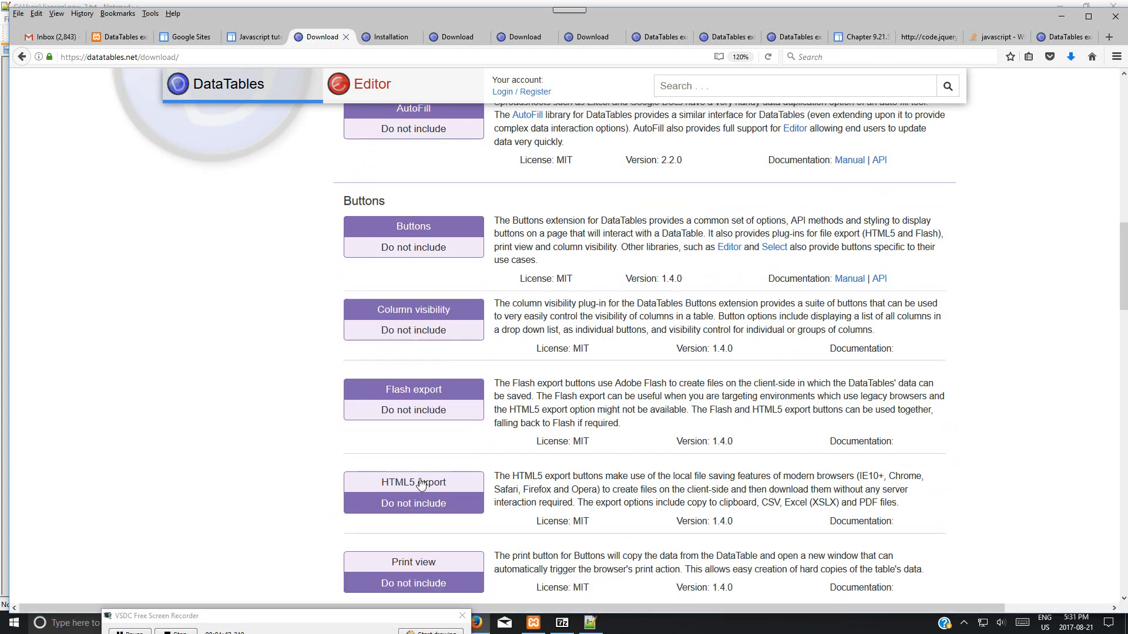
pyautogui.scroll(-3)
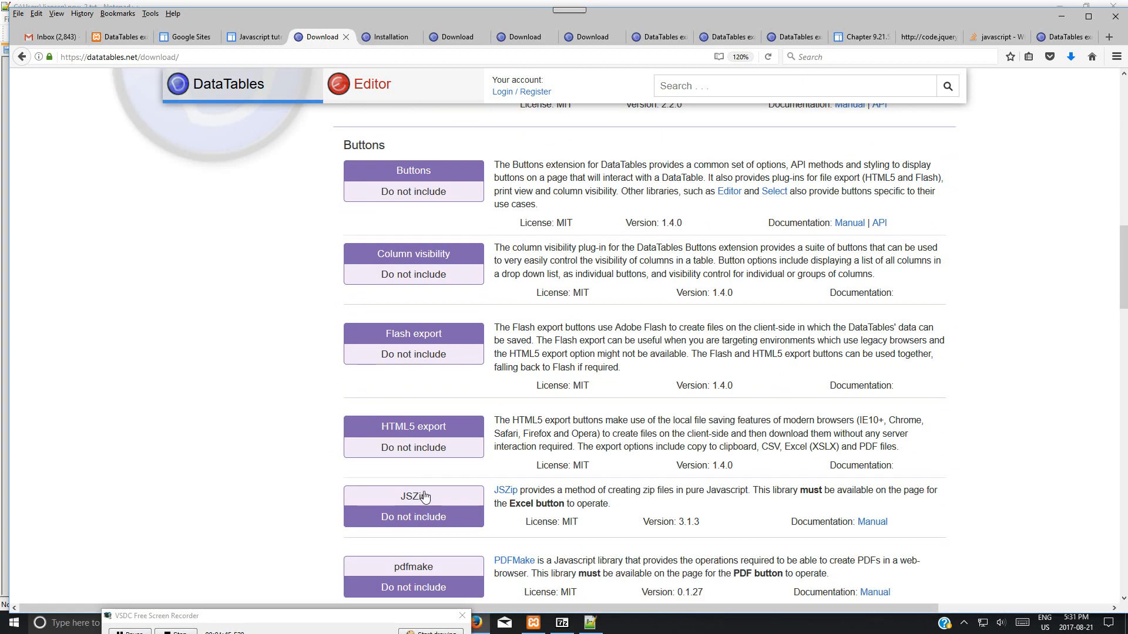
pyautogui.scroll(-3)
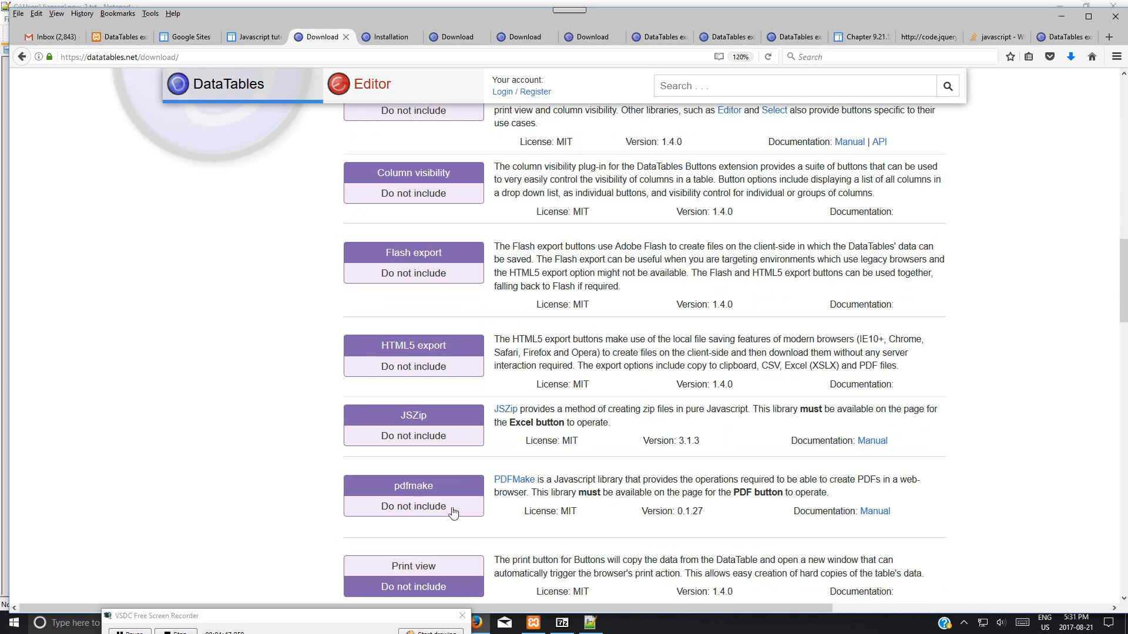
pyautogui.scroll(-3)
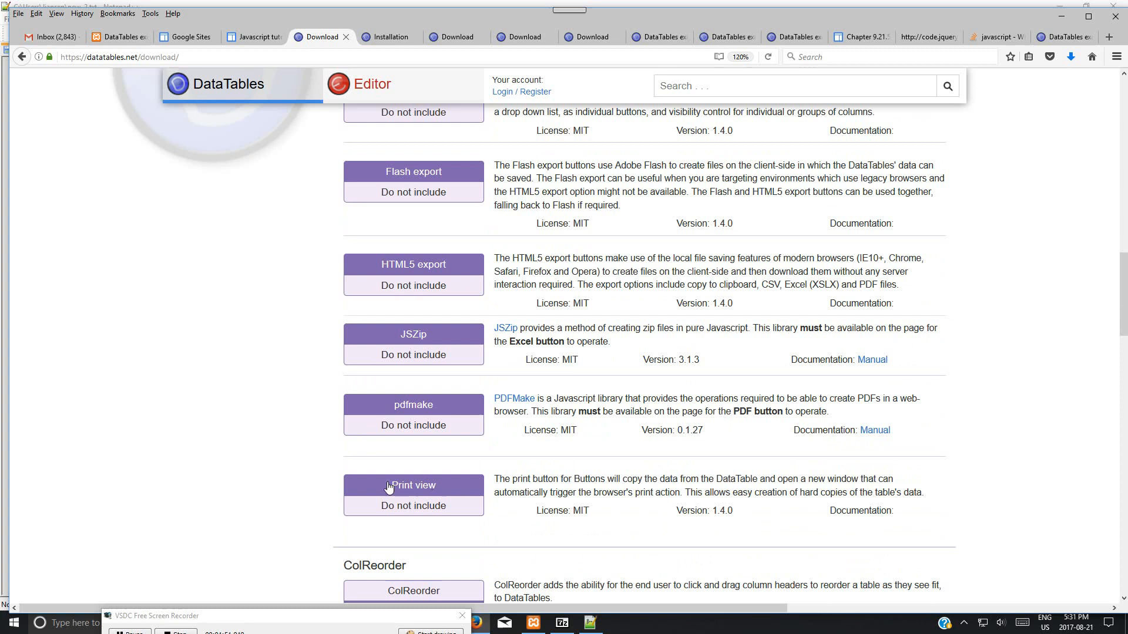
pyautogui.scroll(-3)
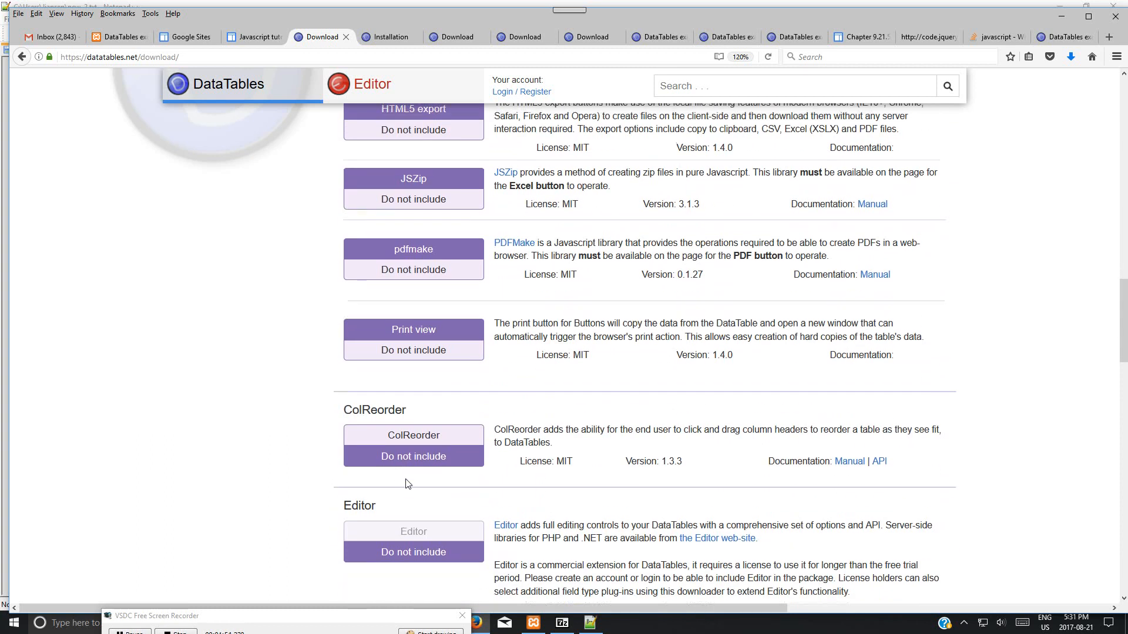
pyautogui.scroll(-3)
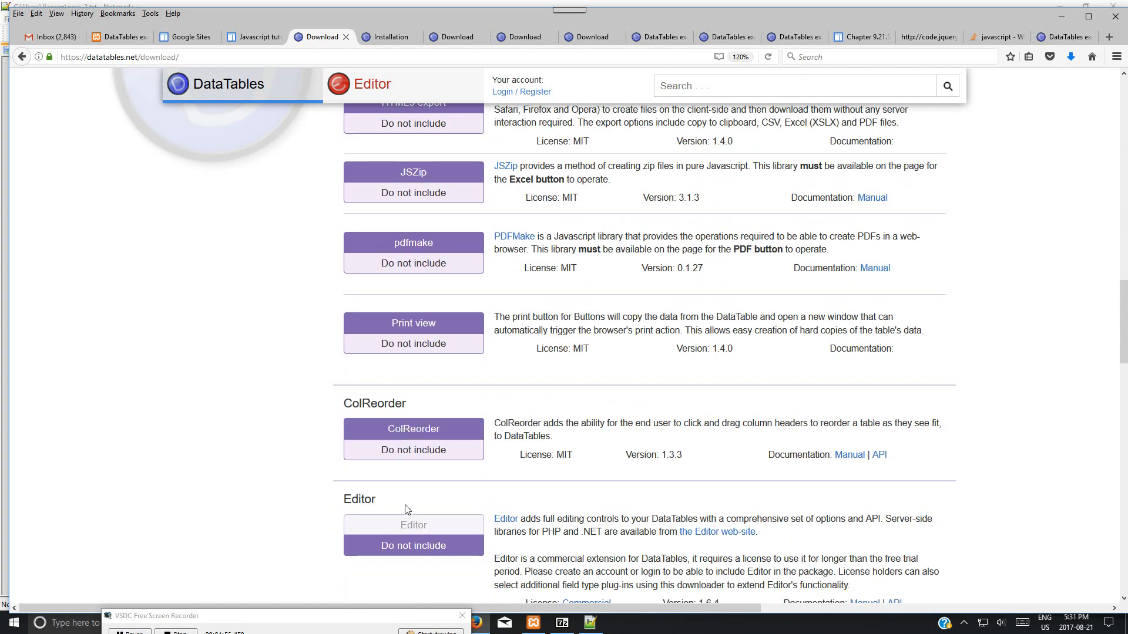
pyautogui.scroll(-3)
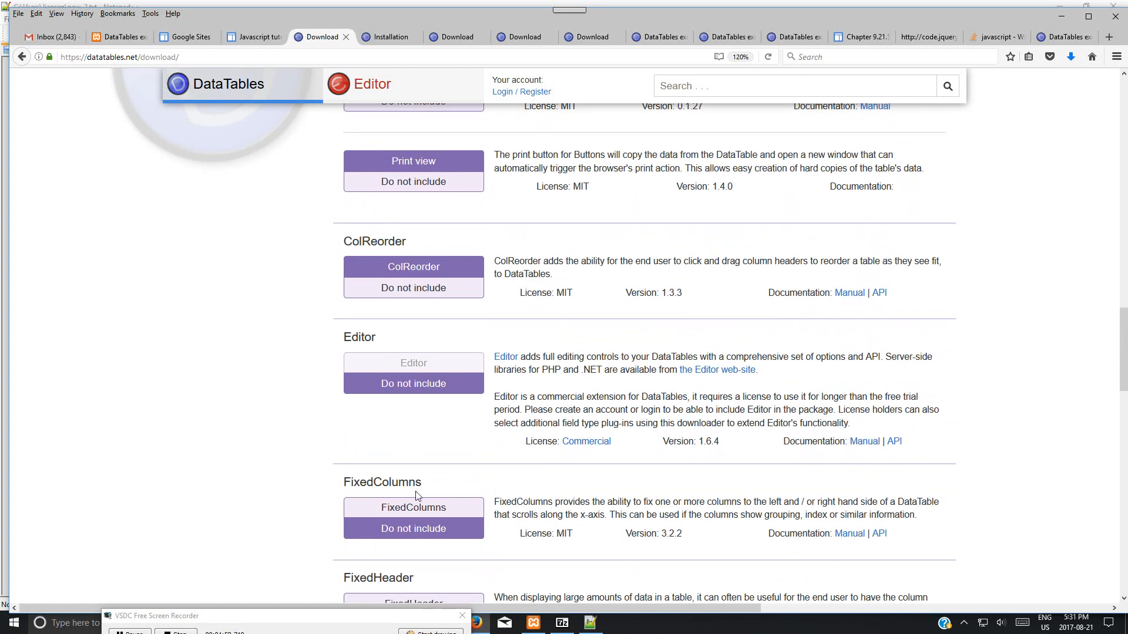
pyautogui.scroll(-3)
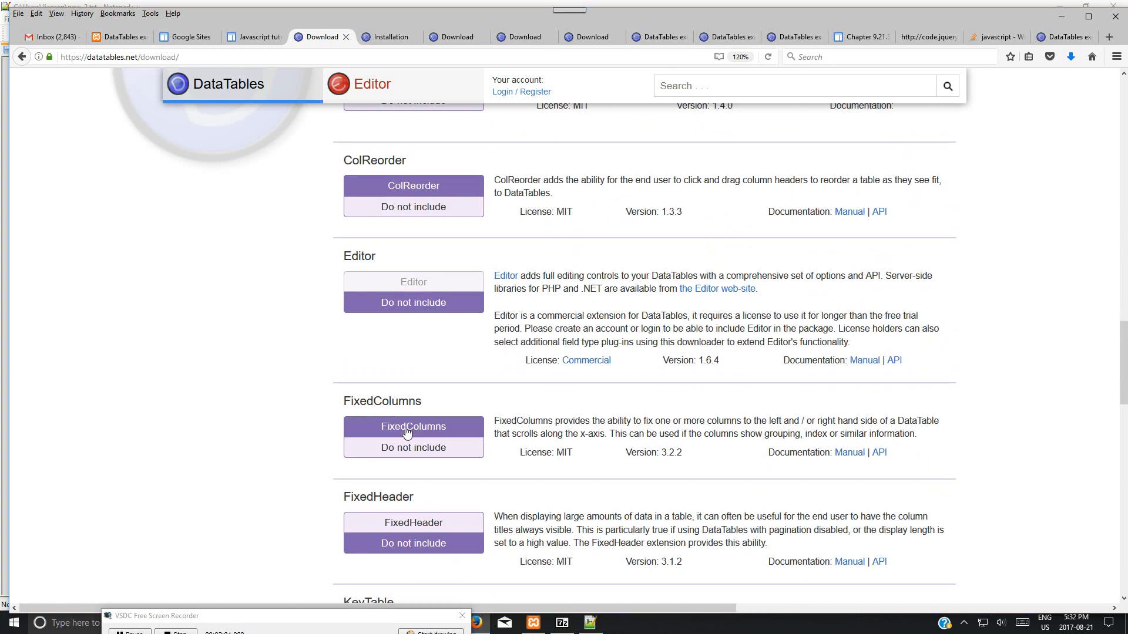
pyautogui.moveTo(412, 523)
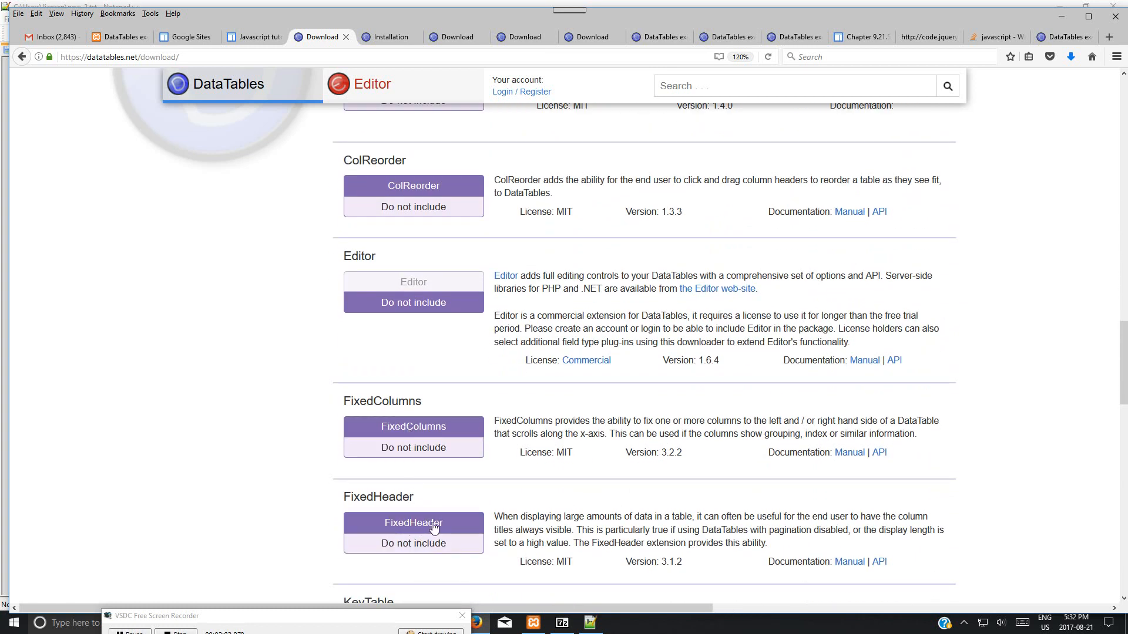
pyautogui.moveTo(441, 529)
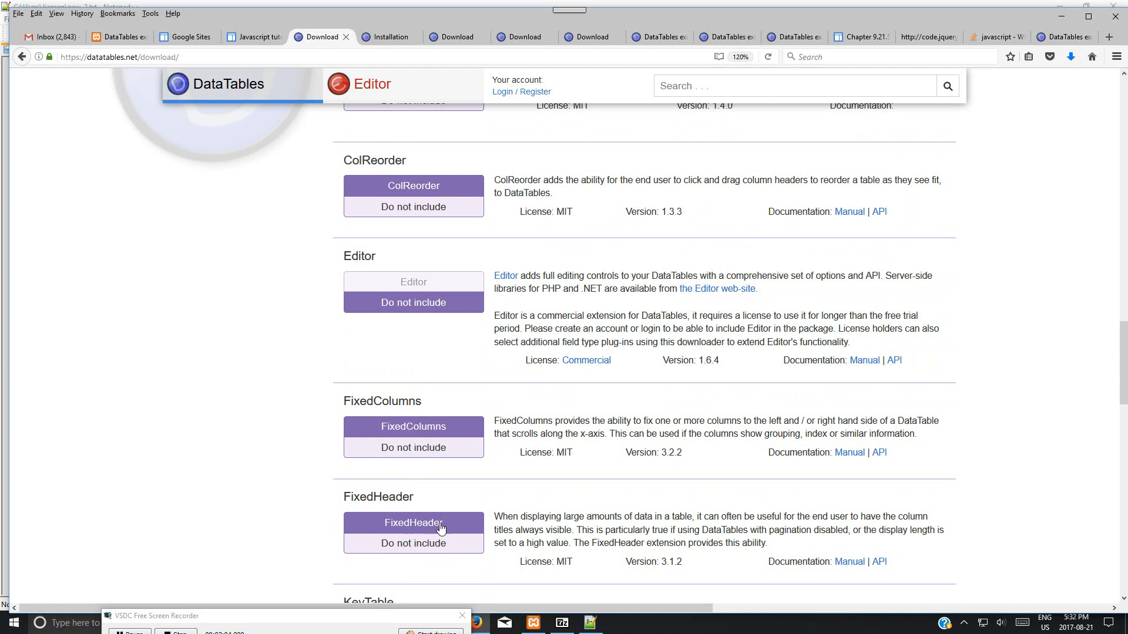
# - Continue down past the remaining extensions to the Minify, Single file and CDN packaging results
pyautogui.scroll(-3)
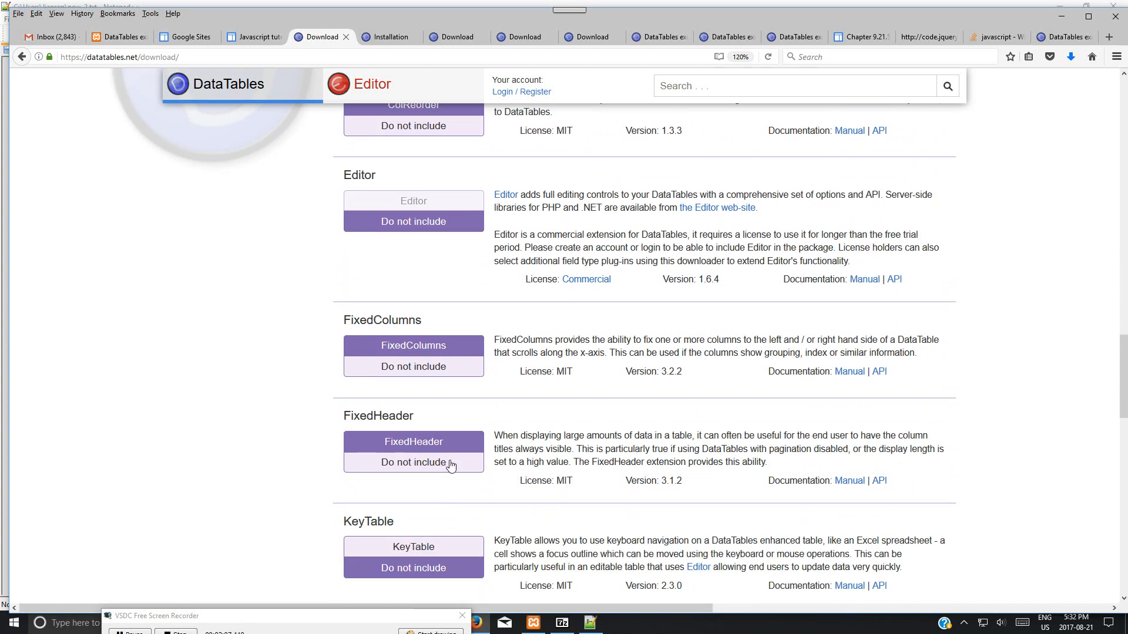
pyautogui.scroll(-3)
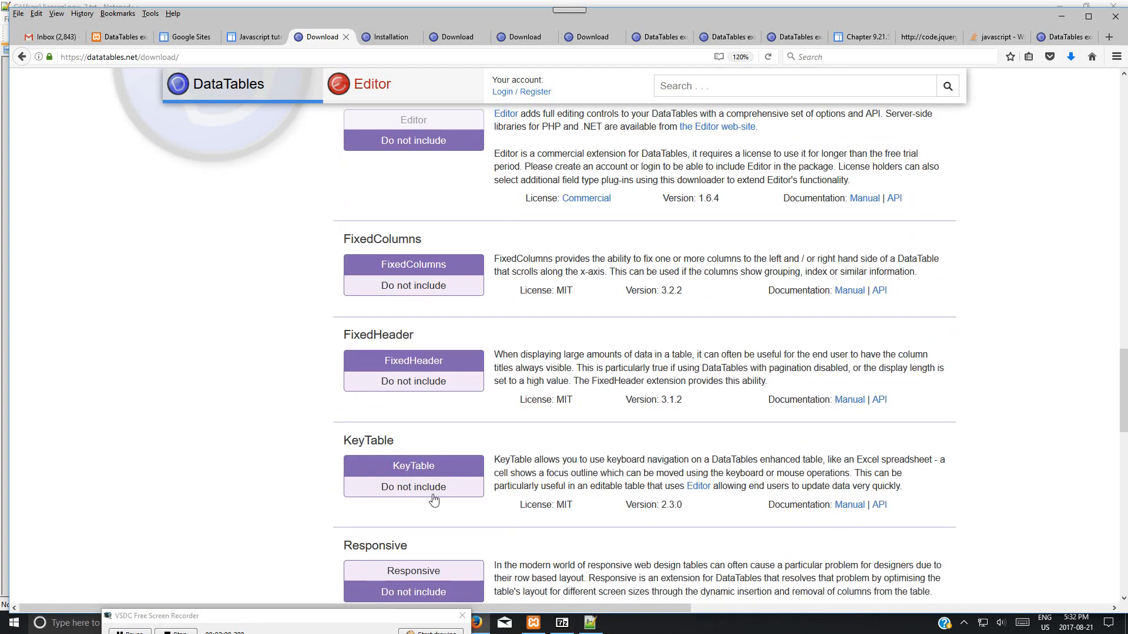
pyautogui.scroll(-3)
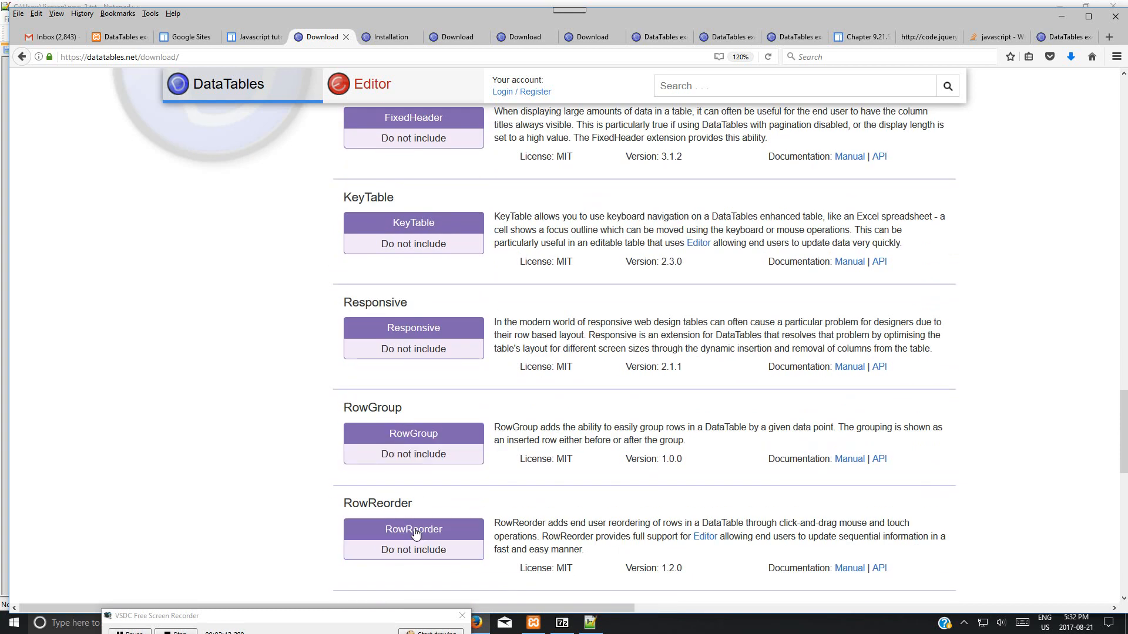
pyautogui.scroll(-3)
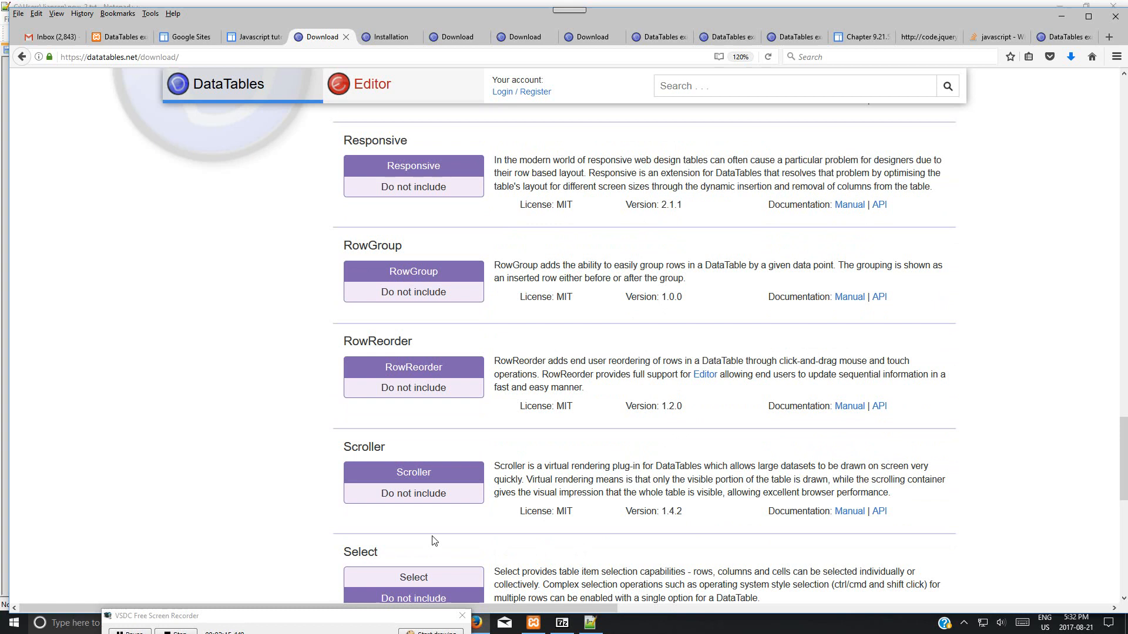
pyautogui.scroll(-3)
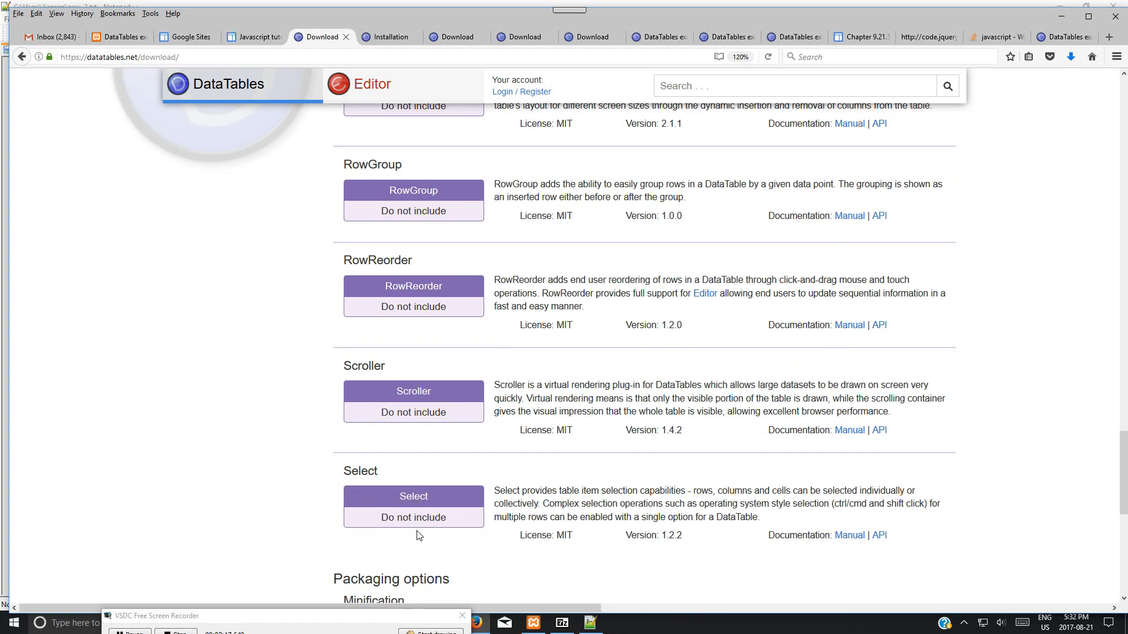
pyautogui.scroll(-3)
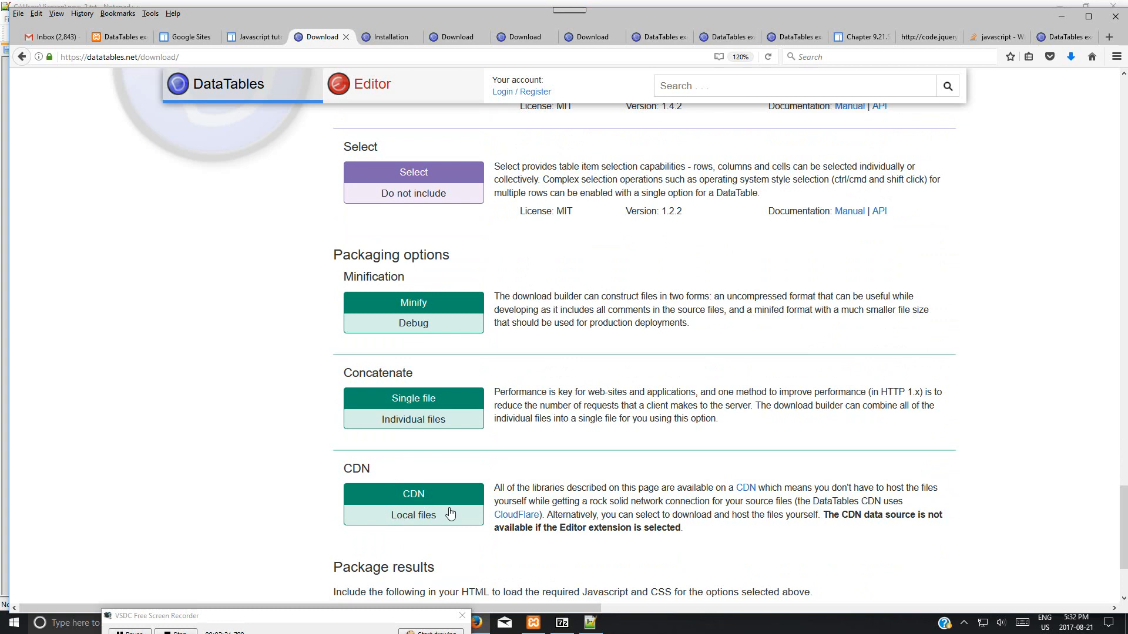
pyautogui.scroll(-3)
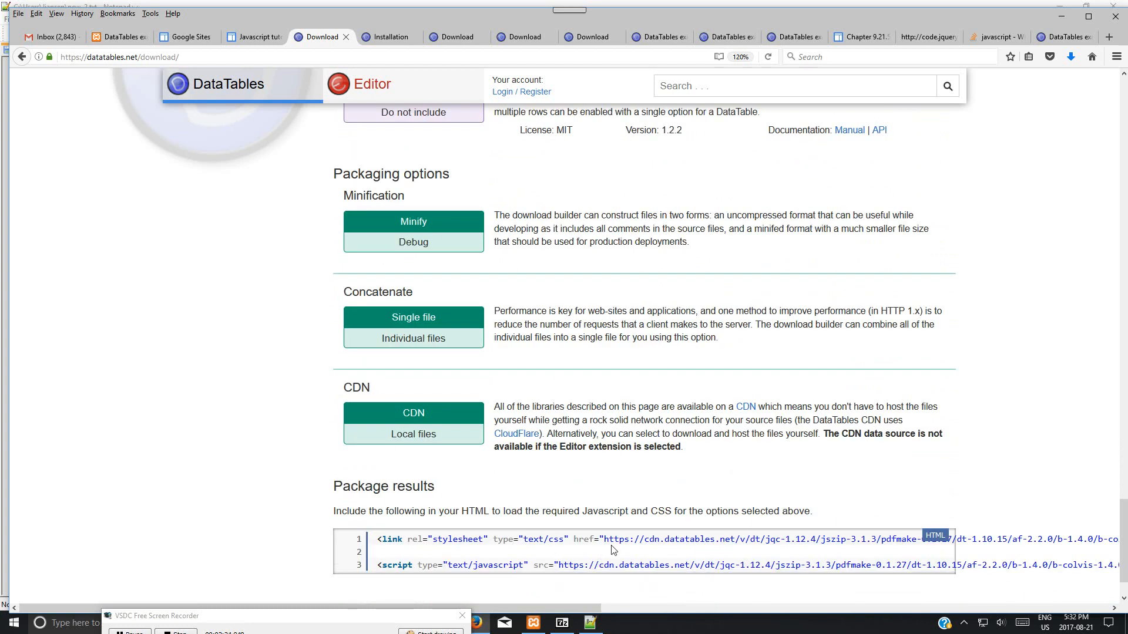
pyautogui.moveTo(333, 473)
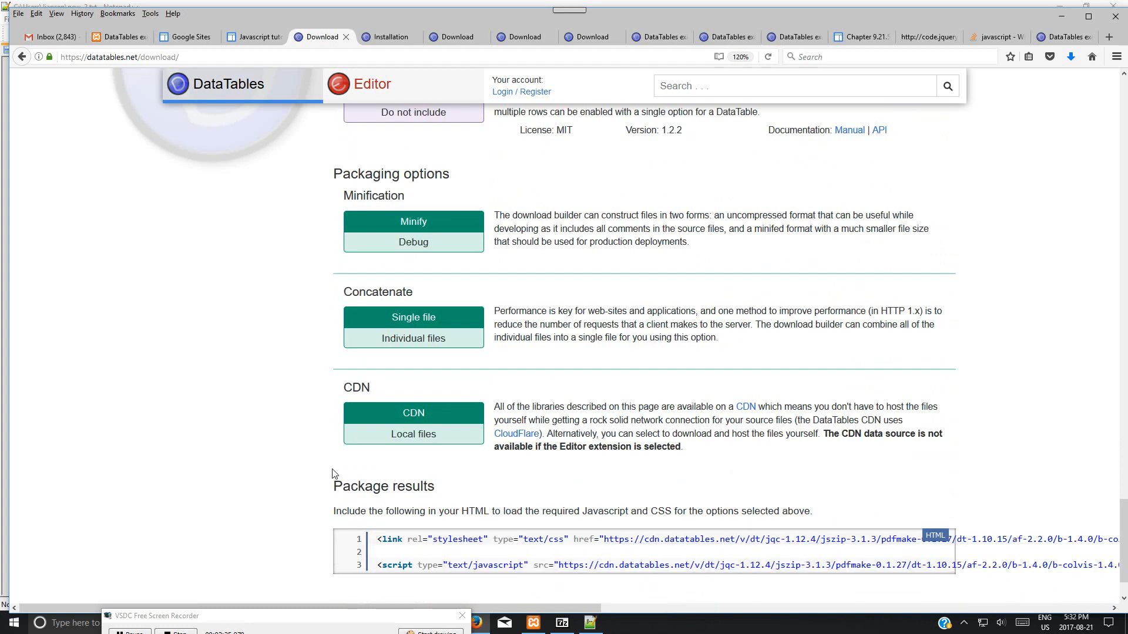
# - Switch packaging to Local files and download the built DataTables.zip package
pyautogui.click(412, 434)
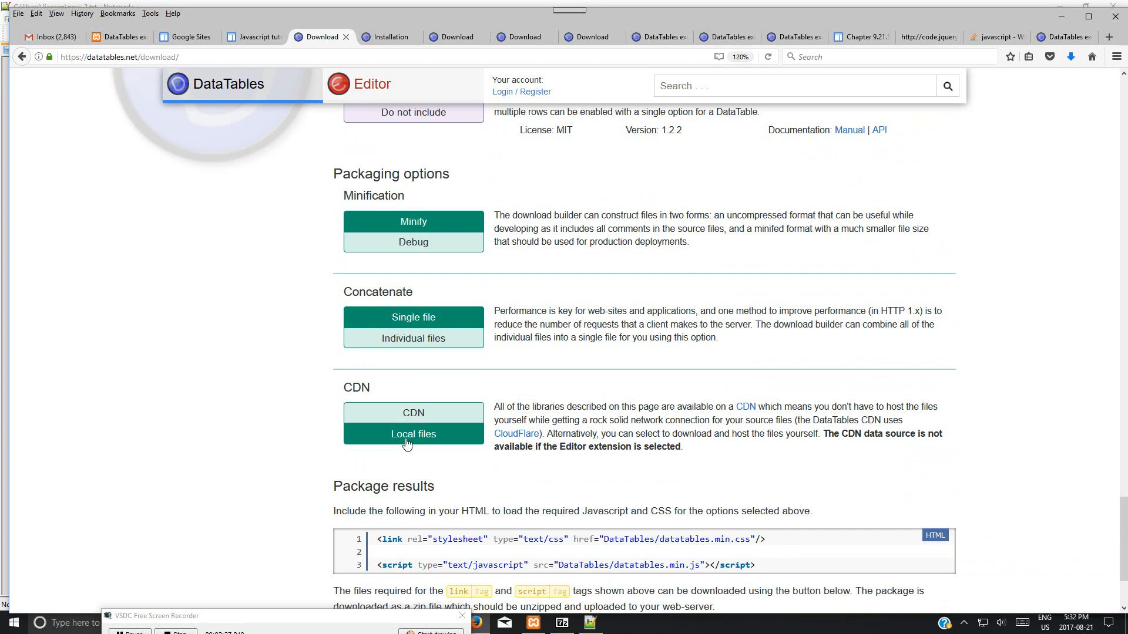
pyautogui.scroll(-3)
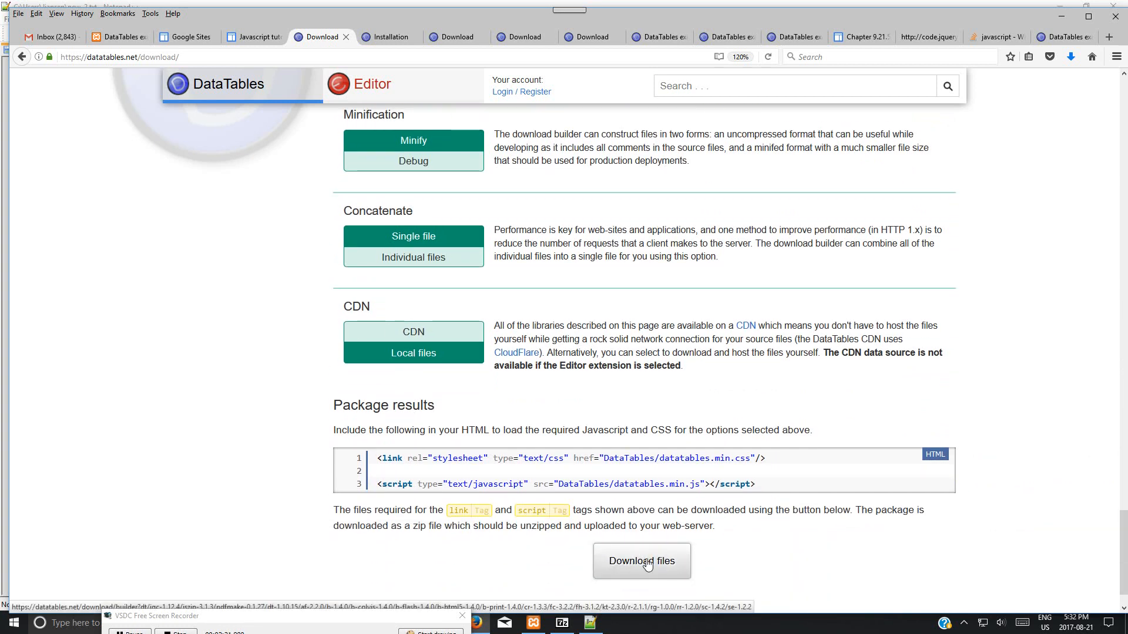
pyautogui.click(640, 561)
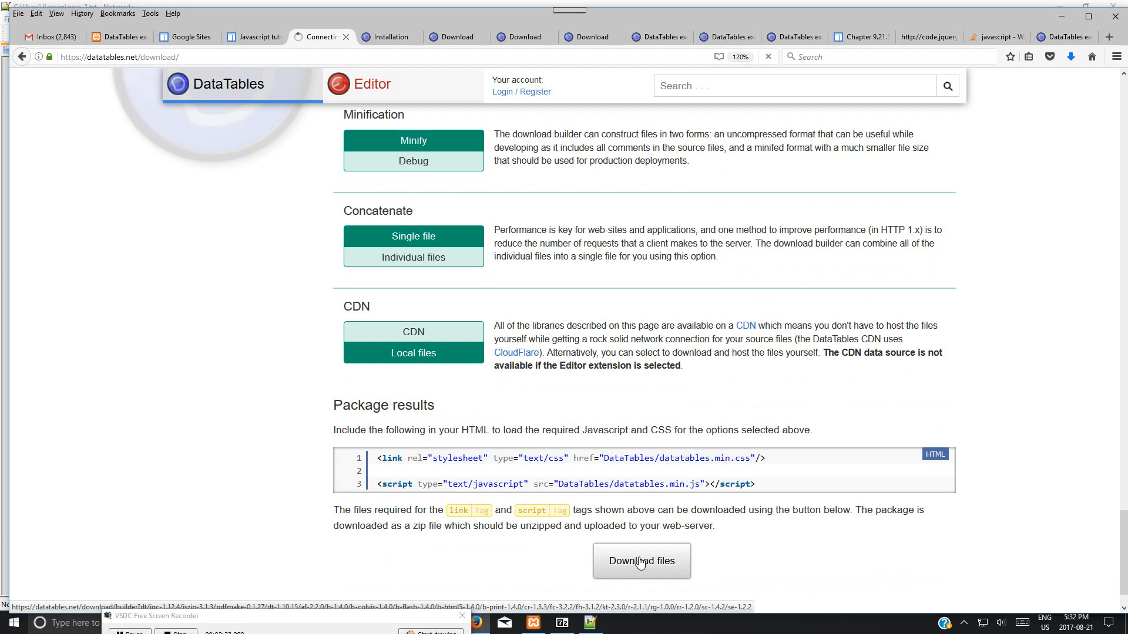
pyautogui.click(640, 561)
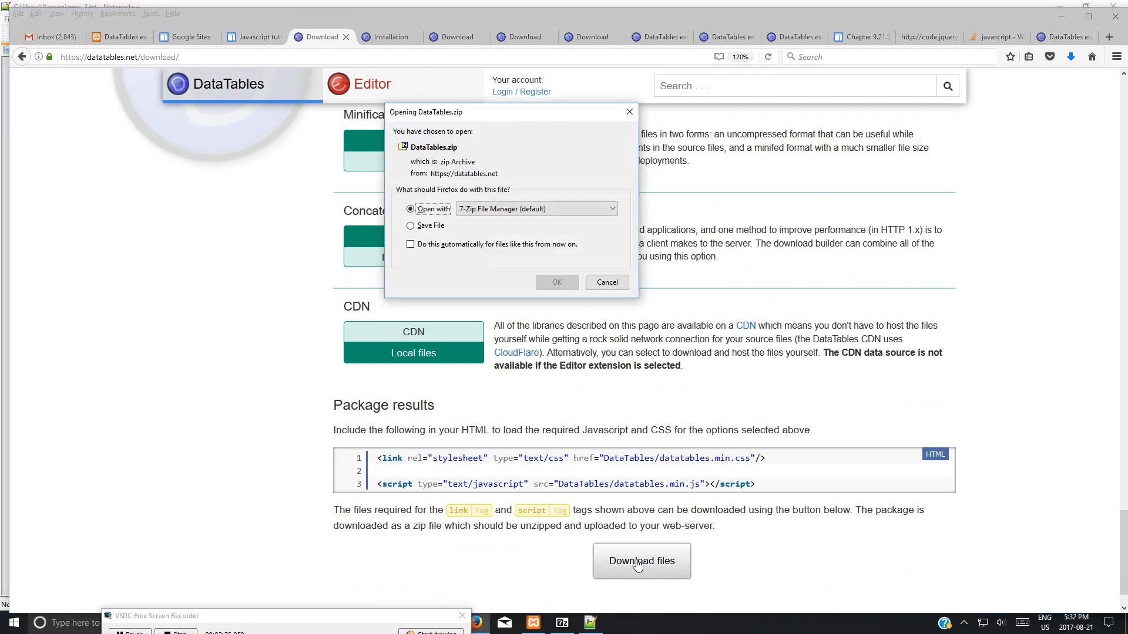
pyautogui.moveTo(557, 270)
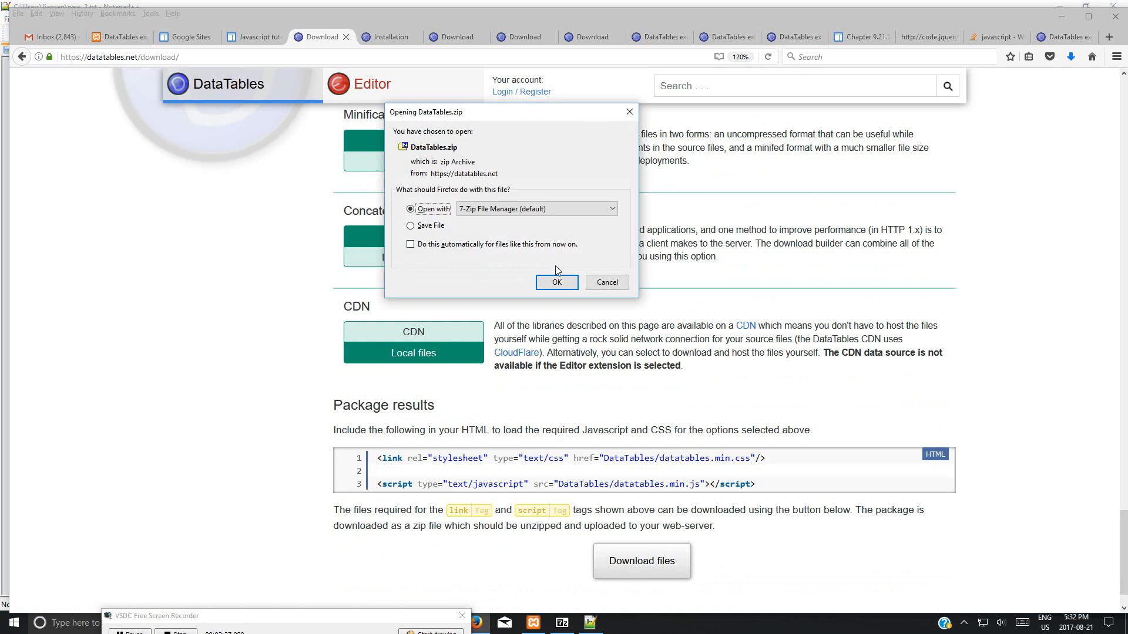
# - Open DataTables-2.zip in 7-Zip File Manager and select all 19 folders and files
pyautogui.click(556, 282)
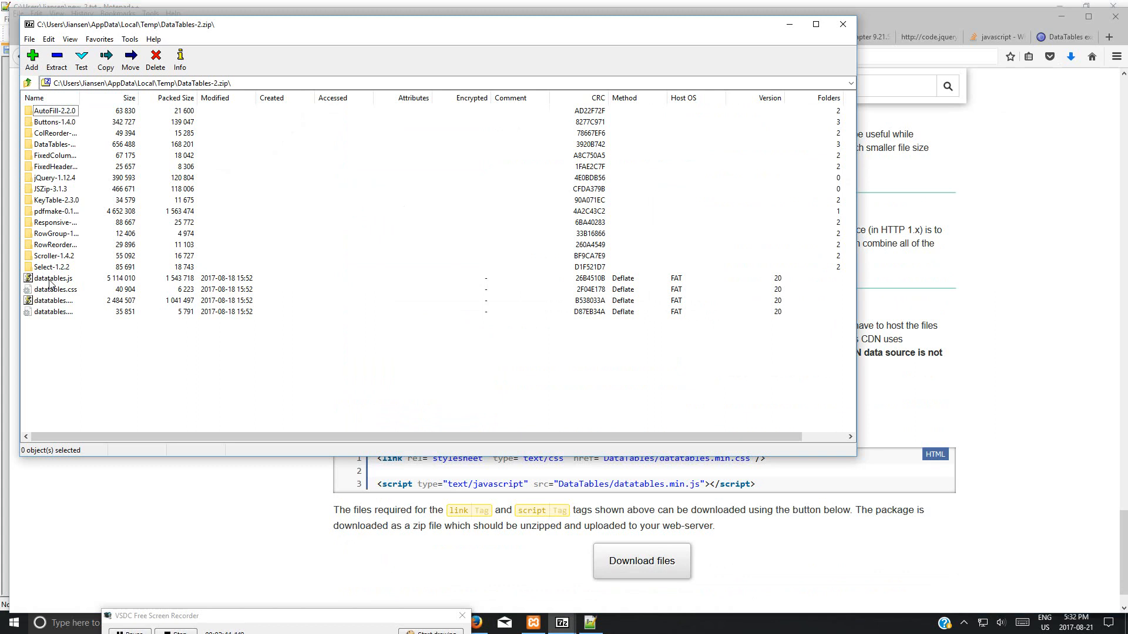
pyautogui.moveTo(53, 301)
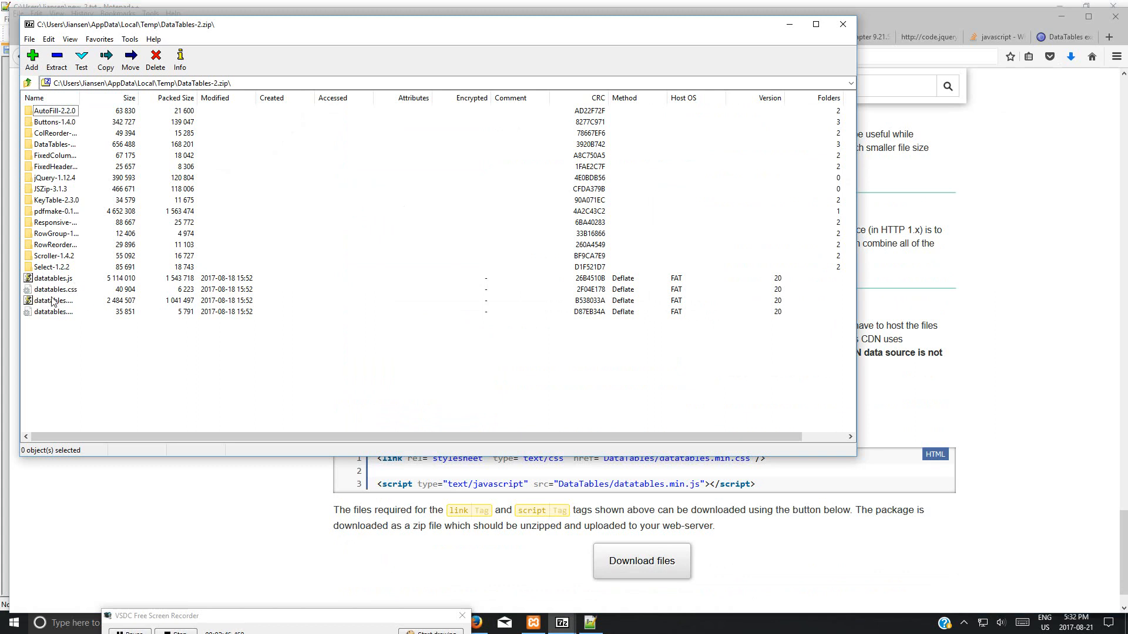
pyautogui.moveTo(64, 246)
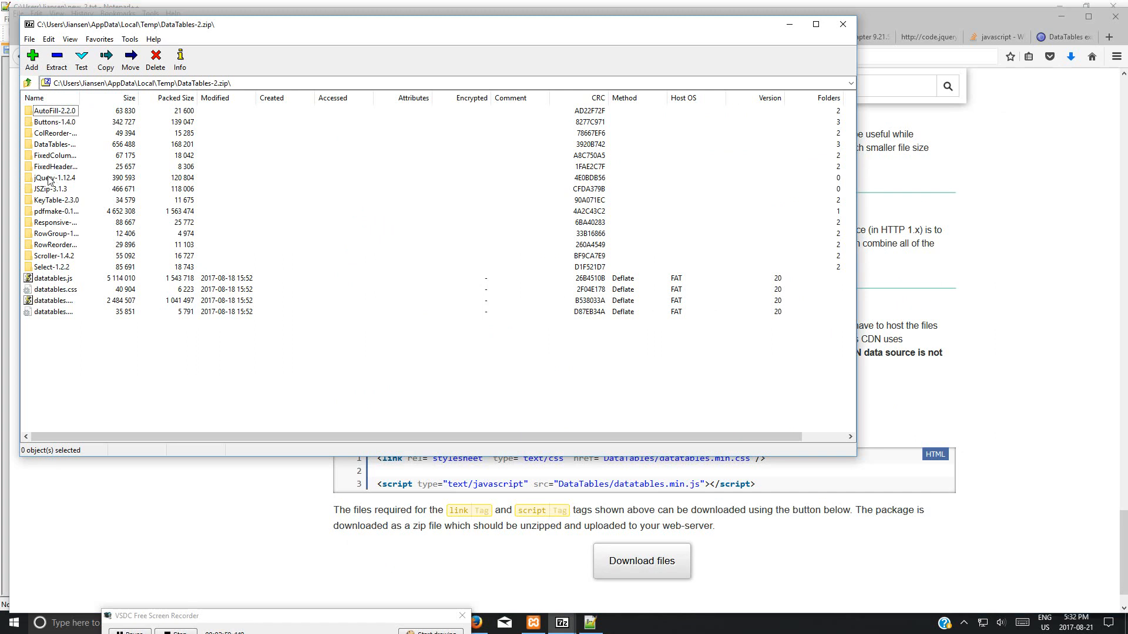
pyautogui.click(54, 166)
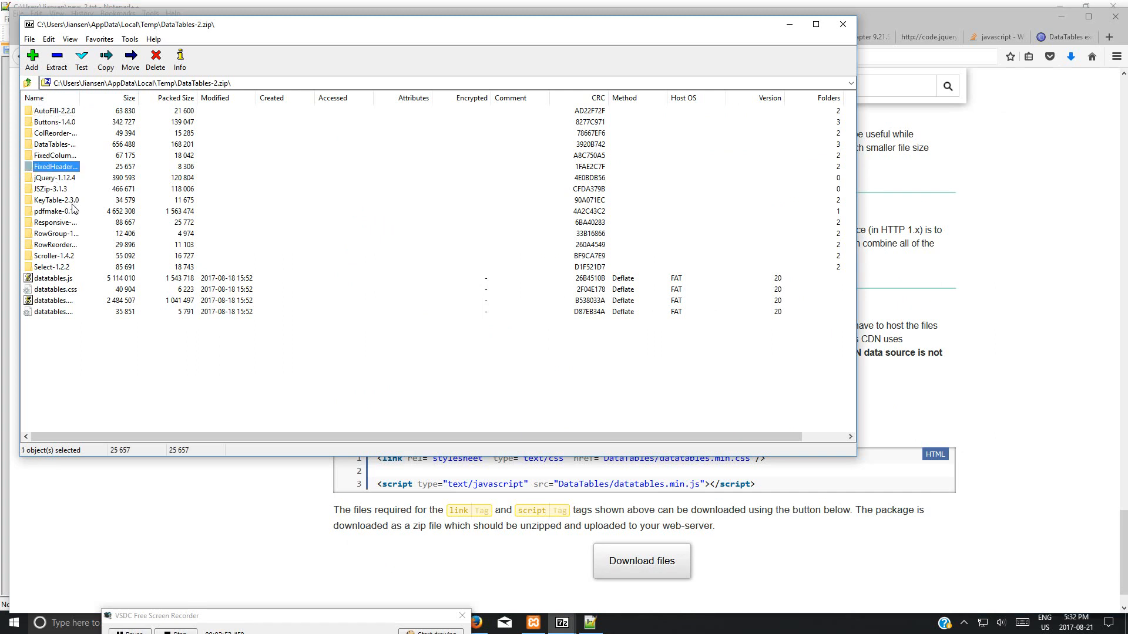
pyautogui.click(54, 177)
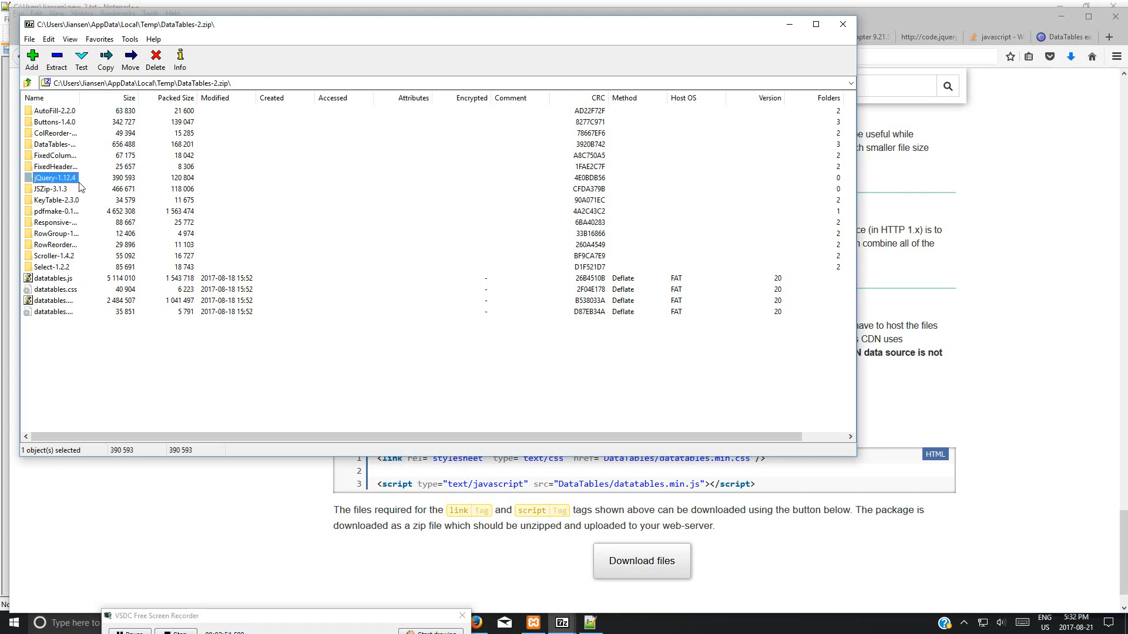
pyautogui.moveTo(63, 170)
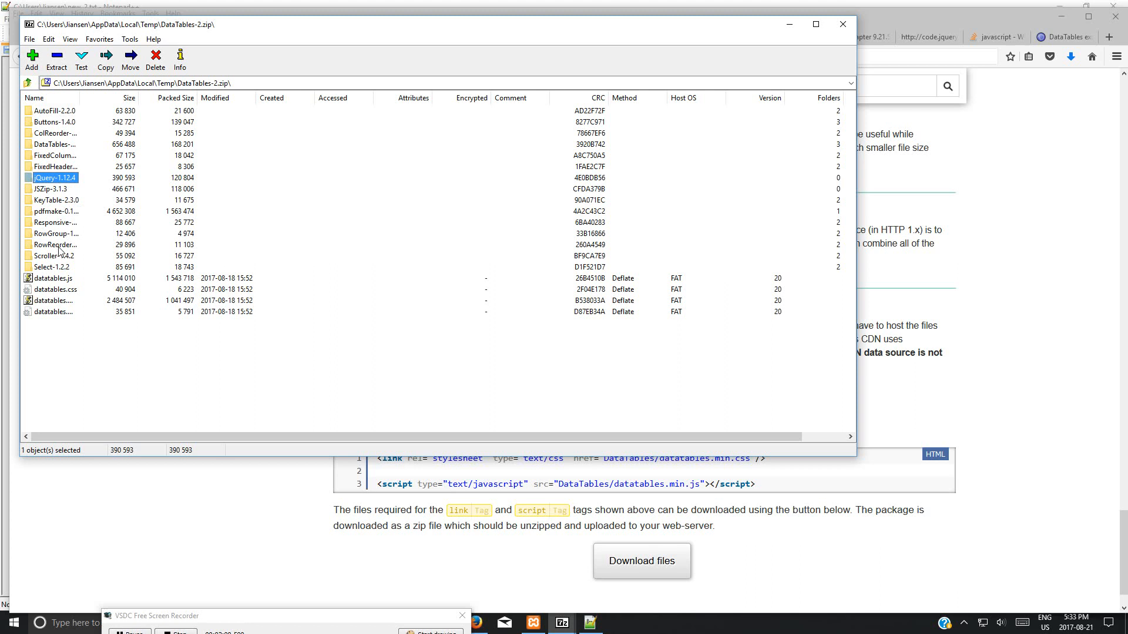
pyautogui.moveTo(70, 153)
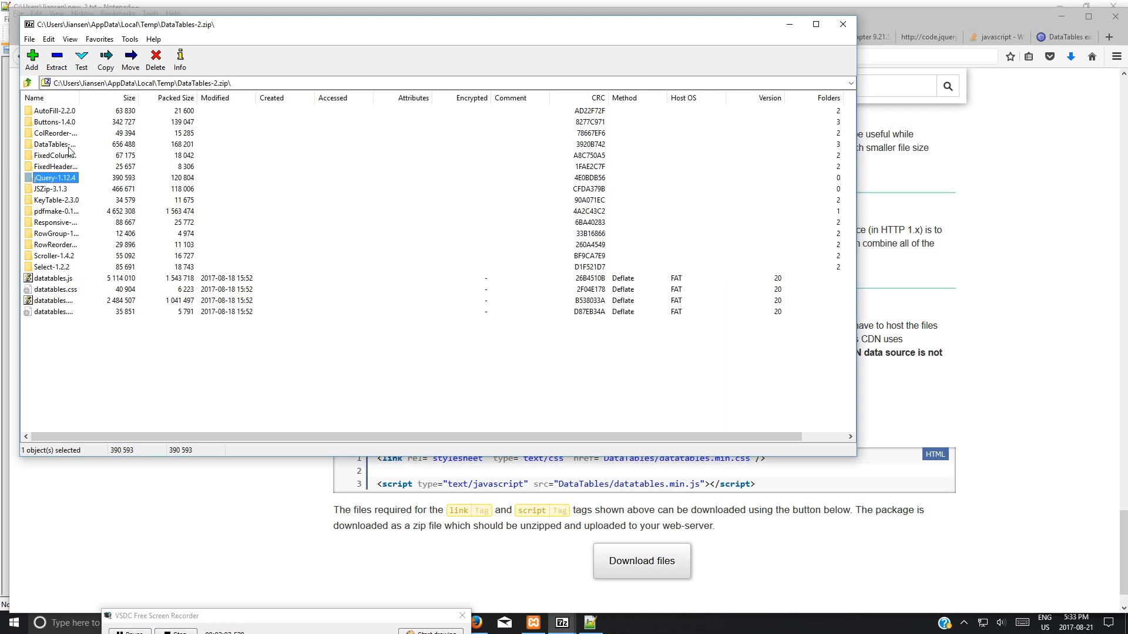
pyautogui.moveTo(47, 179)
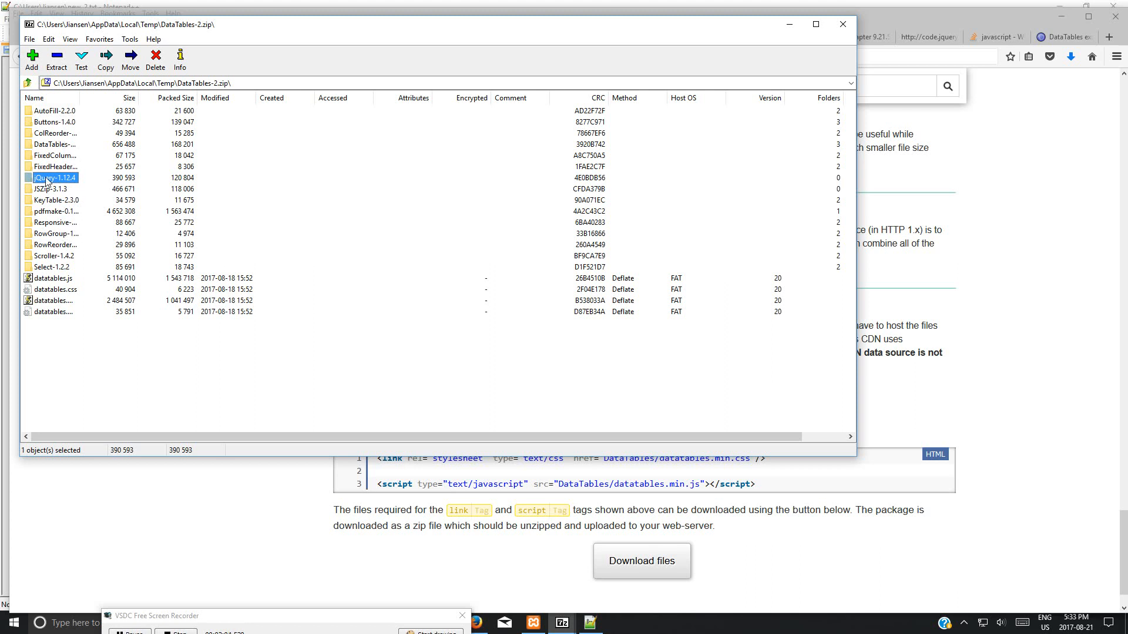
pyautogui.click(56, 121)
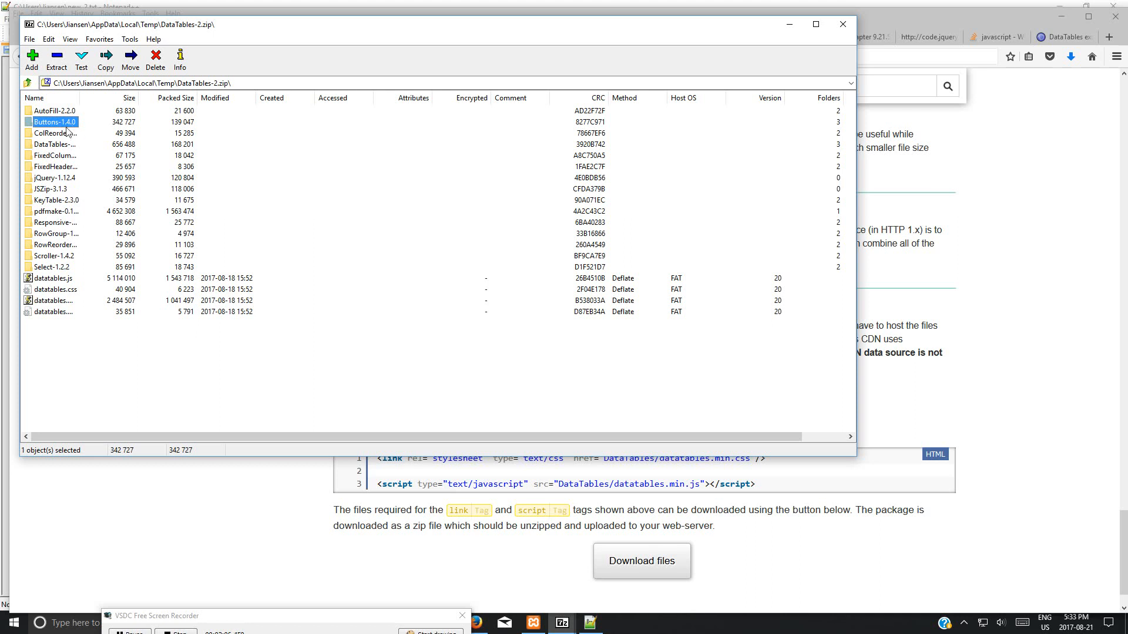
pyautogui.moveTo(103, 127)
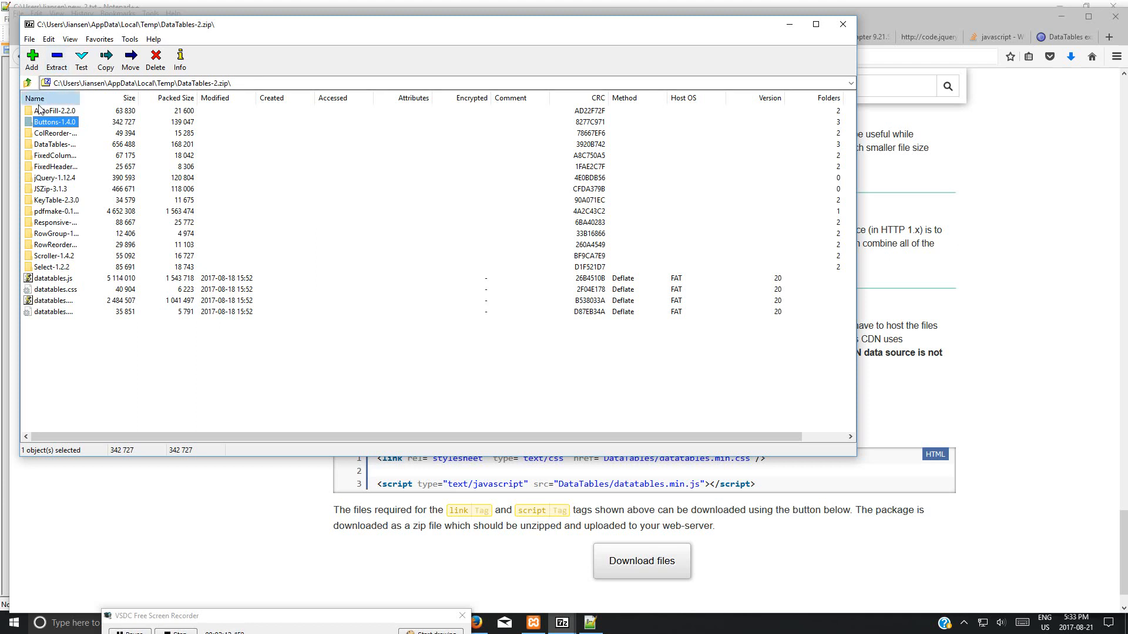
pyautogui.click(34, 98)
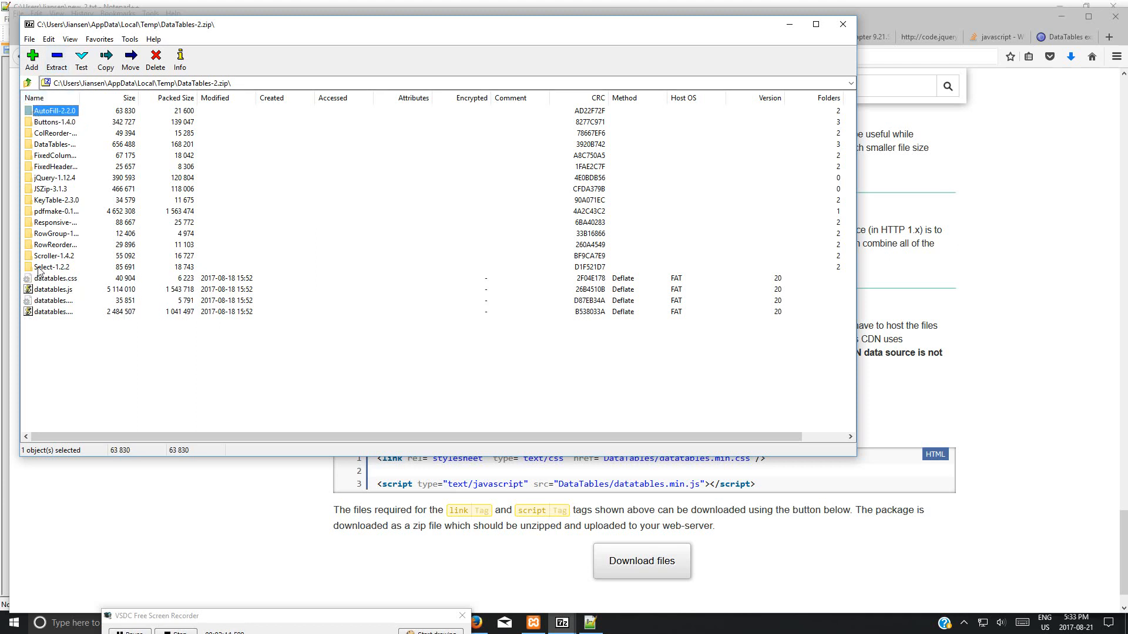
pyautogui.press('ctrl+a')
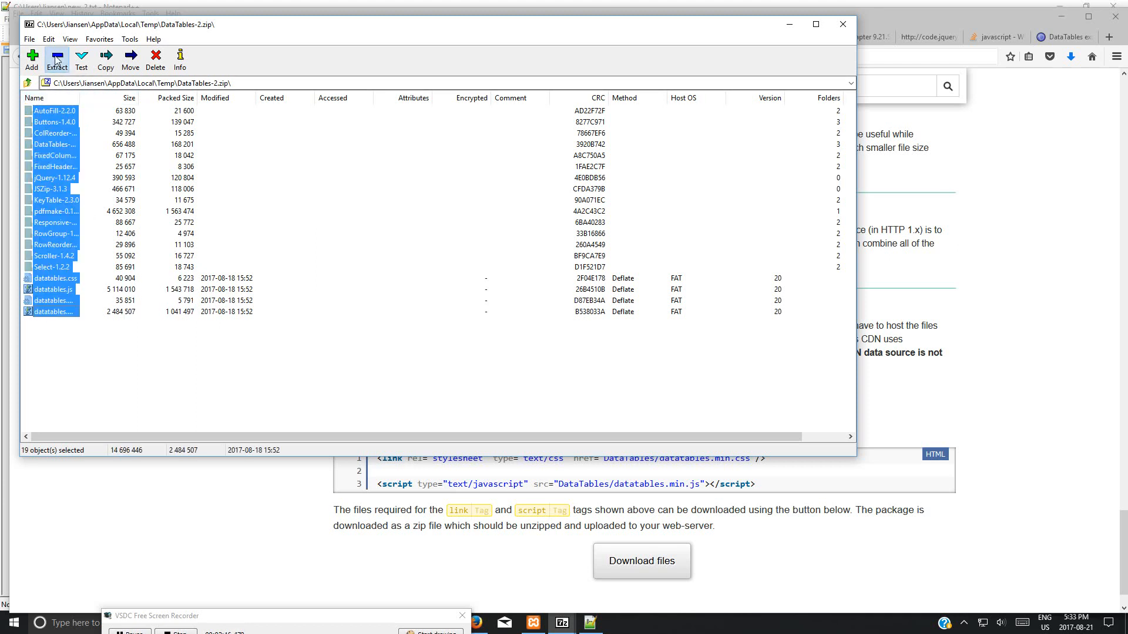
# - Start extracting and browse toward xampp563\htdocs\DataTables as the destination
pyautogui.click(105, 58)
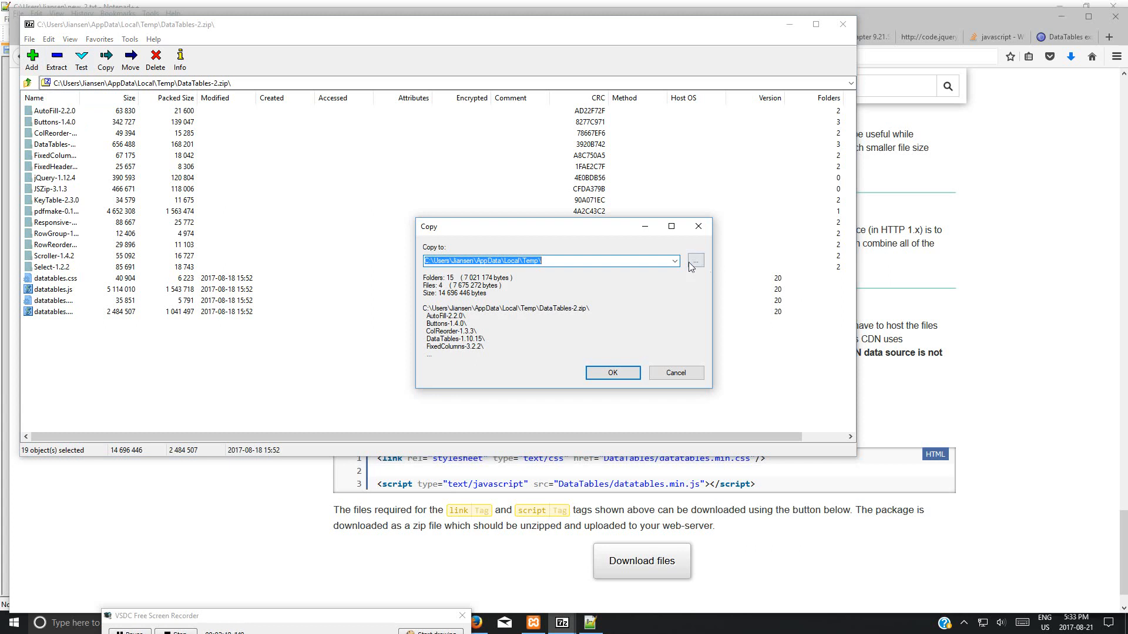
pyautogui.click(695, 261)
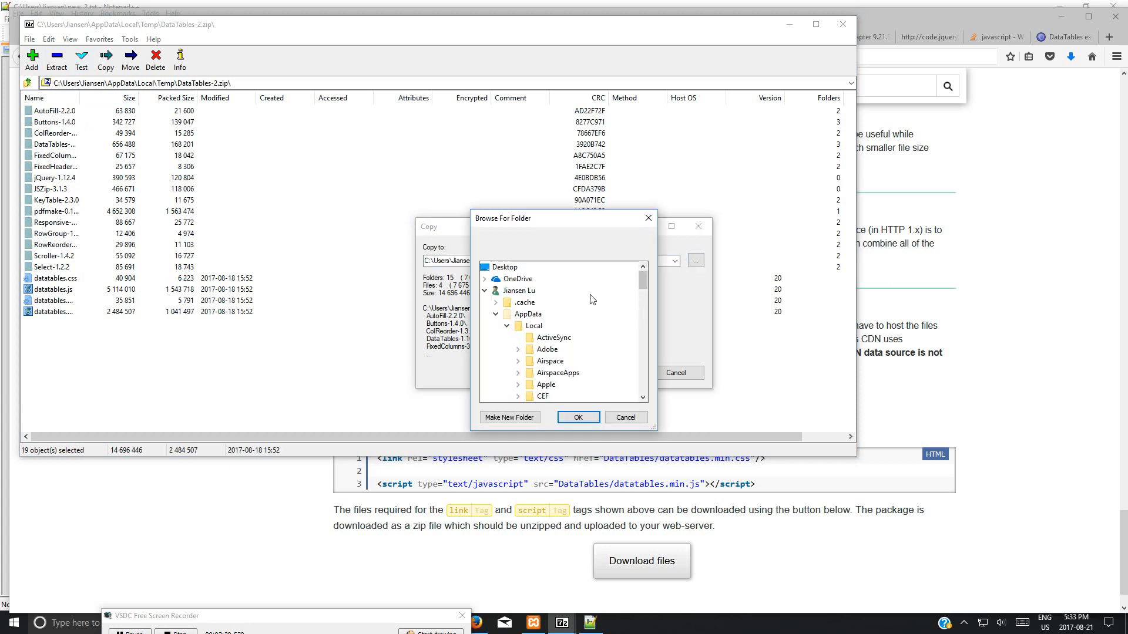
pyautogui.scroll(-3)
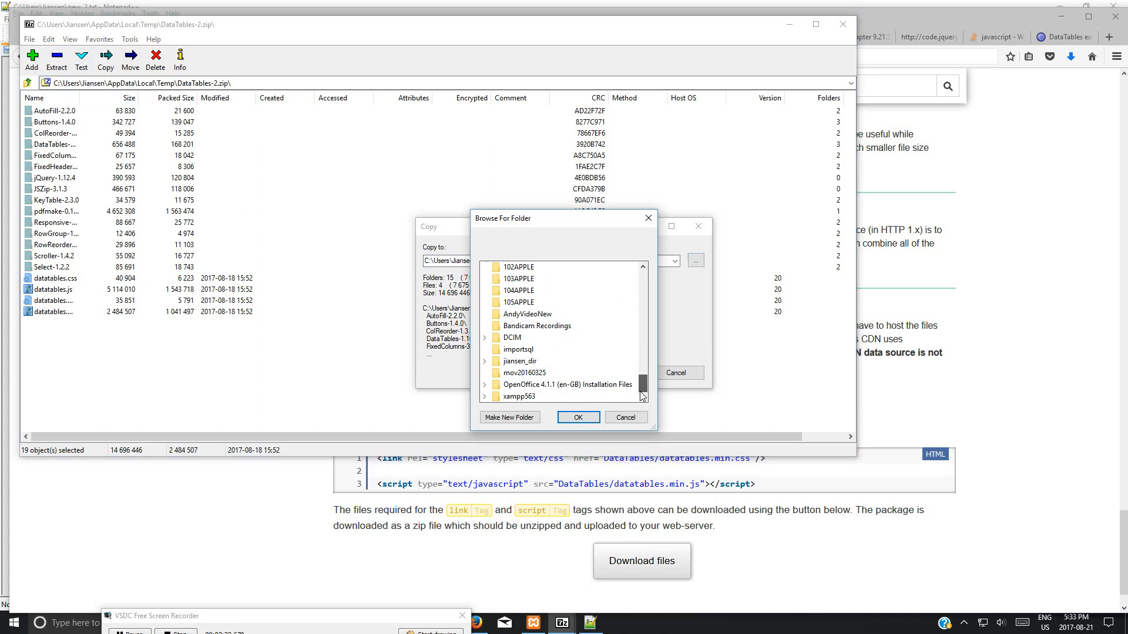
pyautogui.moveTo(647, 407)
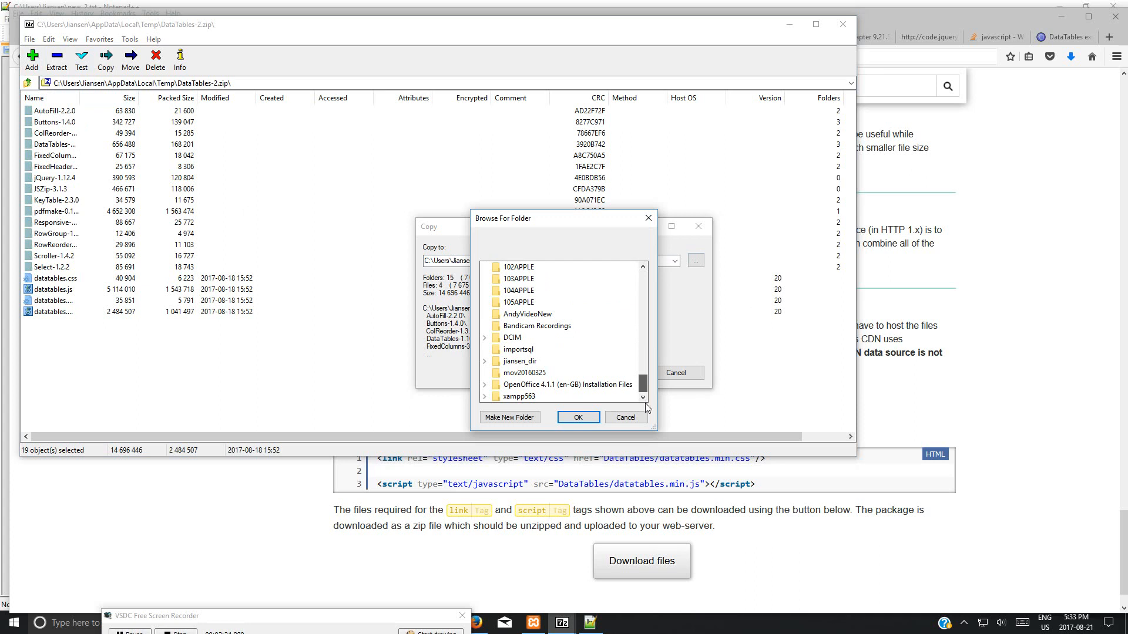
pyautogui.click(485, 396)
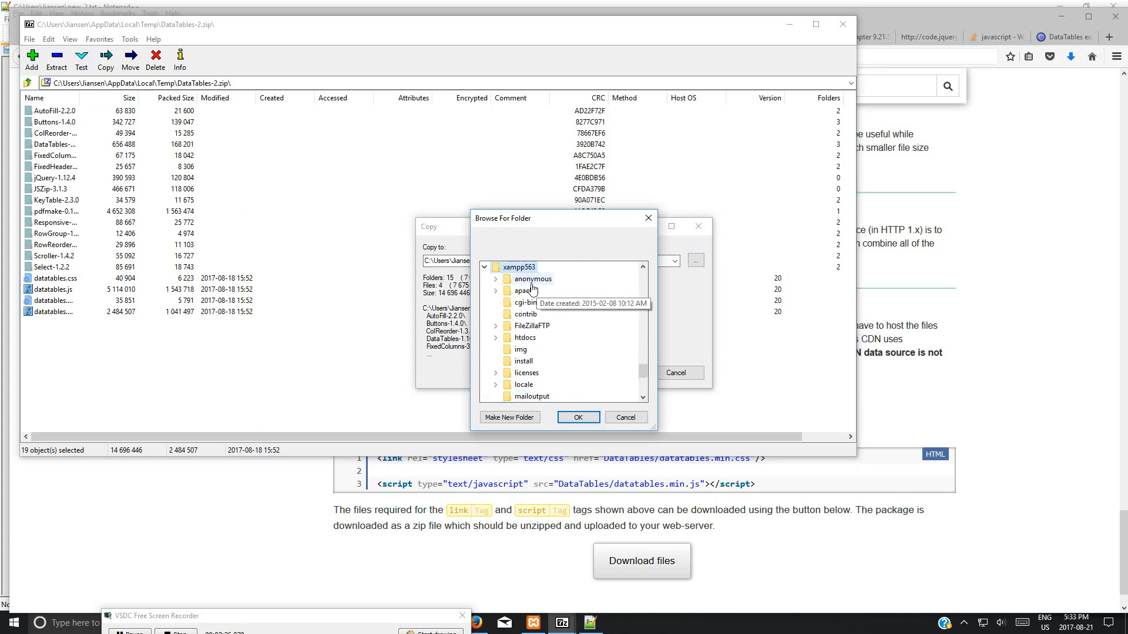
pyautogui.click(494, 337)
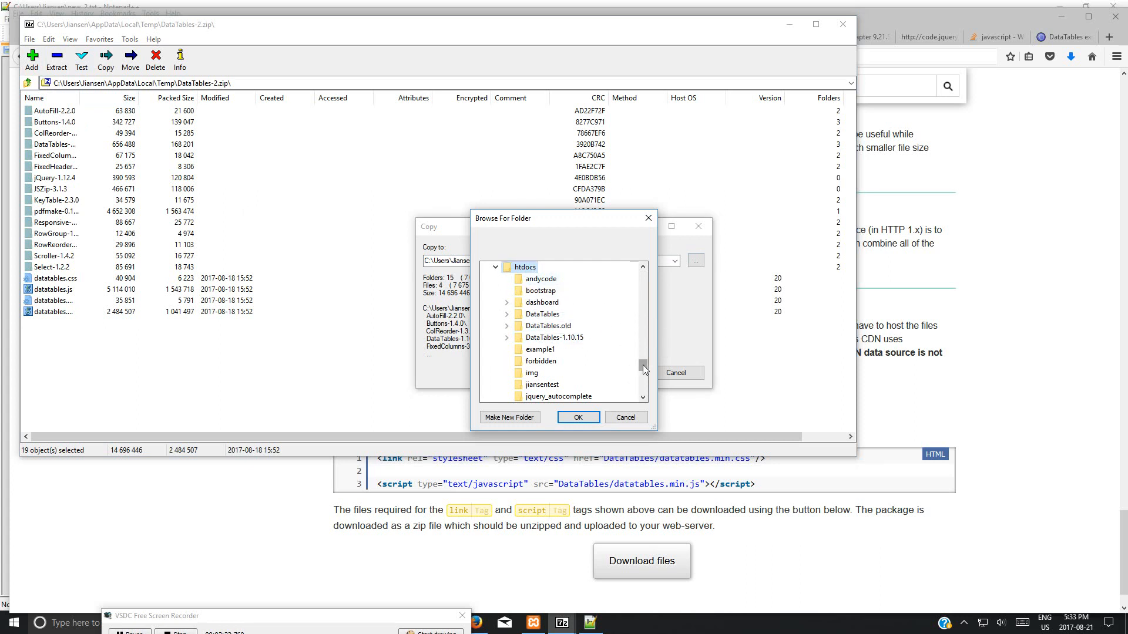
pyautogui.scroll(-3)
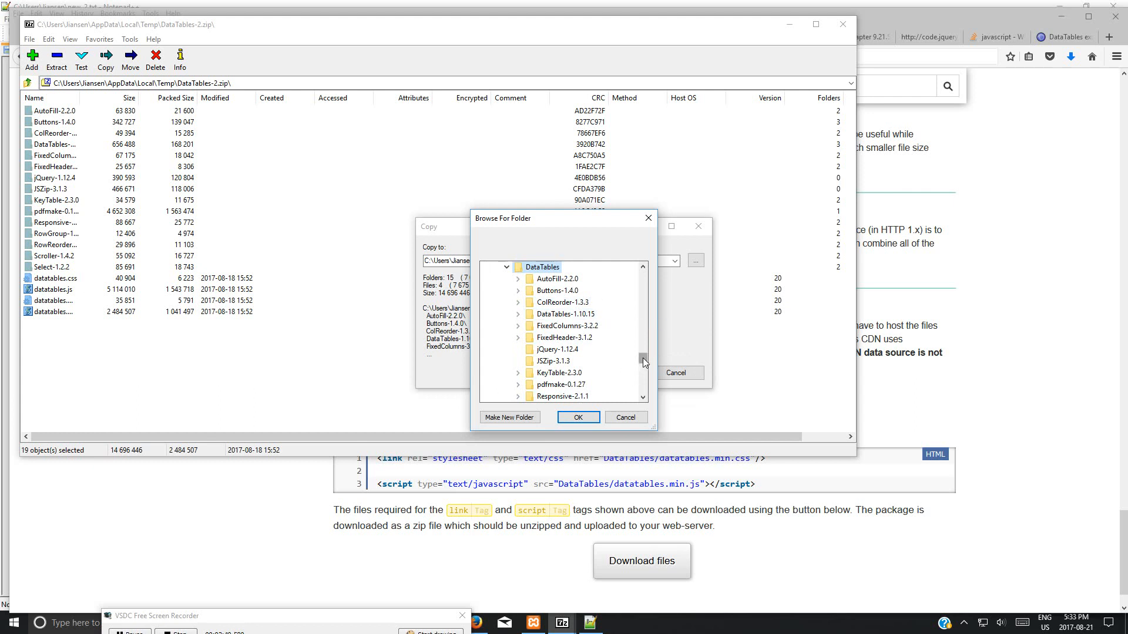
pyautogui.moveTo(557, 349)
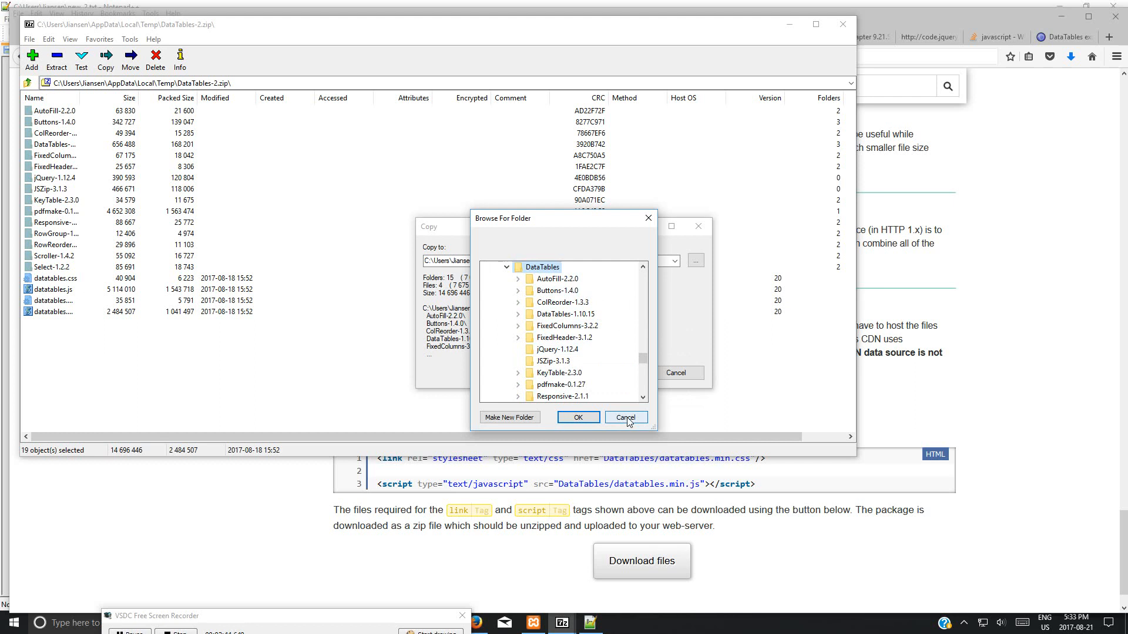
# - Cancel the folder browser and extraction, minimize 7-Zip and return to example0.html in Notepad++
pyautogui.click(624, 418)
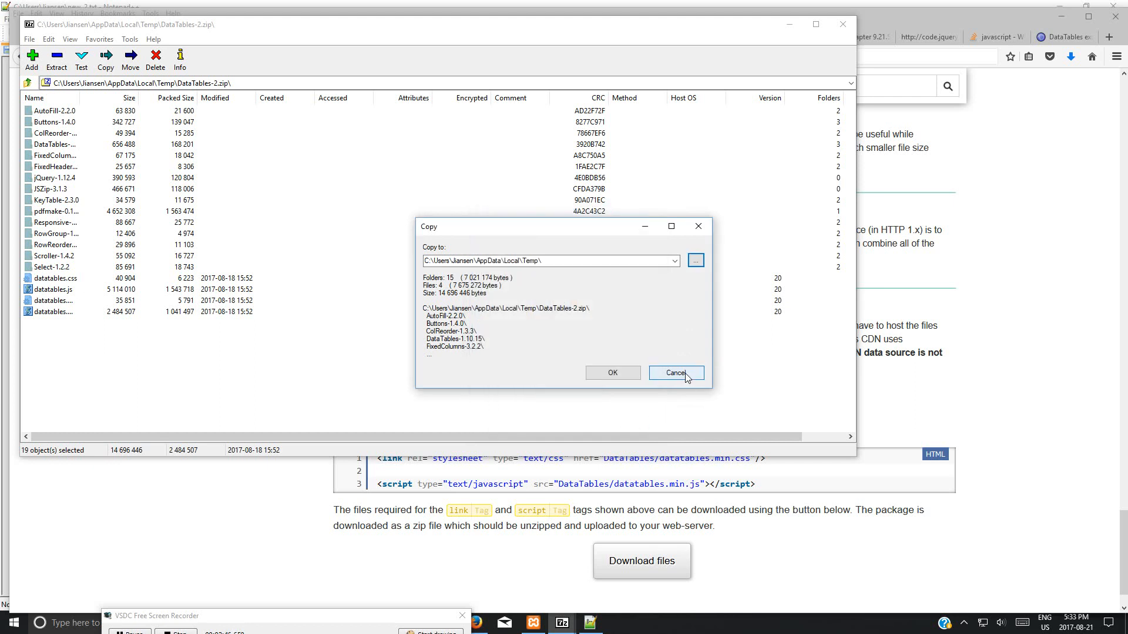
pyautogui.click(675, 372)
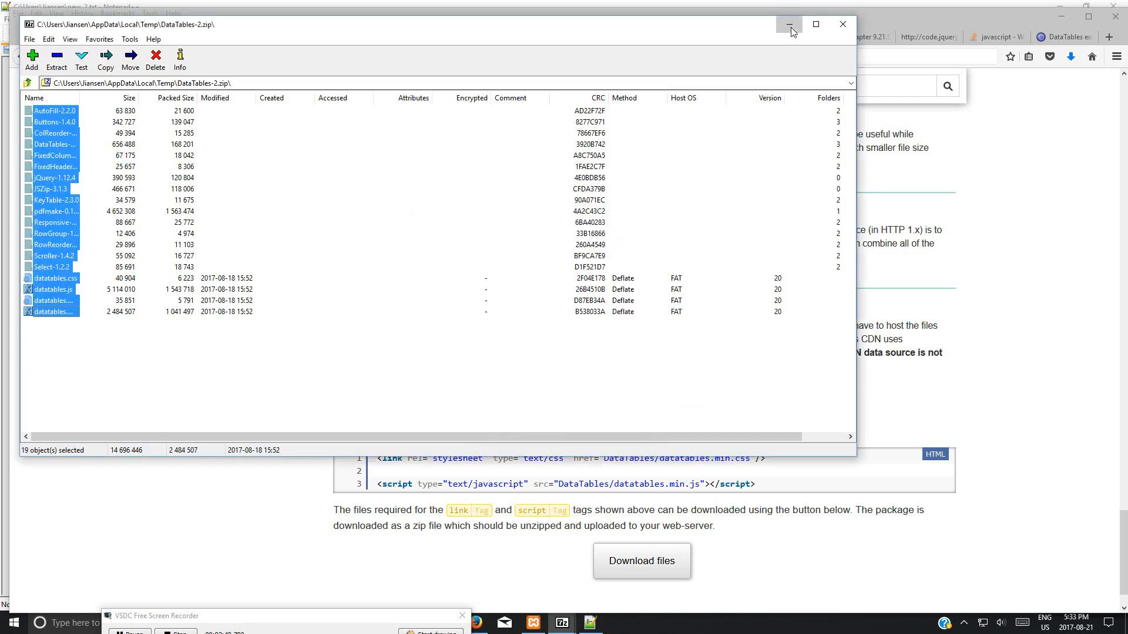
pyautogui.click(789, 23)
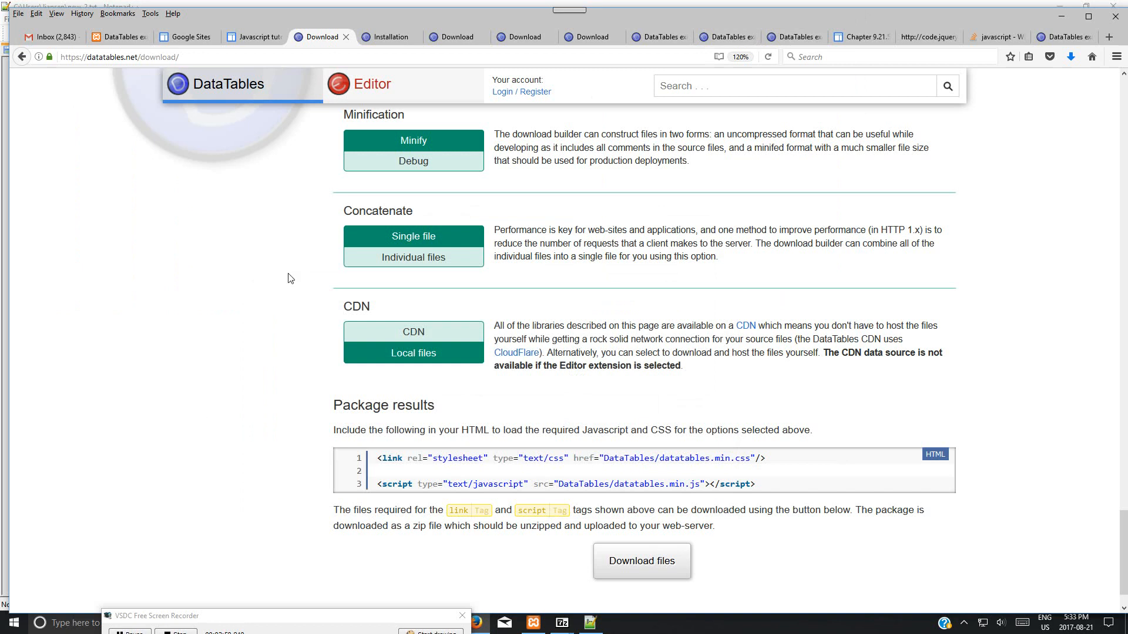
pyautogui.moveTo(581, 590)
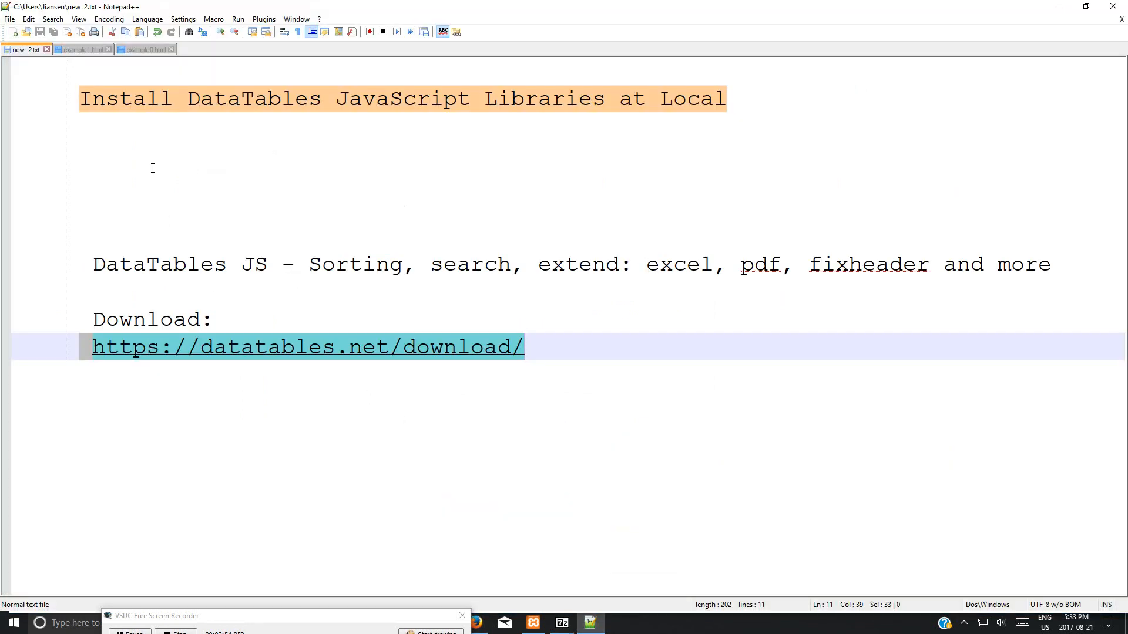
pyautogui.click(142, 49)
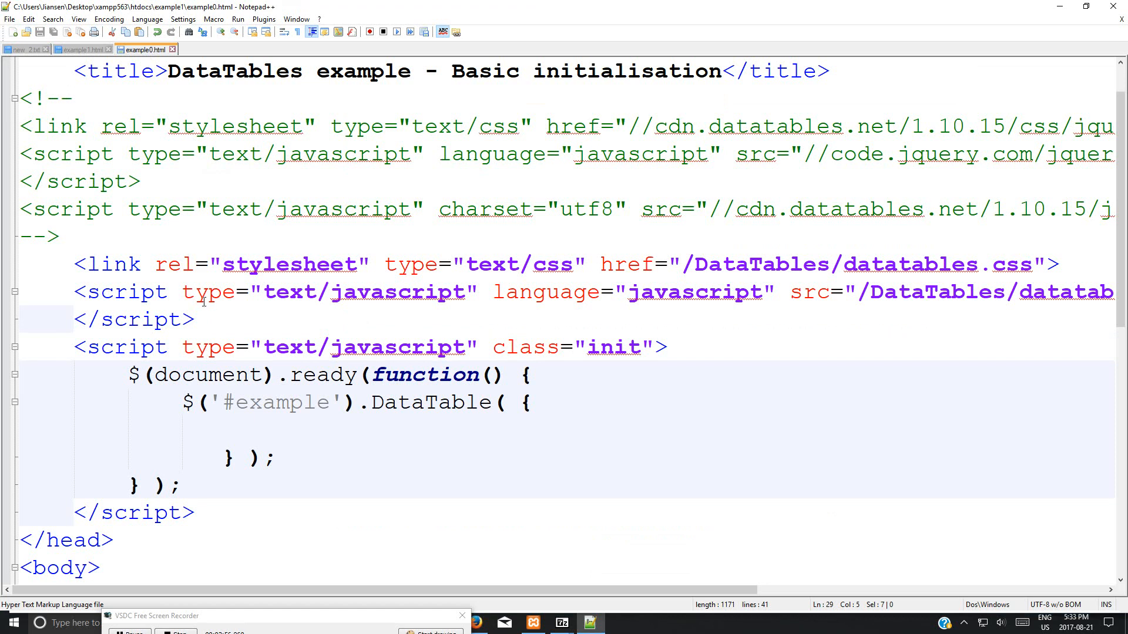
pyautogui.scroll(3)
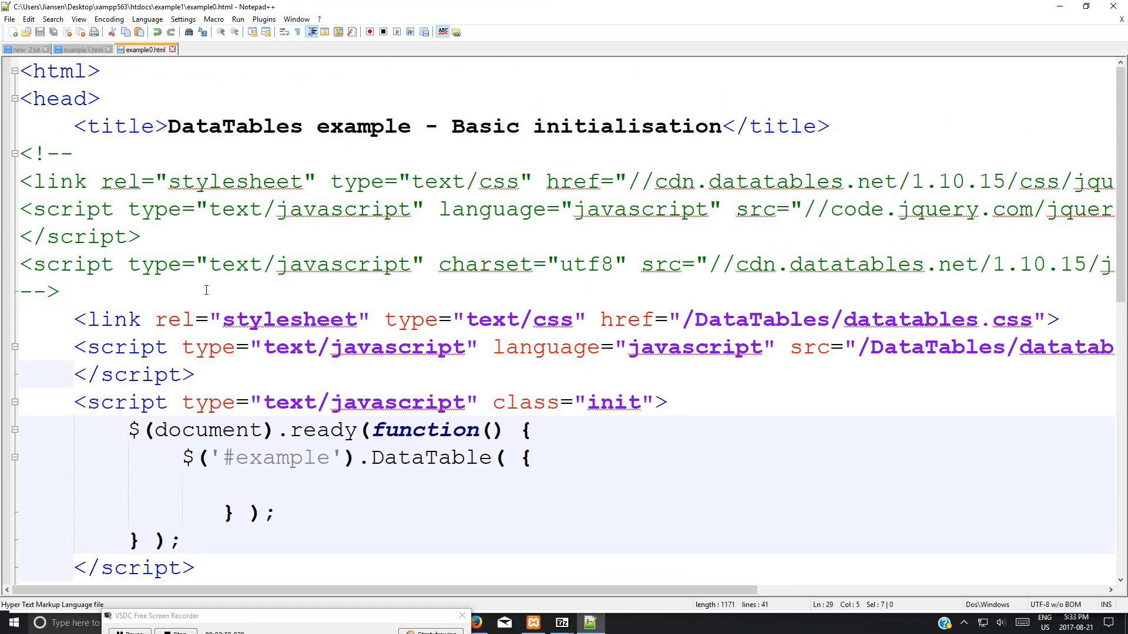
pyautogui.scroll(-3)
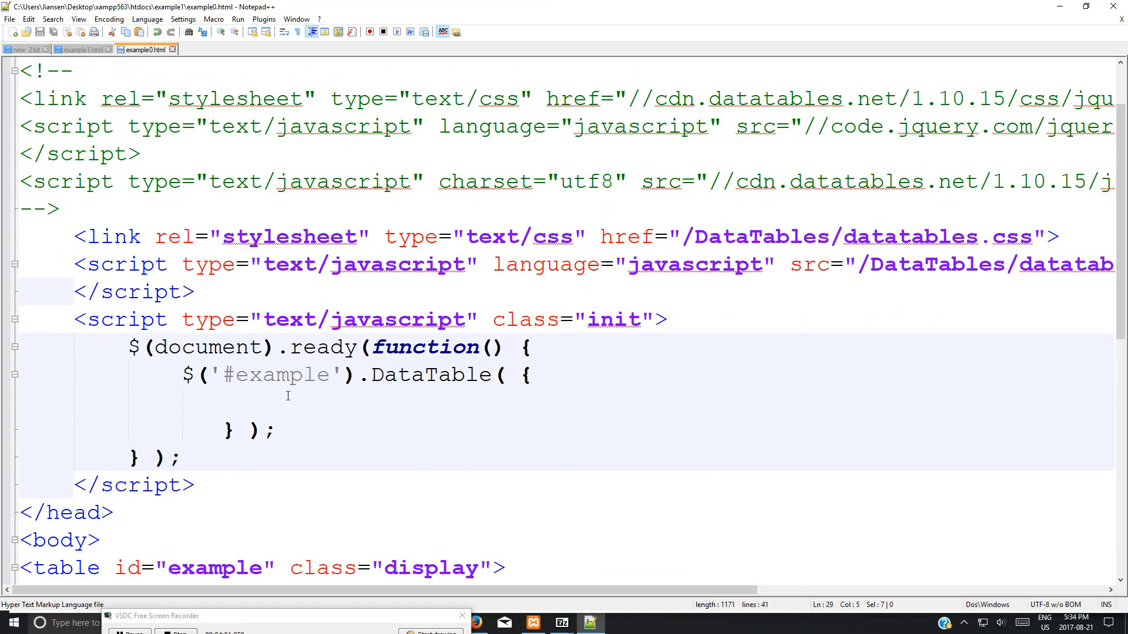
pyautogui.scroll(-3)
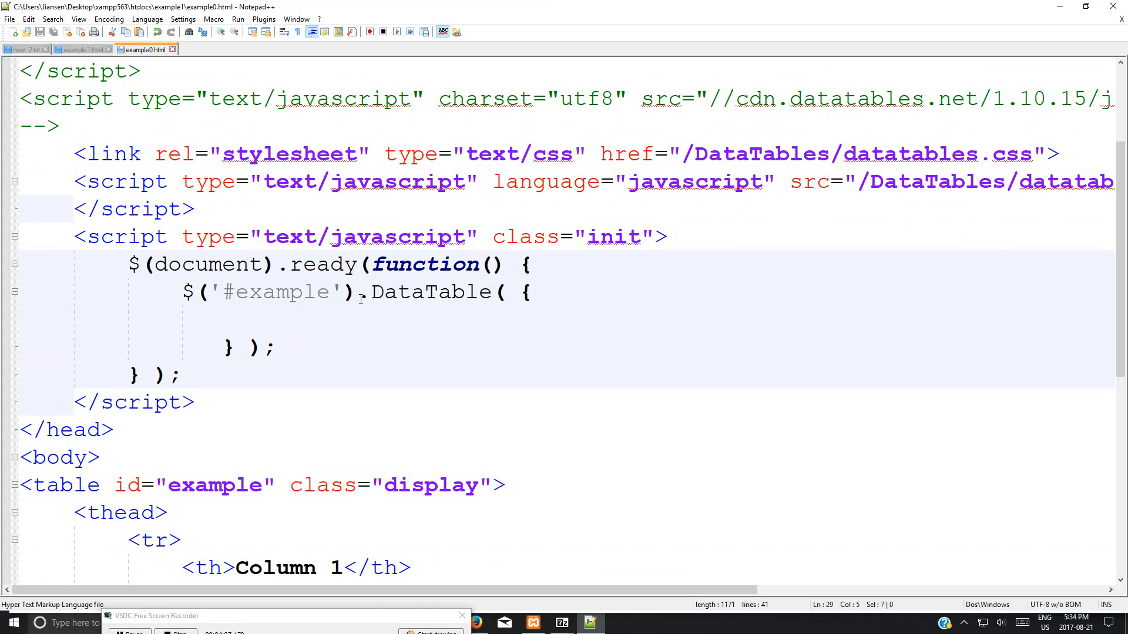
pyautogui.doubleClick(430, 291)
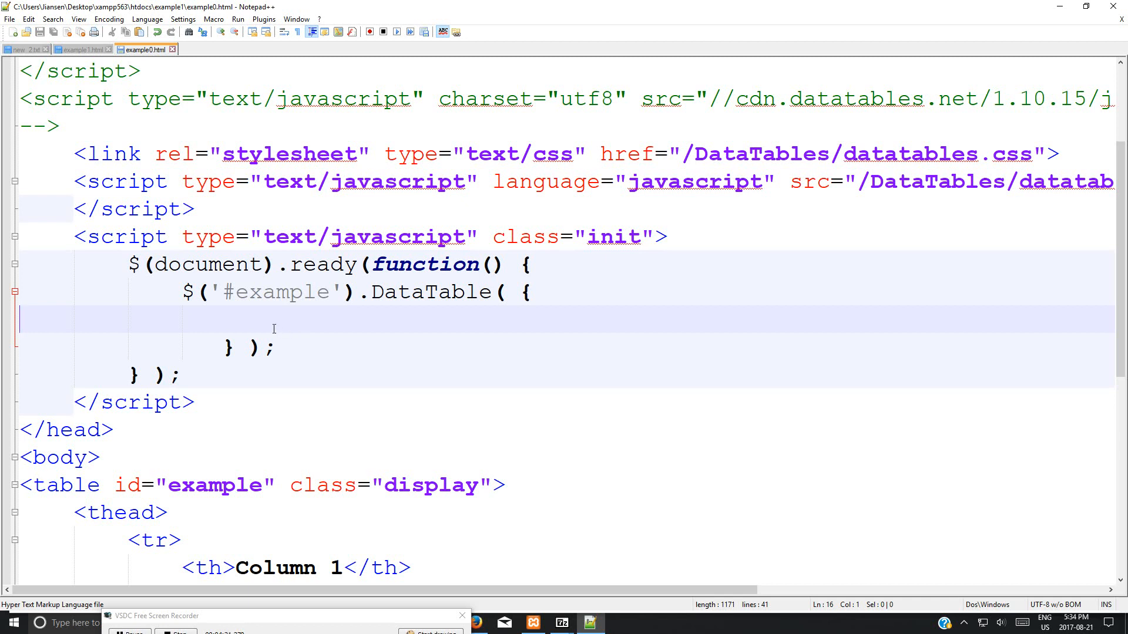
pyautogui.moveTo(301, 333)
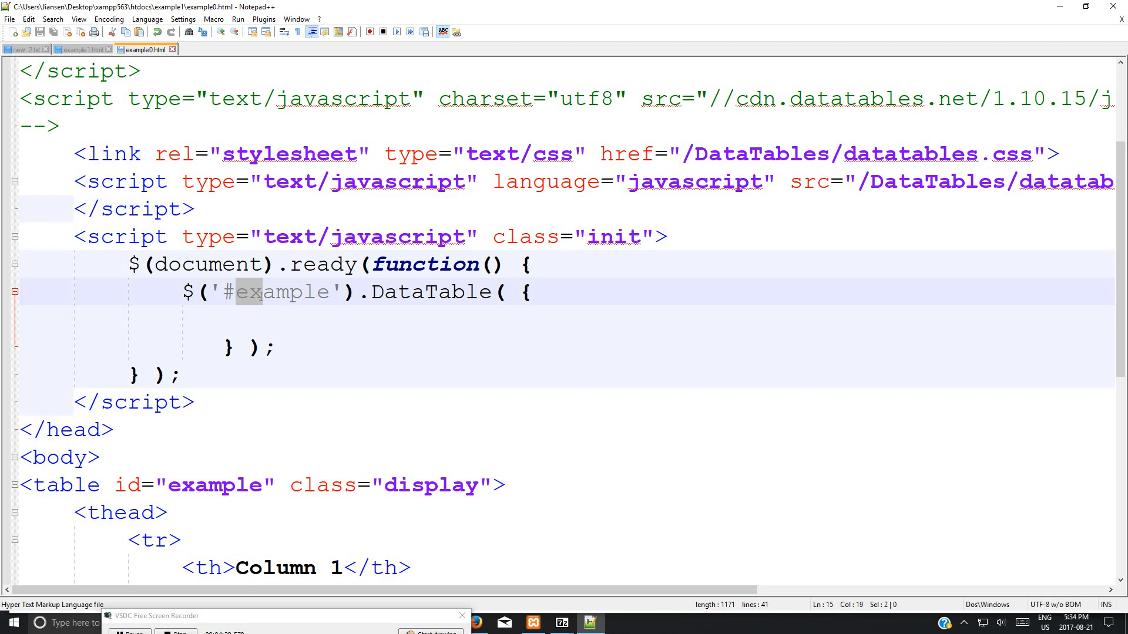
pyautogui.doubleClick(283, 292)
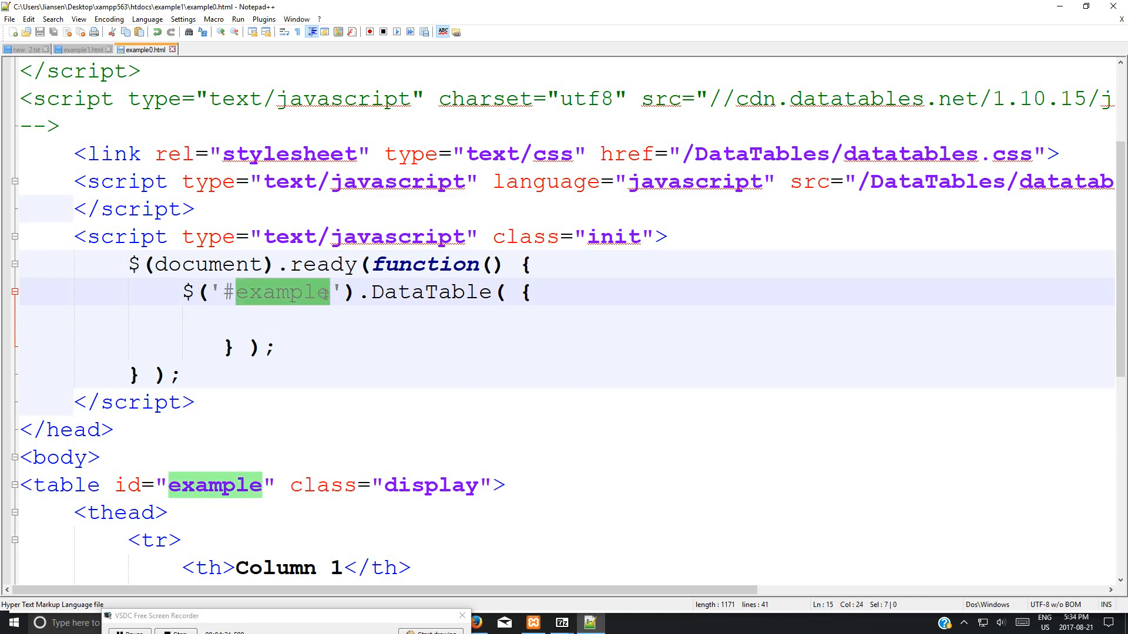
pyautogui.scroll(-3)
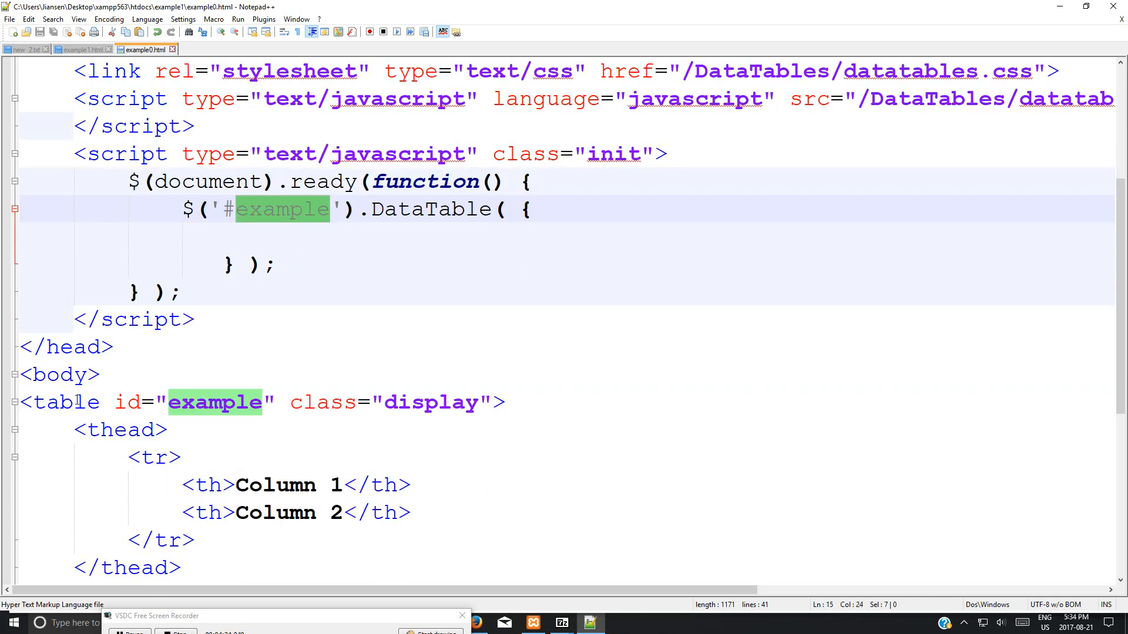
pyautogui.scroll(-3)
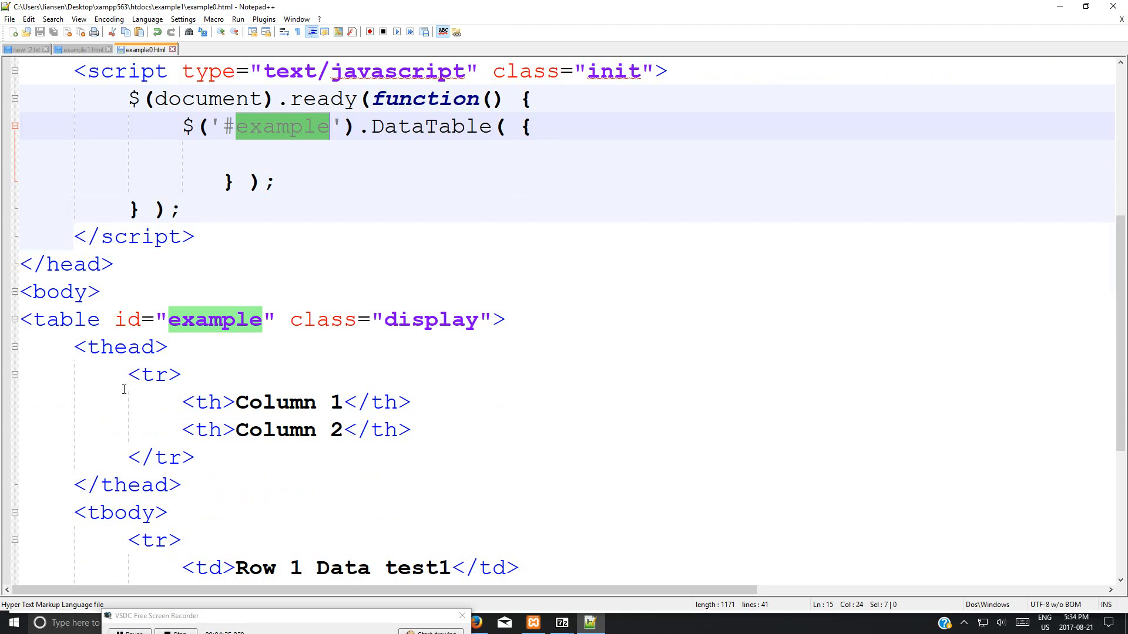
pyautogui.scroll(-3)
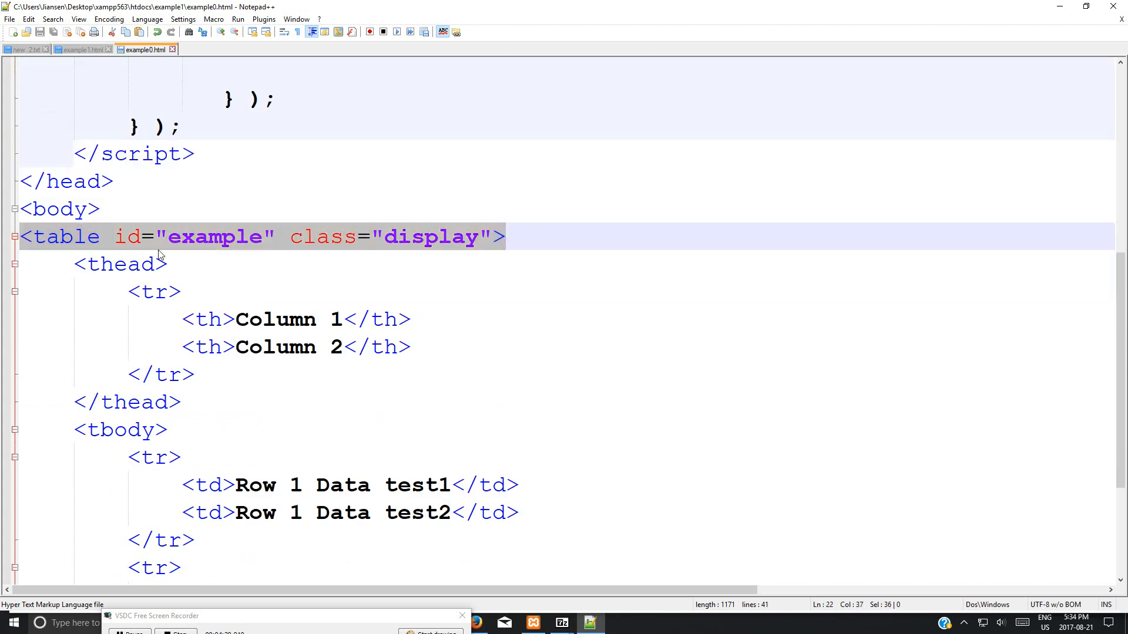
pyautogui.moveTo(185, 319)
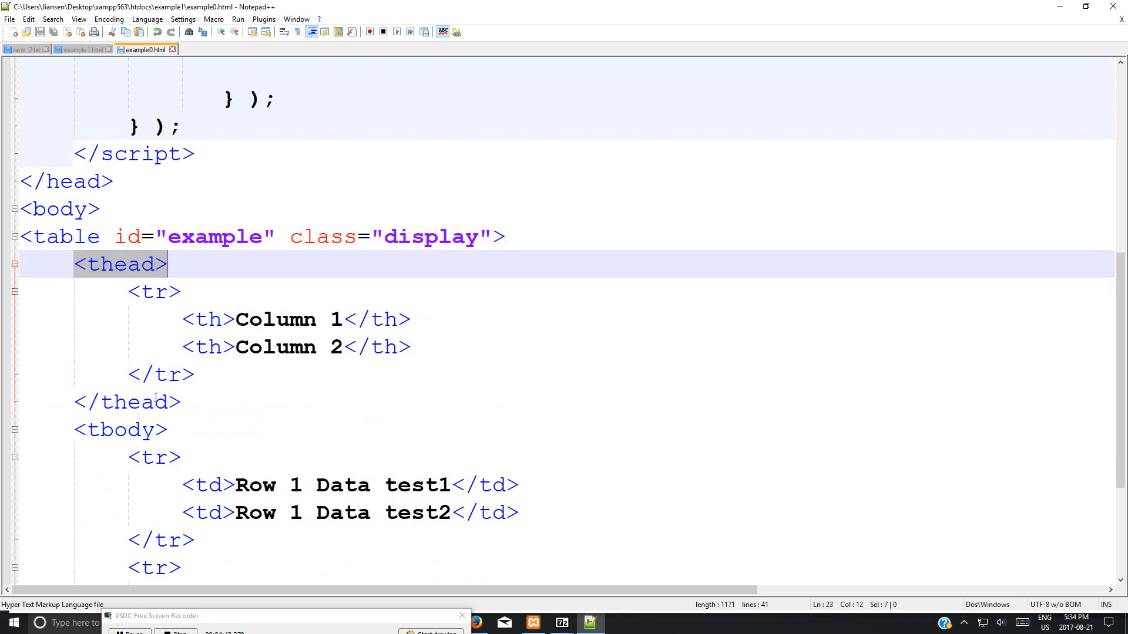
pyautogui.click(127, 401)
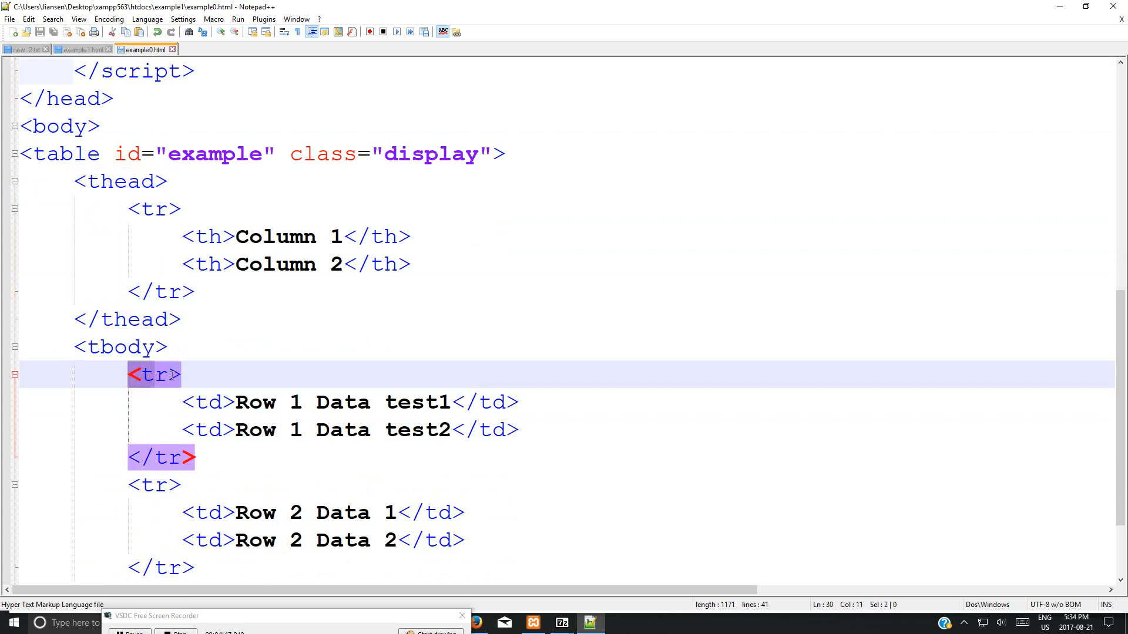
pyautogui.click(151, 374)
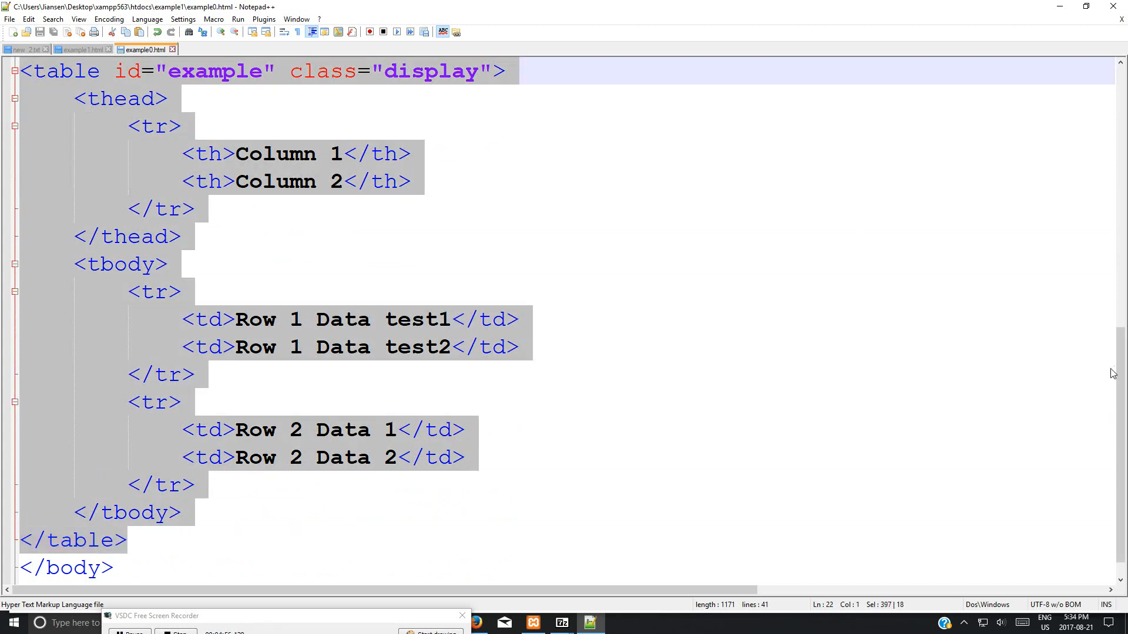
pyautogui.scroll(3)
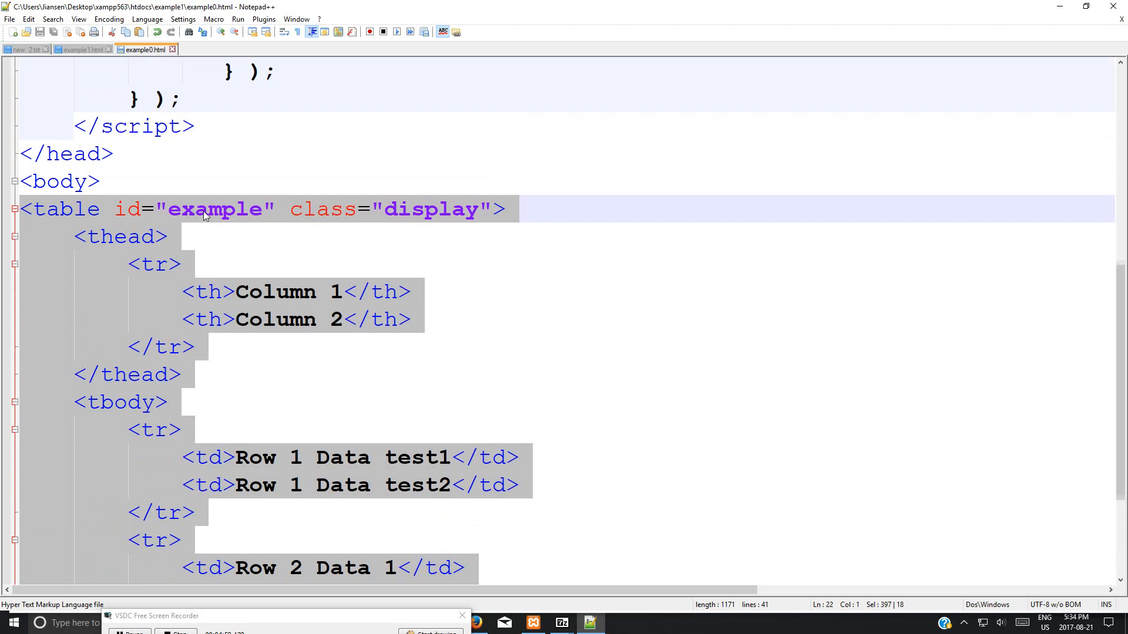
pyautogui.scroll(3)
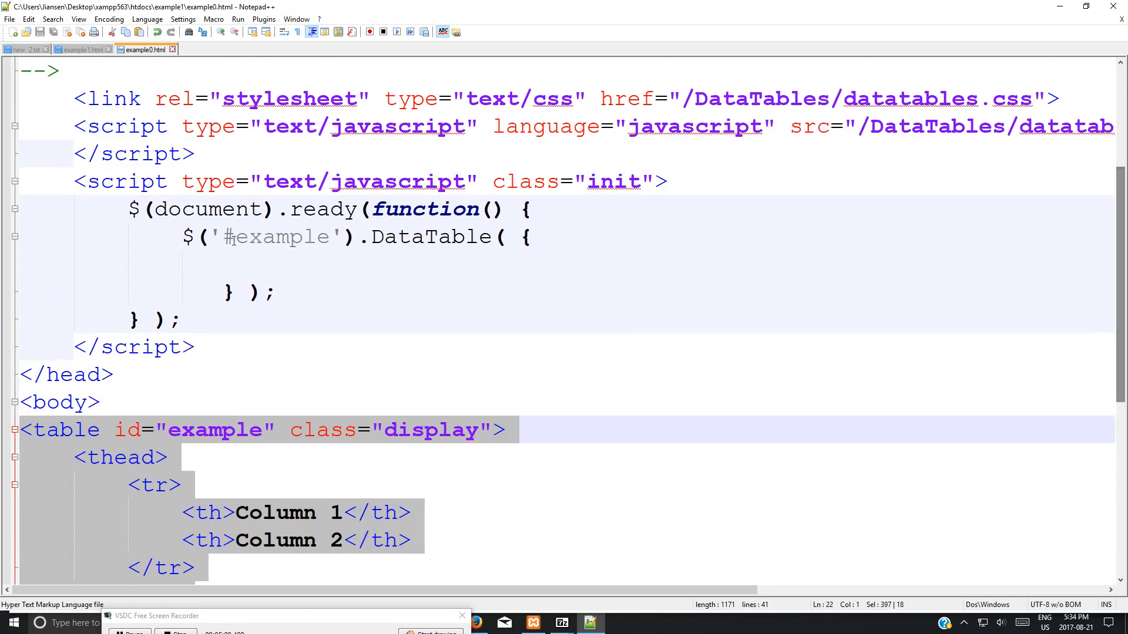
pyautogui.scroll(3)
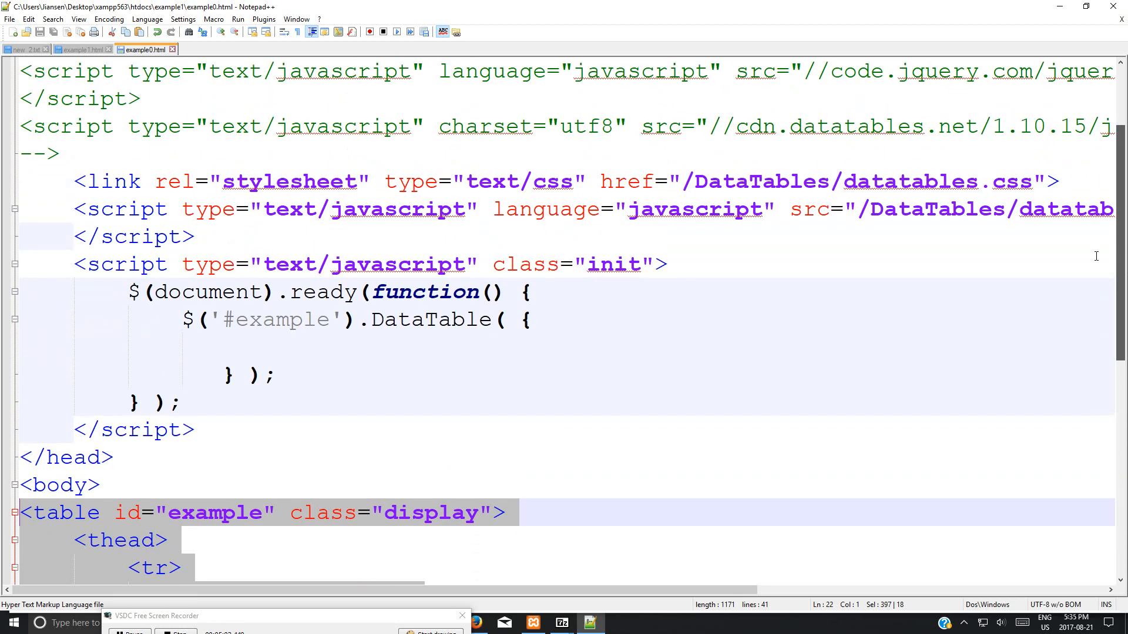
pyautogui.moveTo(821, 227)
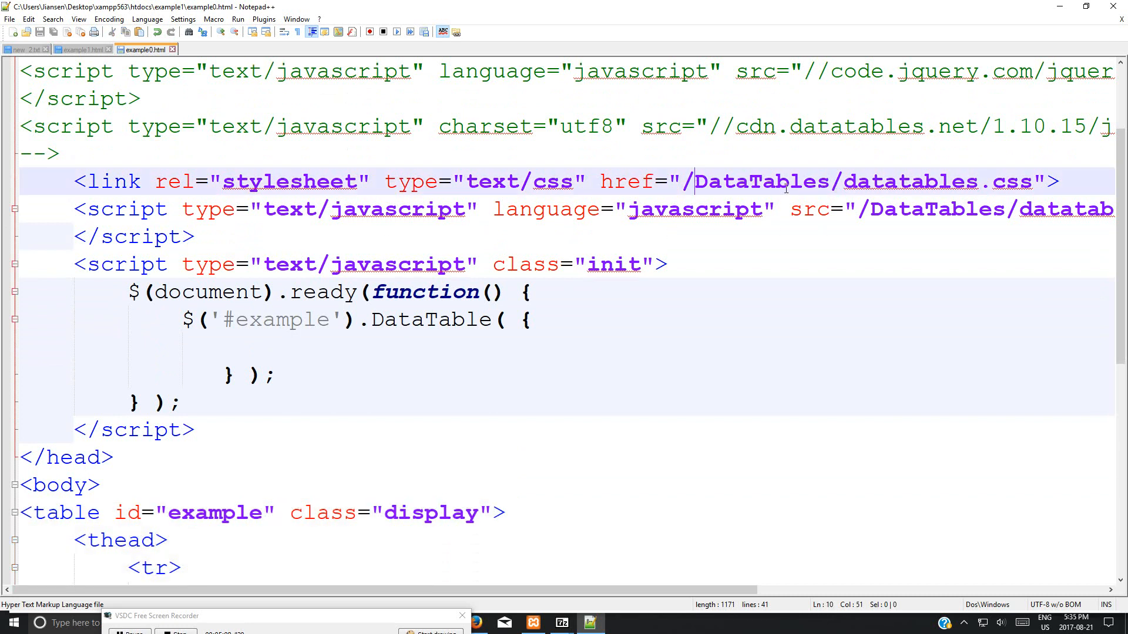
pyautogui.moveTo(845, 190)
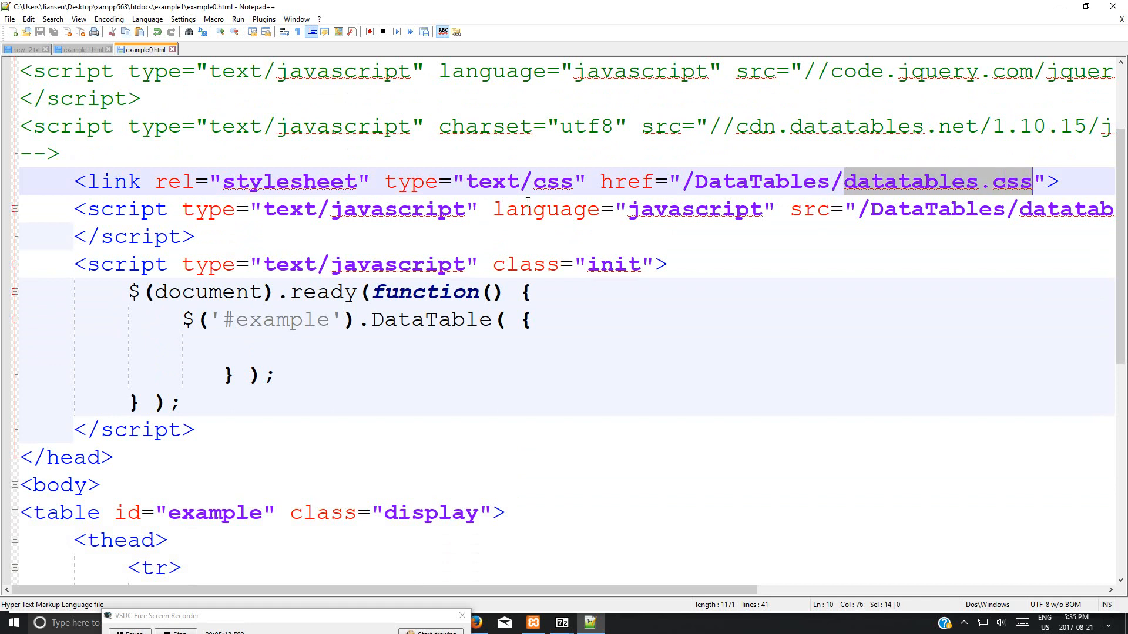
pyautogui.hscroll(3)
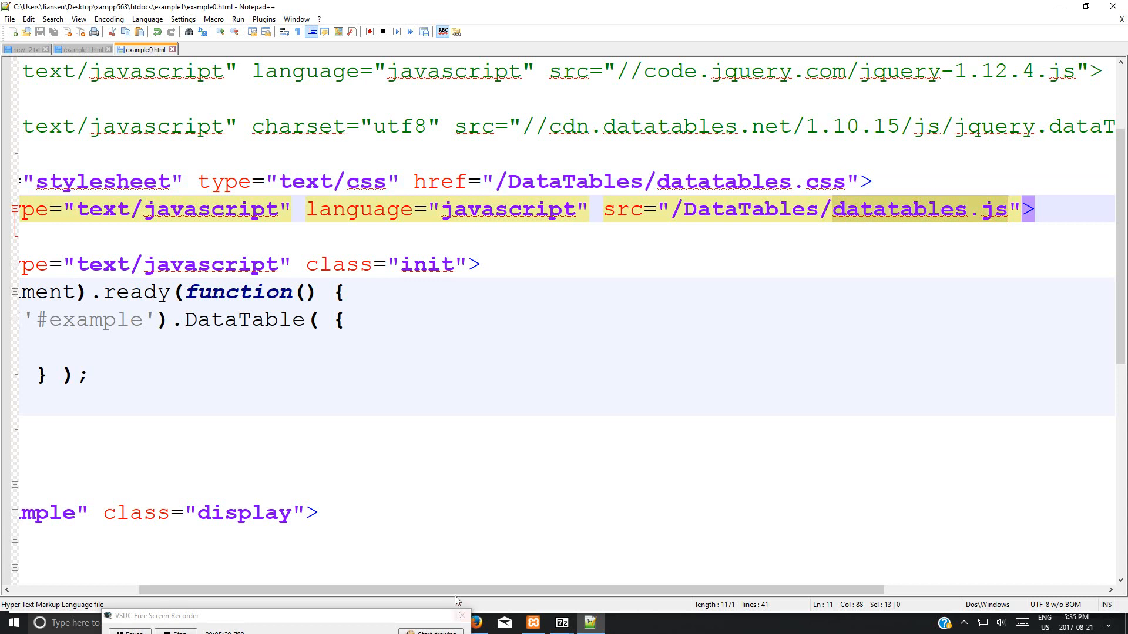
pyautogui.hscroll(-3)
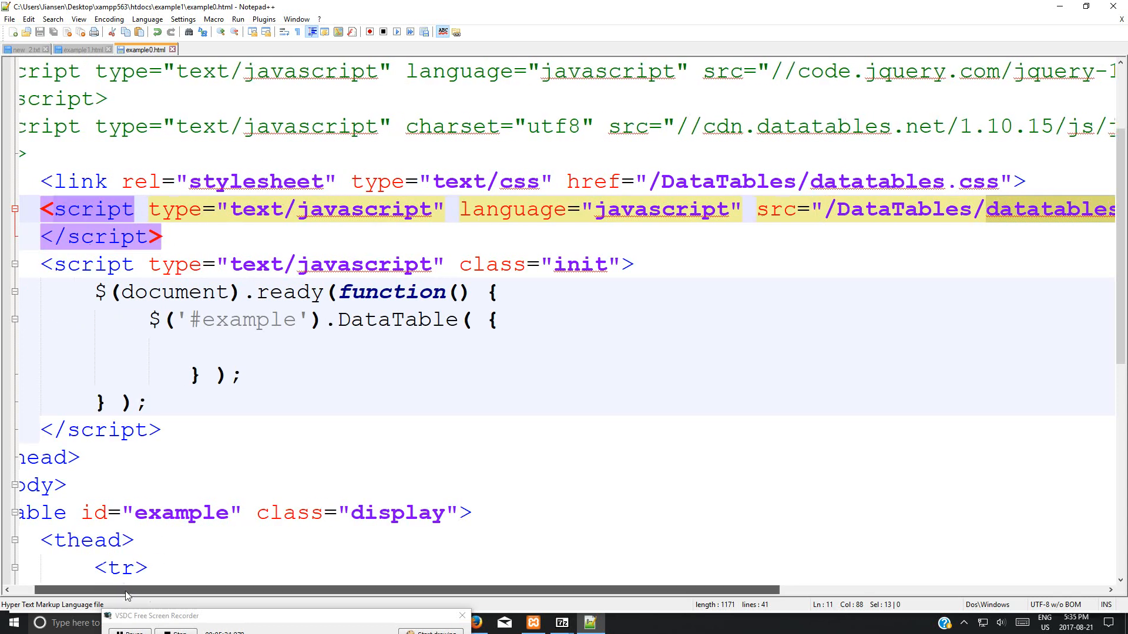
pyautogui.hscroll(-3)
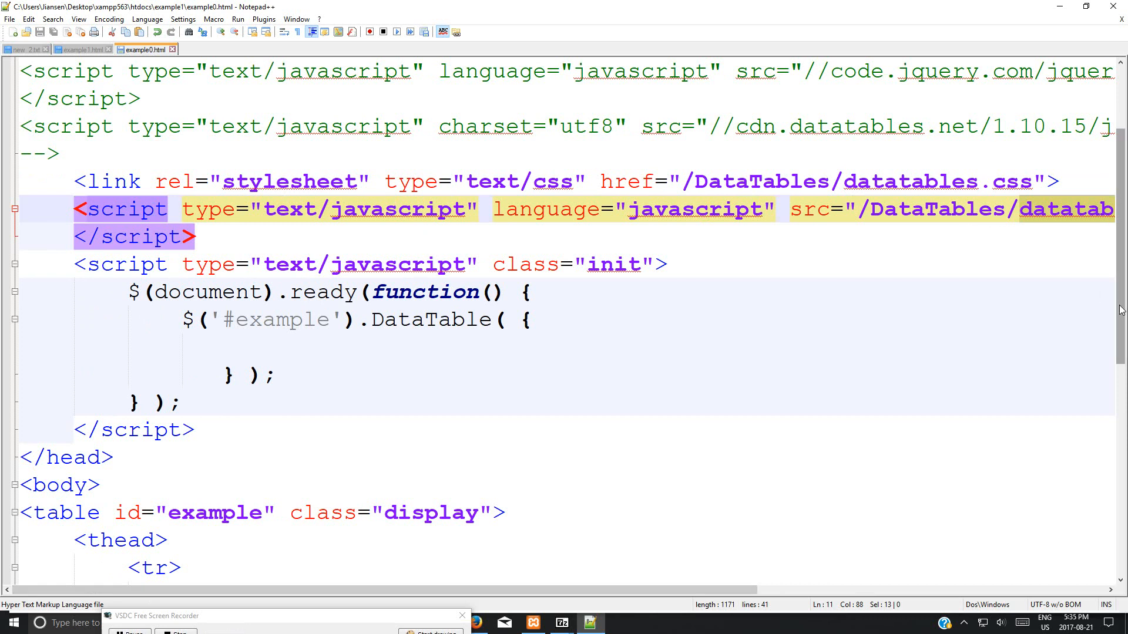
pyautogui.scroll(3)
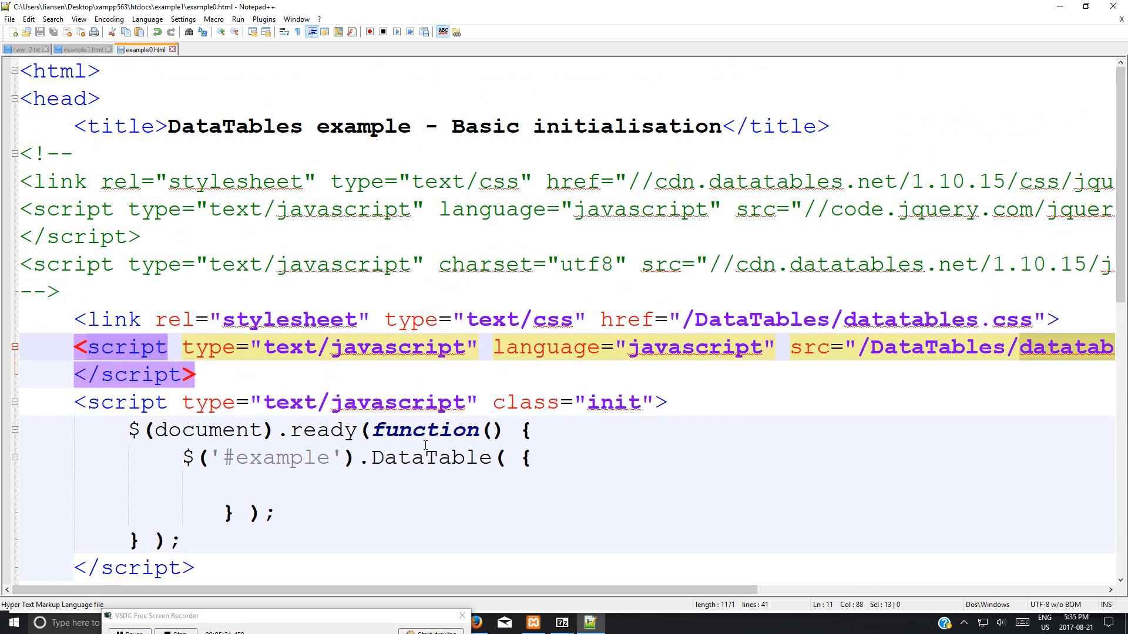
pyautogui.hscroll(3)
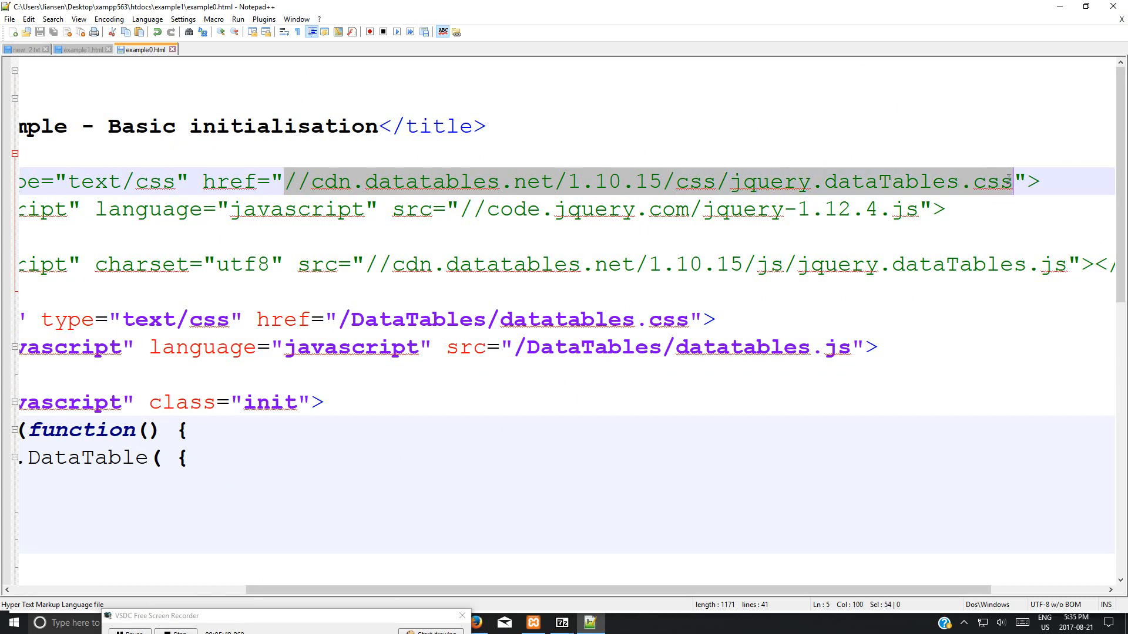
pyautogui.moveTo(707, 234)
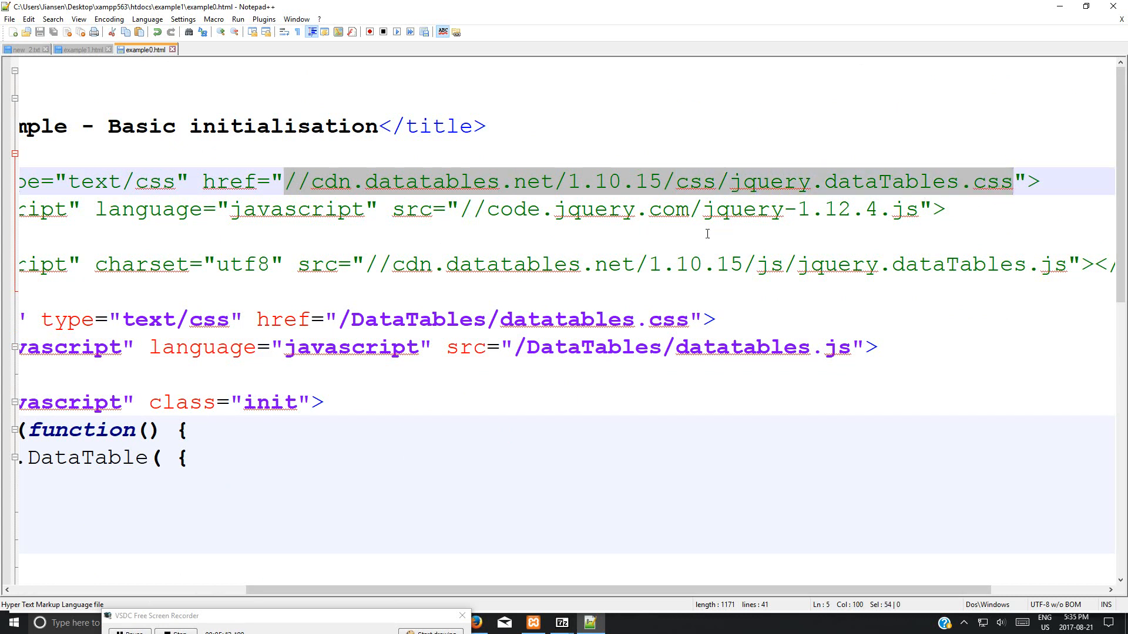
# - Inspect the commented-out CDN jquery.dataTables.js script reference in example0.html
pyautogui.click(366, 264)
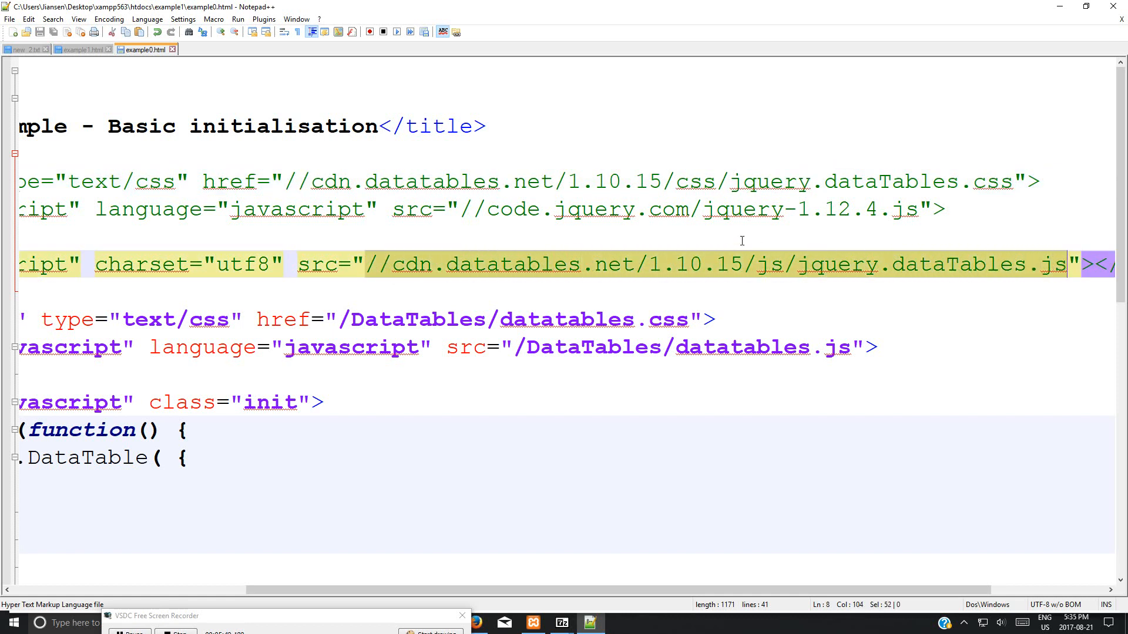
pyautogui.moveTo(483, 219)
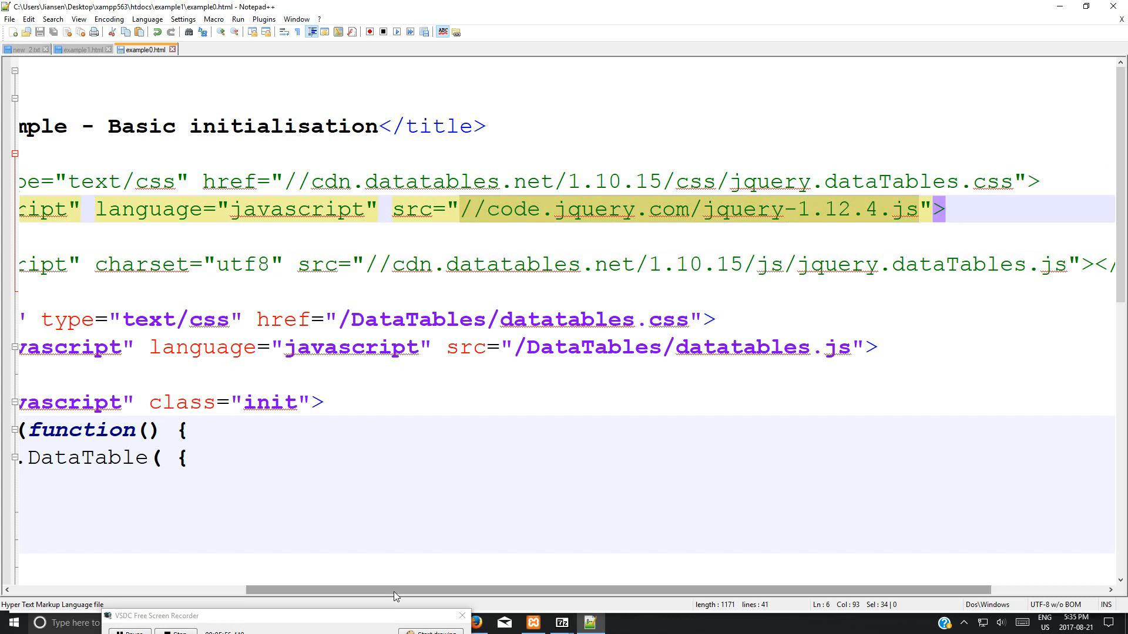
pyautogui.moveTo(771, 355)
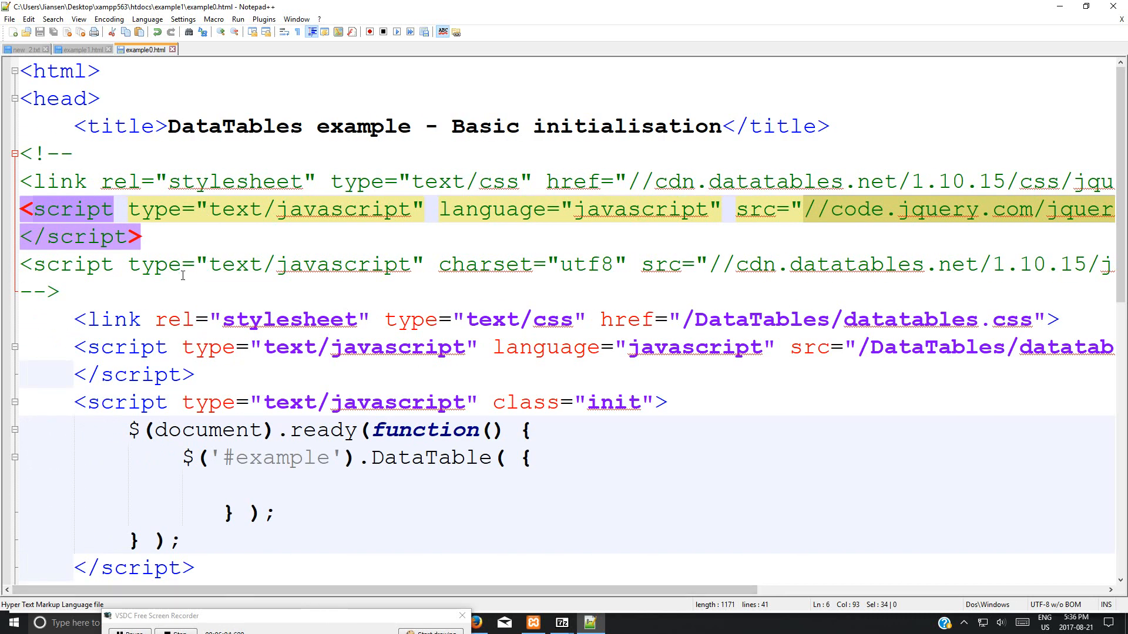
pyautogui.moveTo(410, 479)
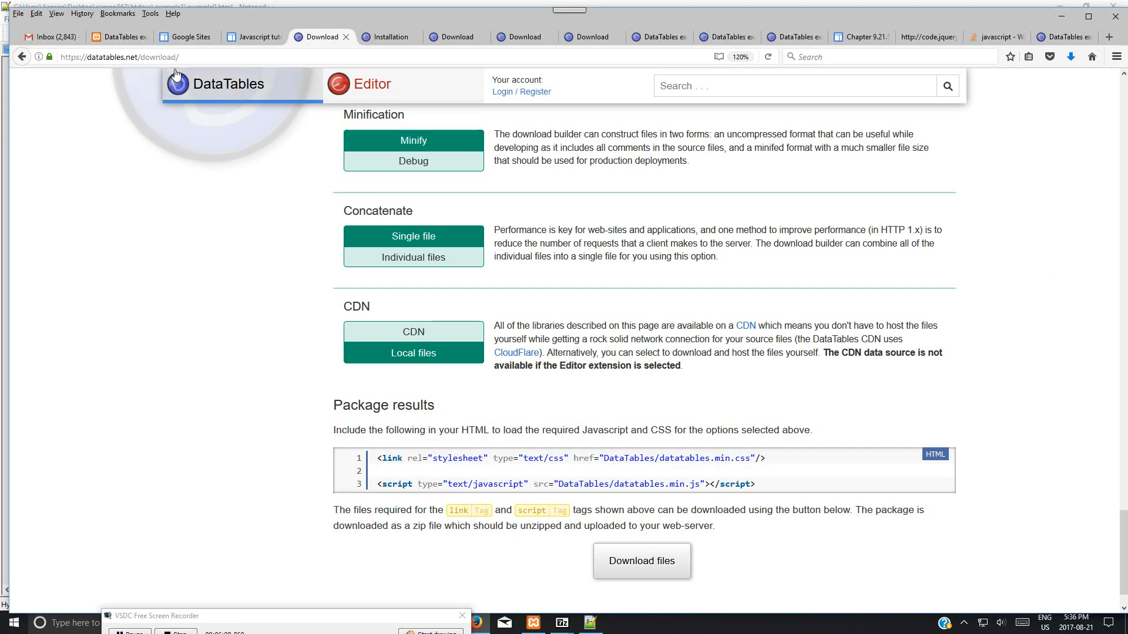
# - Reload localhost example0.html and sort the DataTable by Column 1 descending, then by Column 2
pyautogui.click(119, 36)
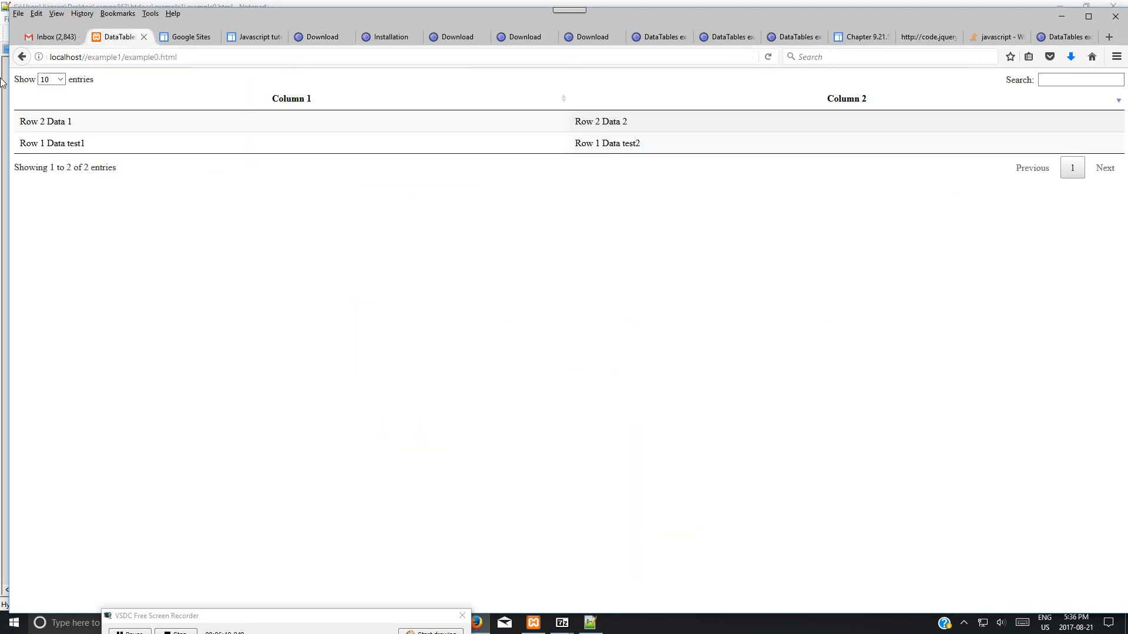
pyautogui.click(149, 57)
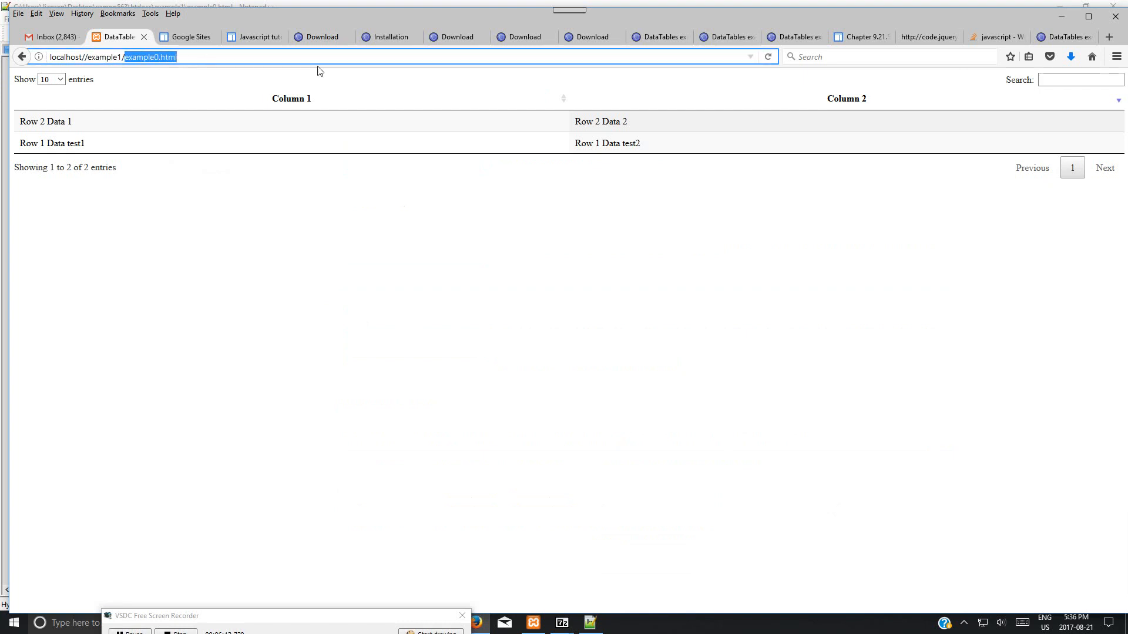
pyautogui.moveTo(812, 107)
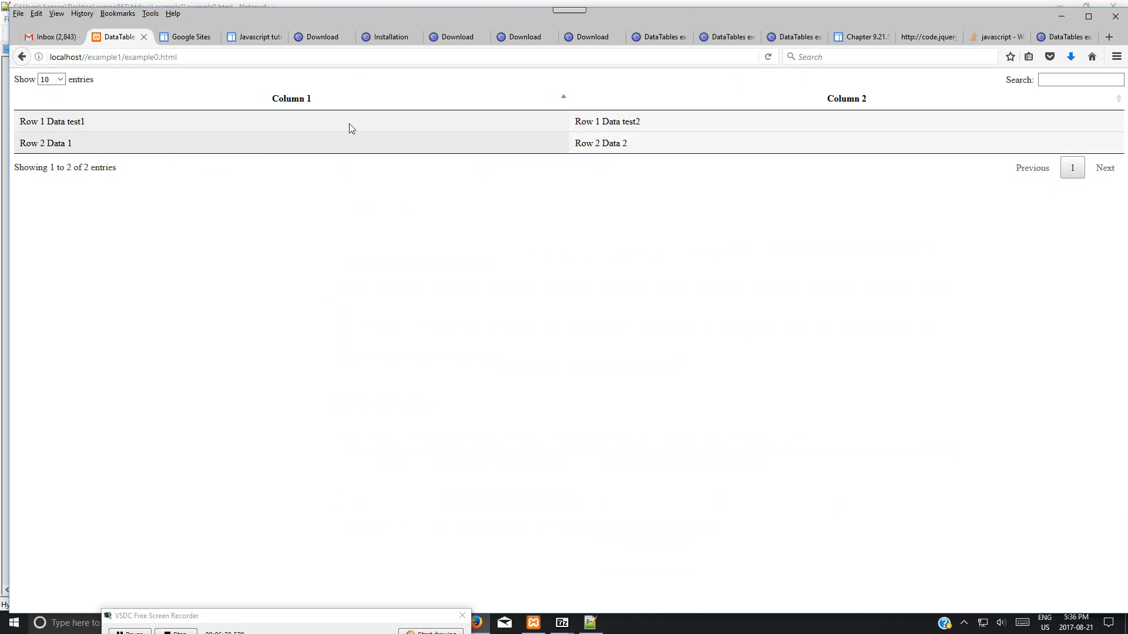
pyautogui.moveTo(962, 190)
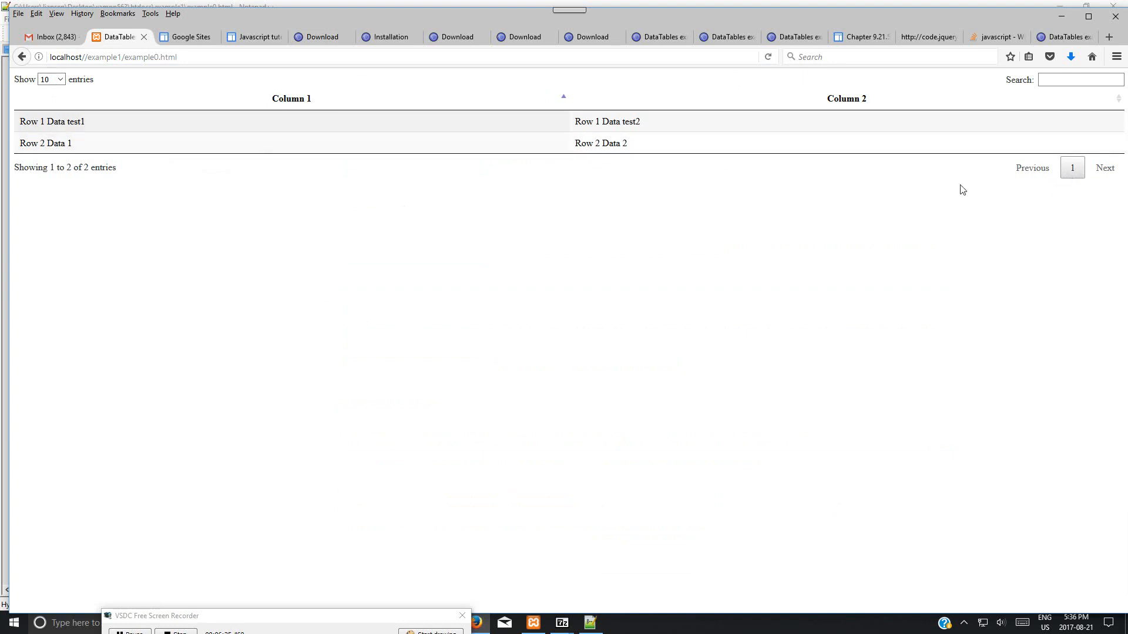
pyautogui.click(290, 98)
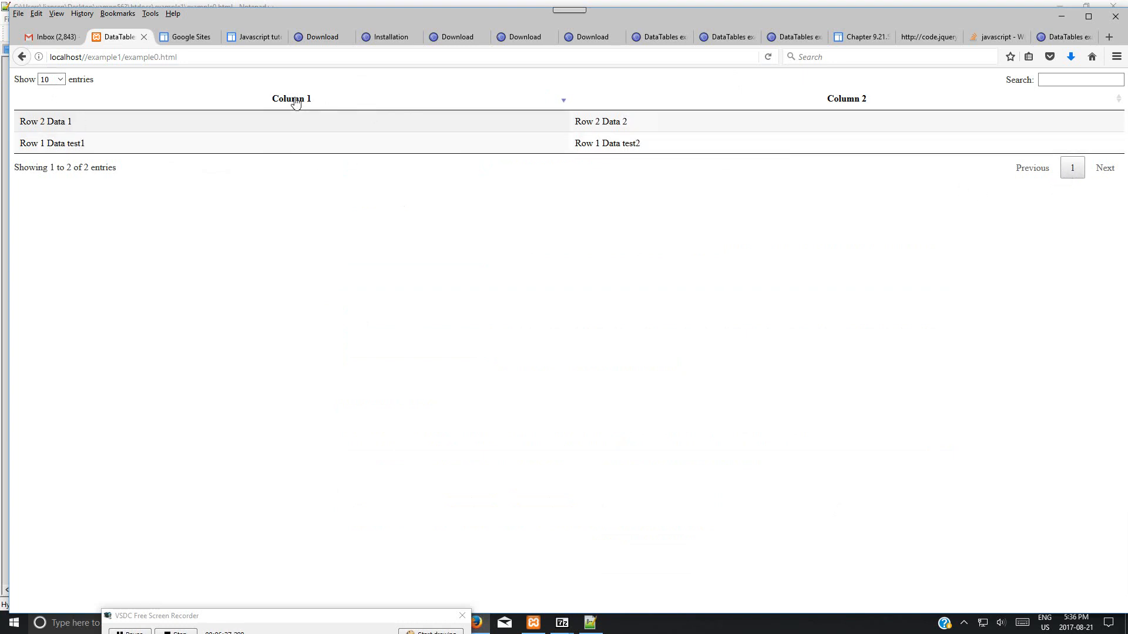
pyautogui.click(290, 99)
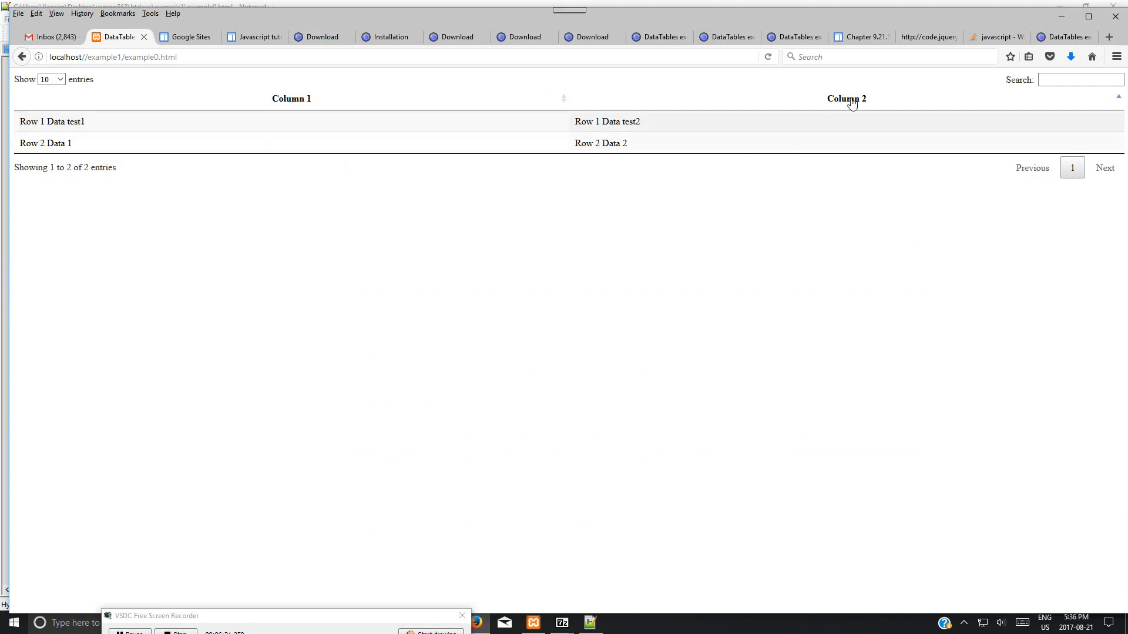
pyautogui.moveTo(985, 104)
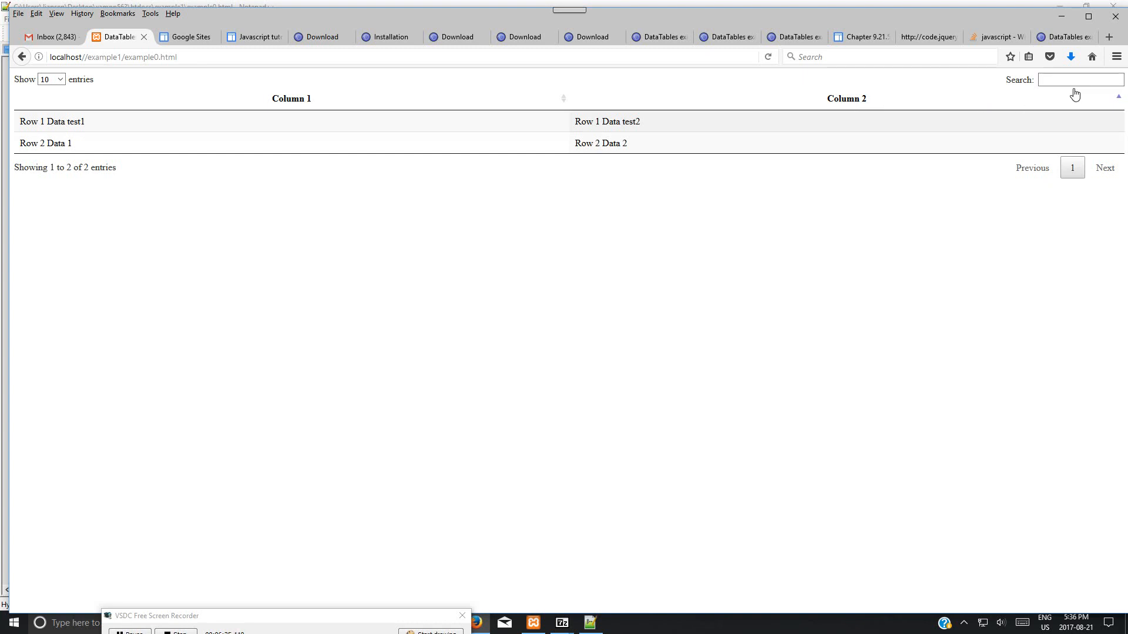
# - Filter the table with search term test1, clear it, and sort ascending by Column 1
pyautogui.write('test1')
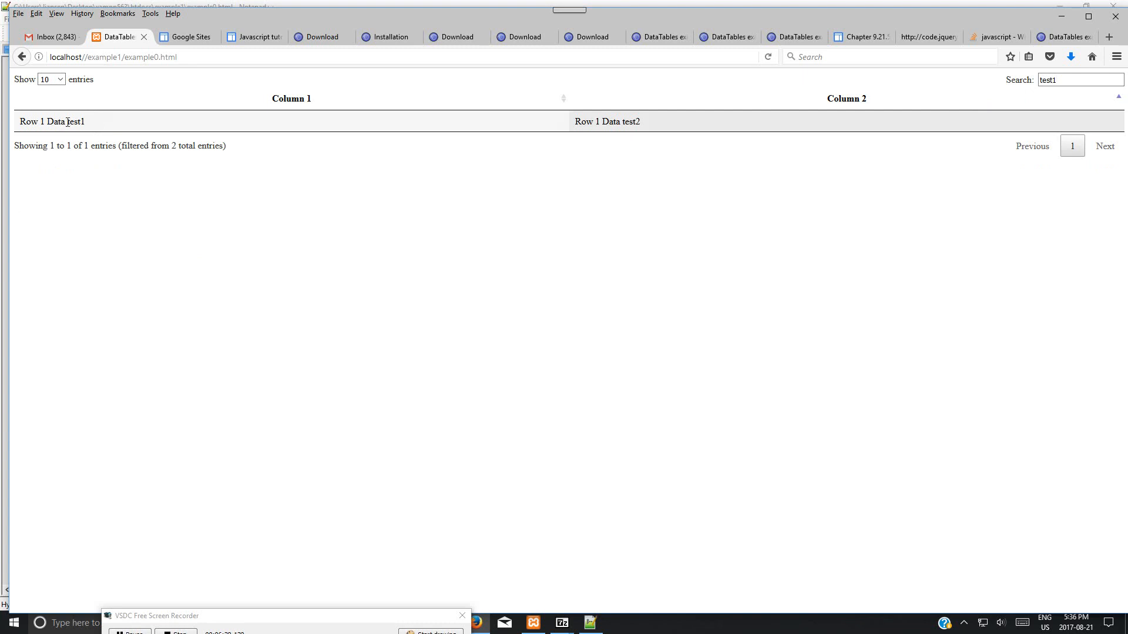
pyautogui.doubleClick(74, 121)
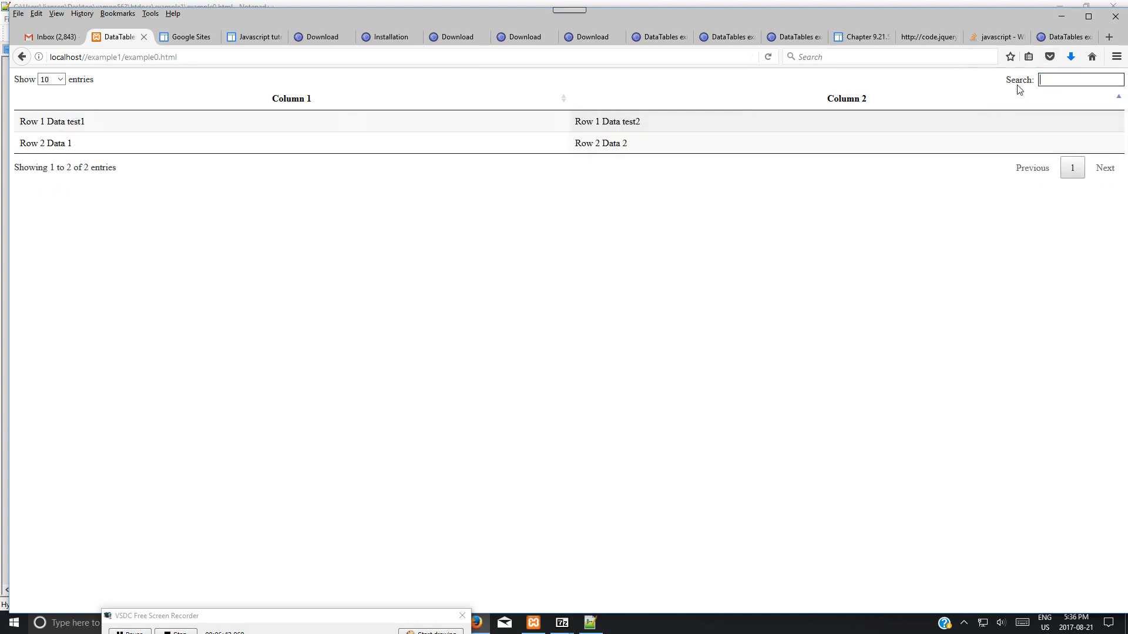
pyautogui.moveTo(252, 259)
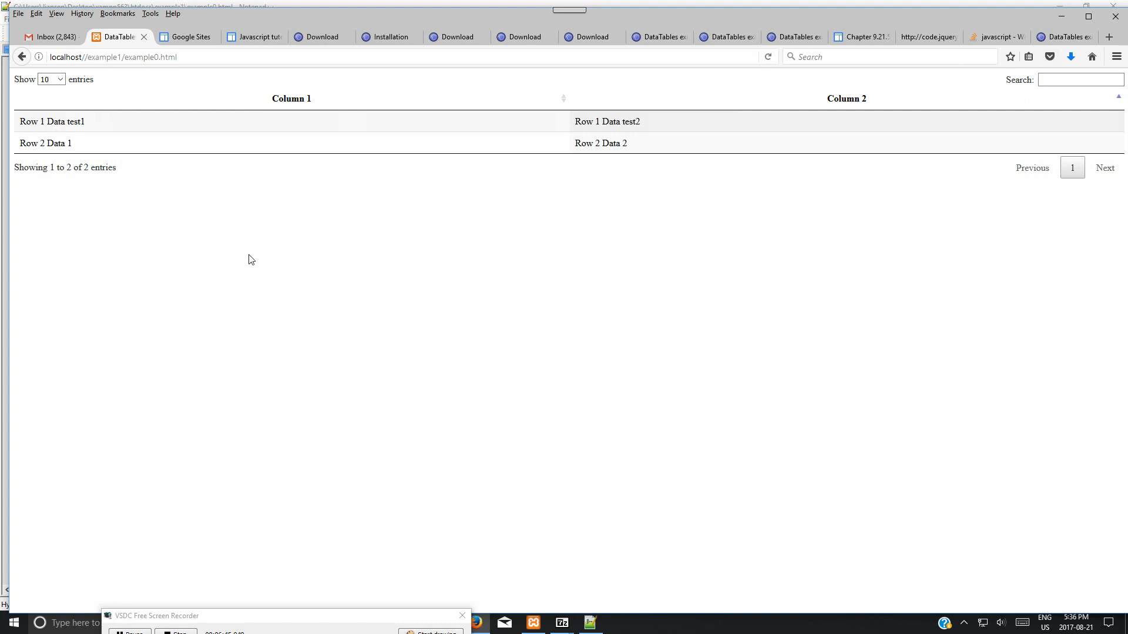
pyautogui.moveTo(240, 291)
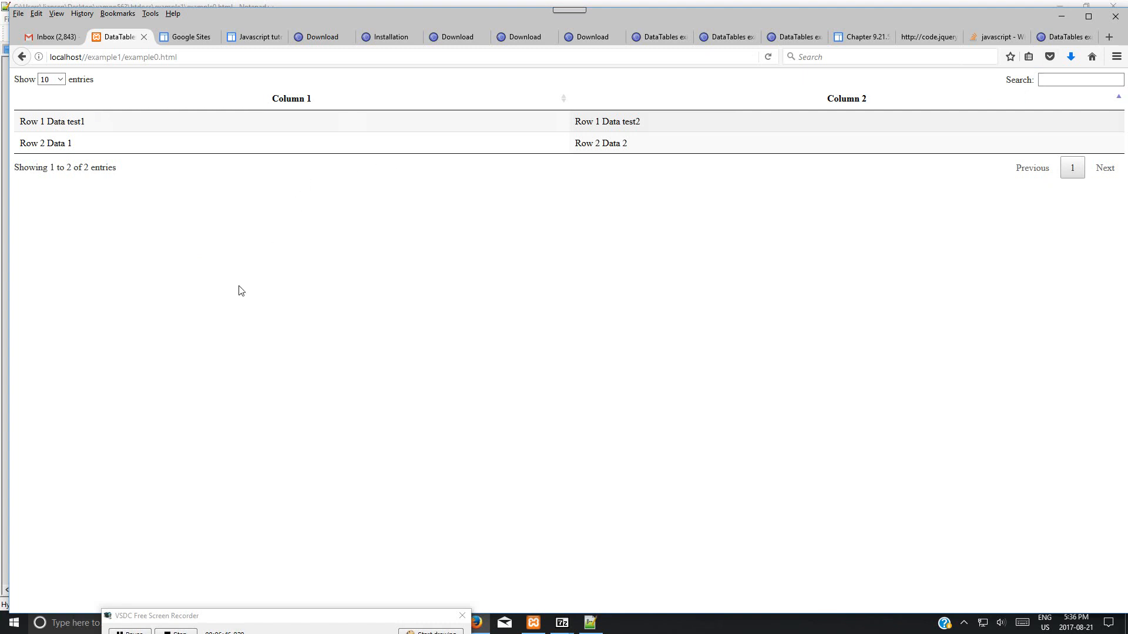
pyautogui.moveTo(78, 102)
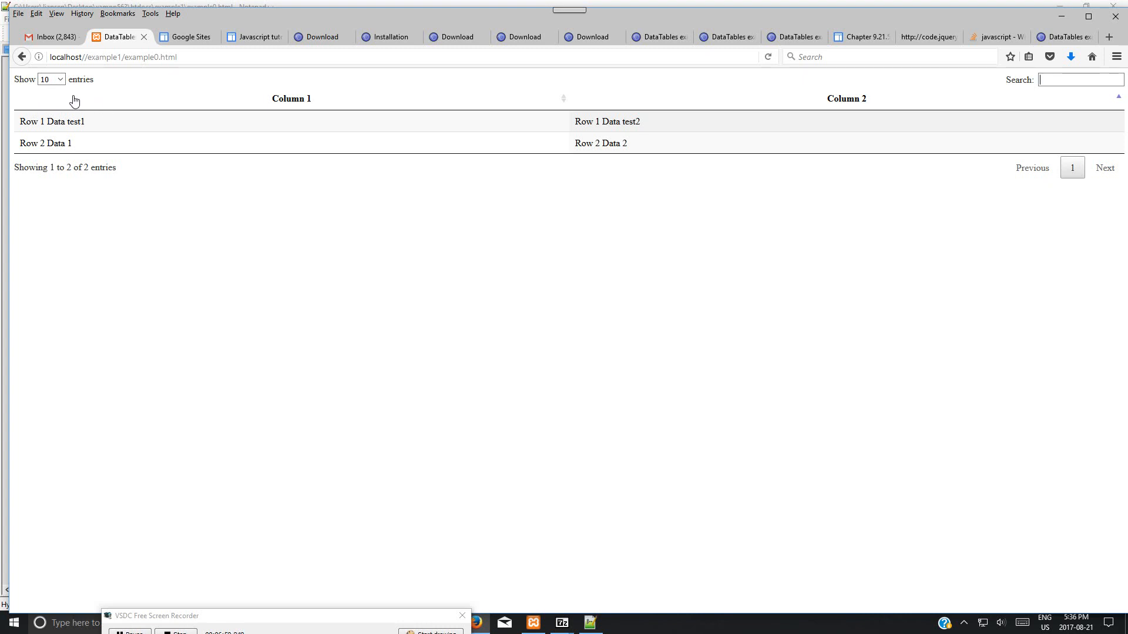
pyautogui.moveTo(124, 97)
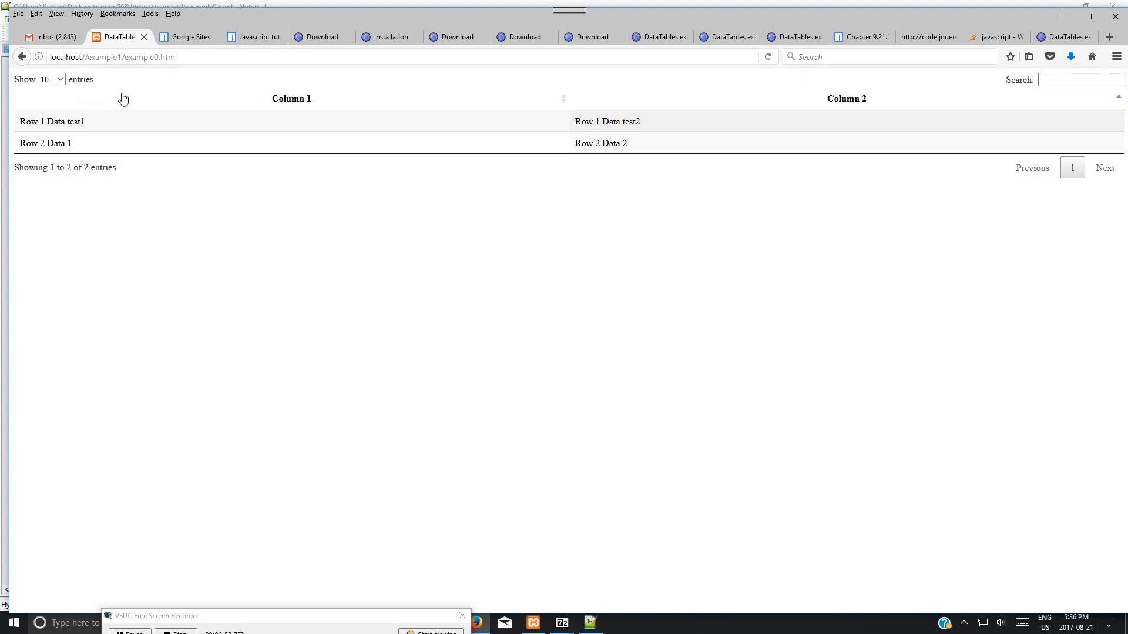
pyautogui.moveTo(279, 114)
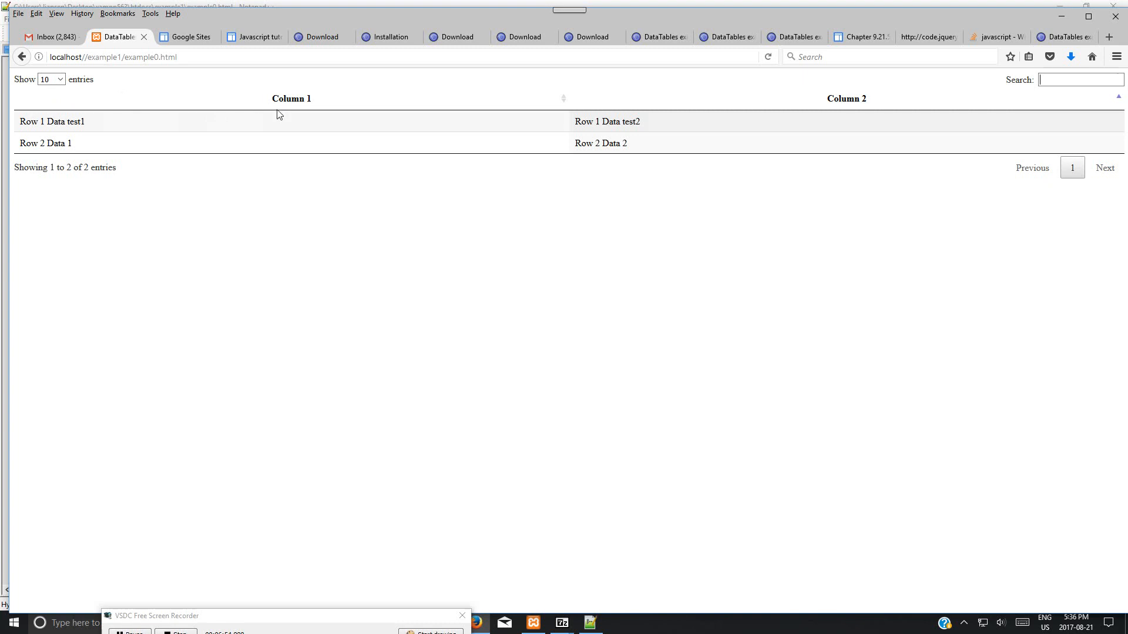
pyautogui.click(292, 98)
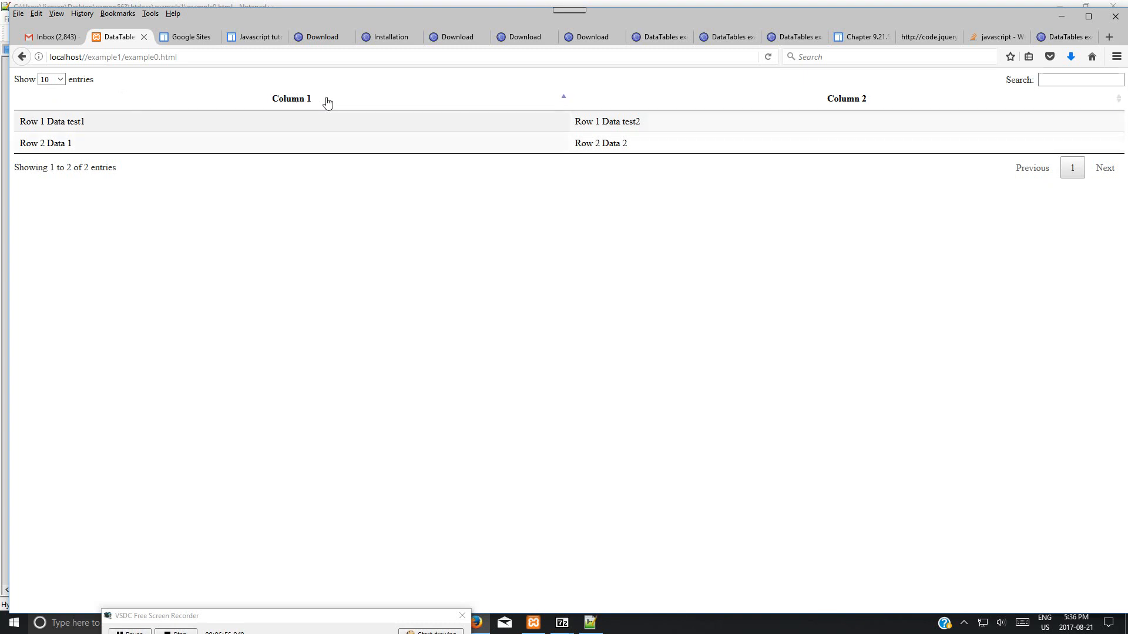